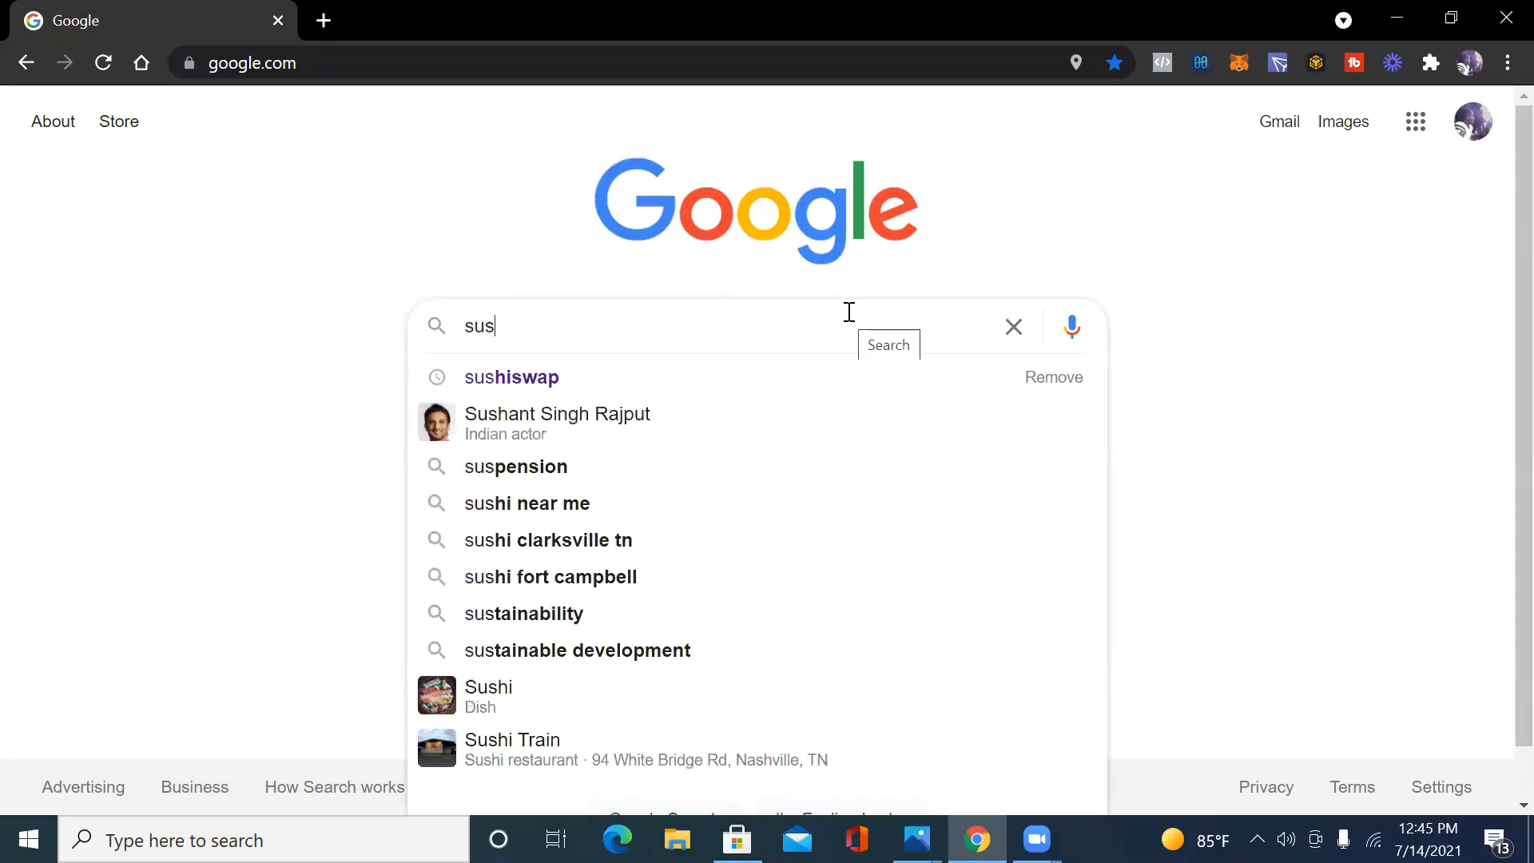
Search Google for 'sushiswap' and open the official sushi.com homepage.
click(510, 376)
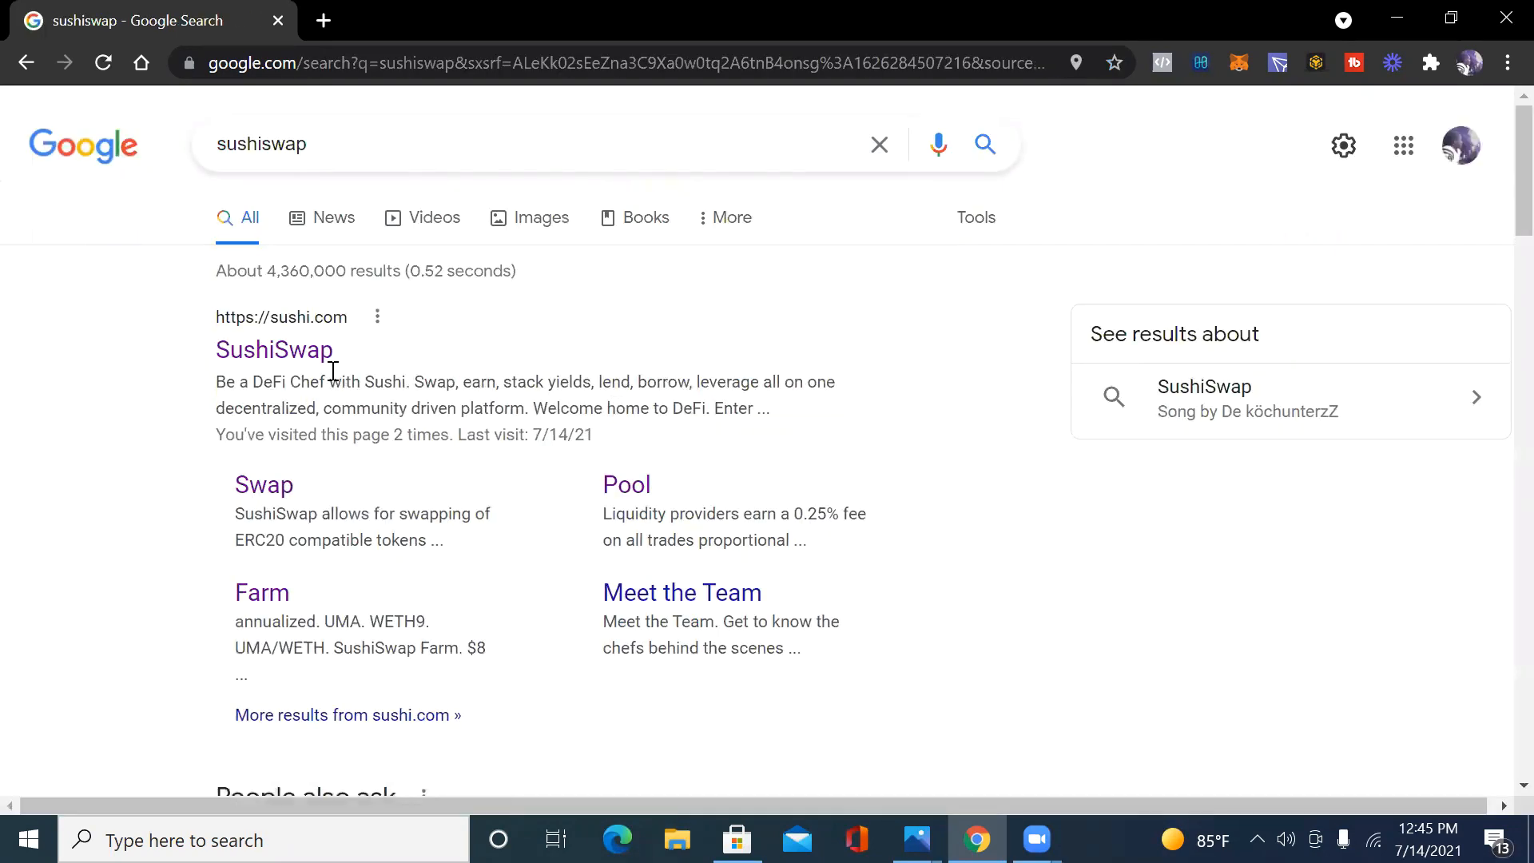
click(274, 349)
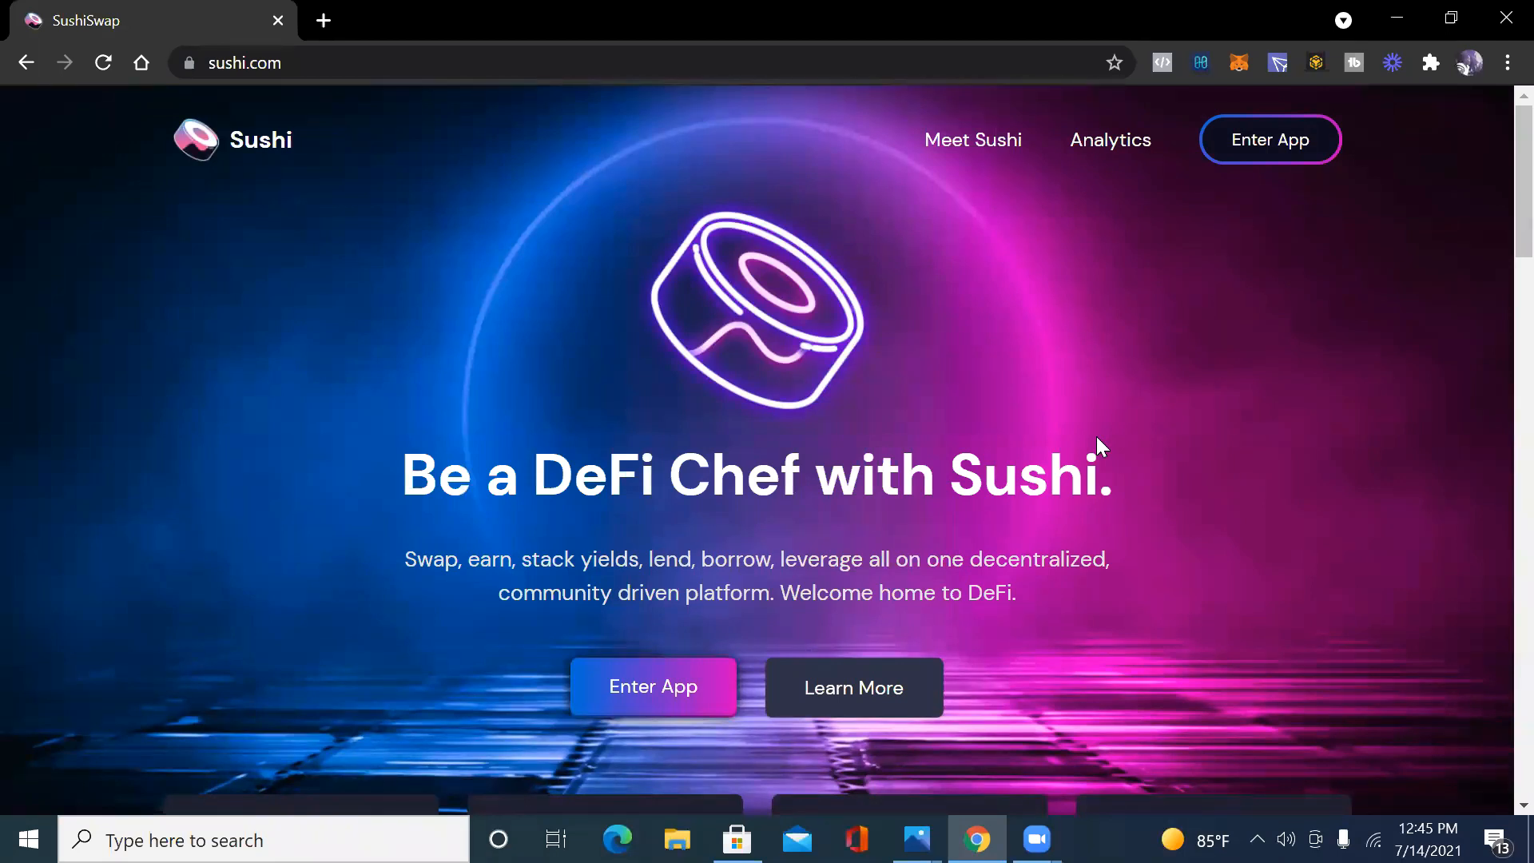
mouse_move(1130, 465)
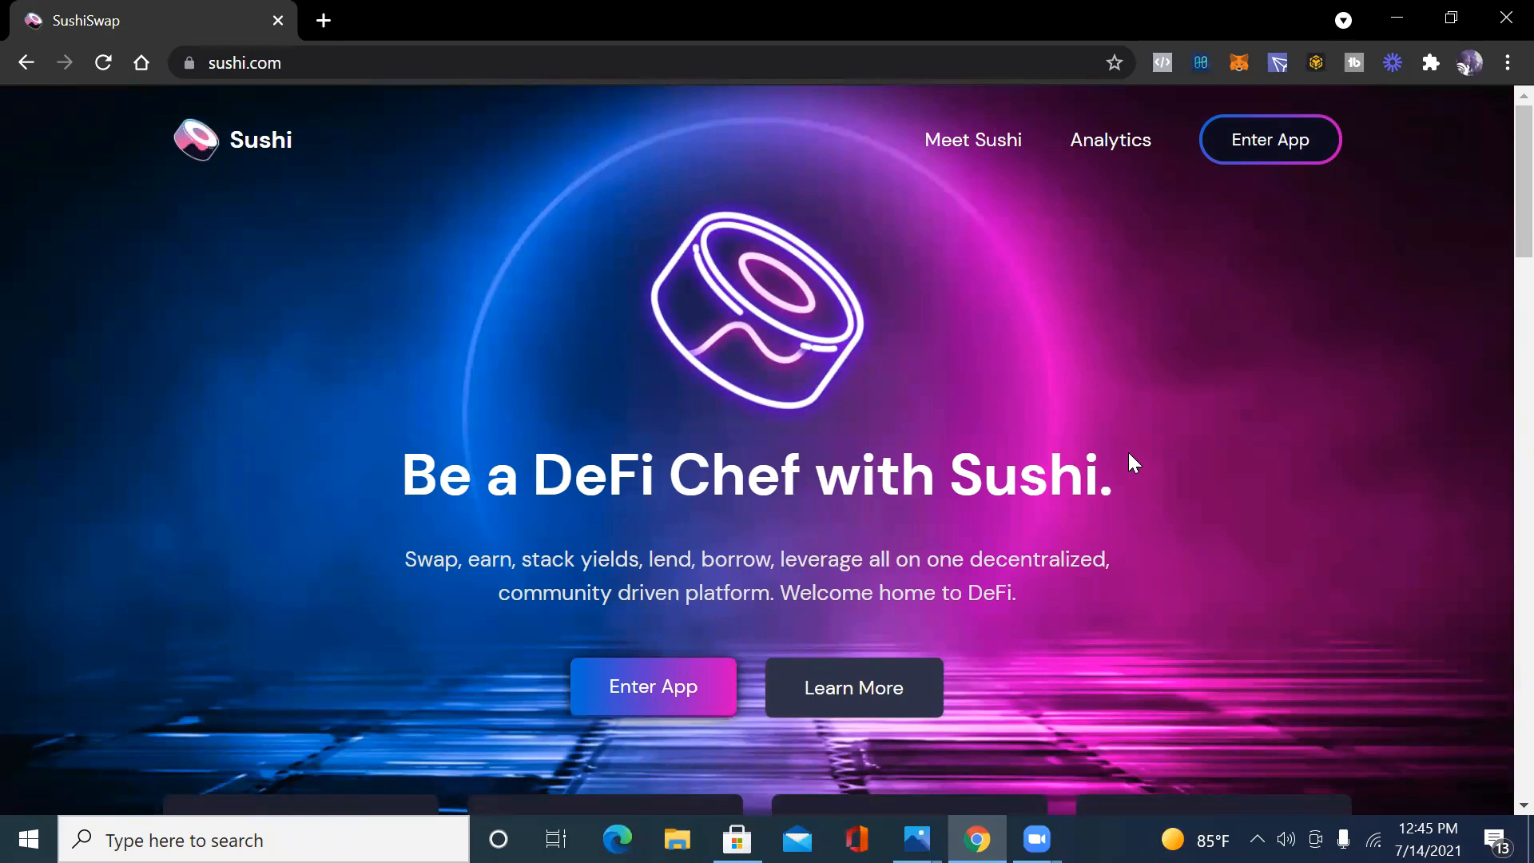
mouse_move(1189, 447)
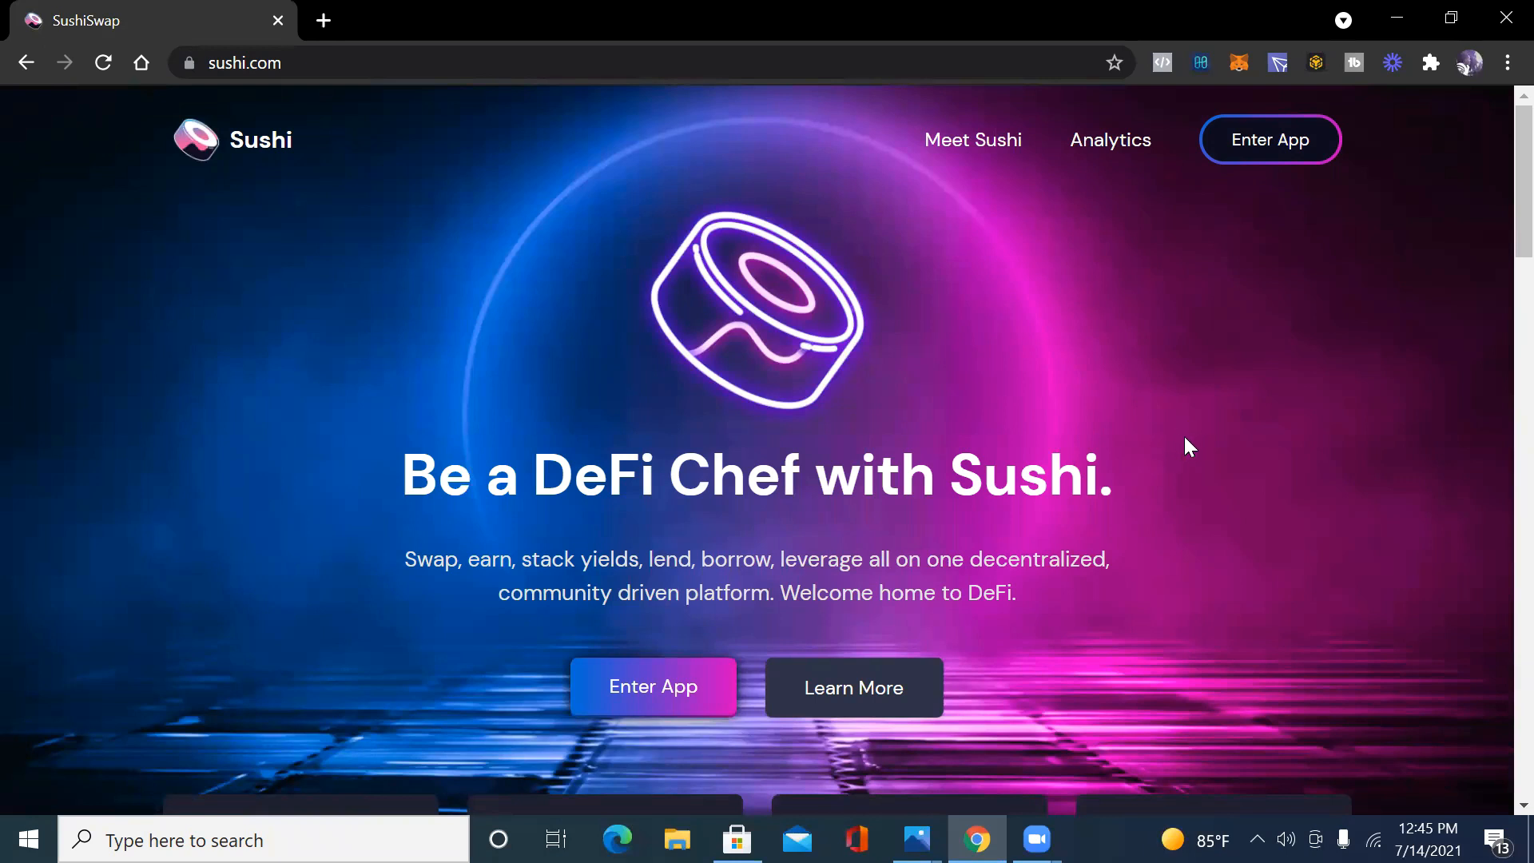
mouse_move(1198, 433)
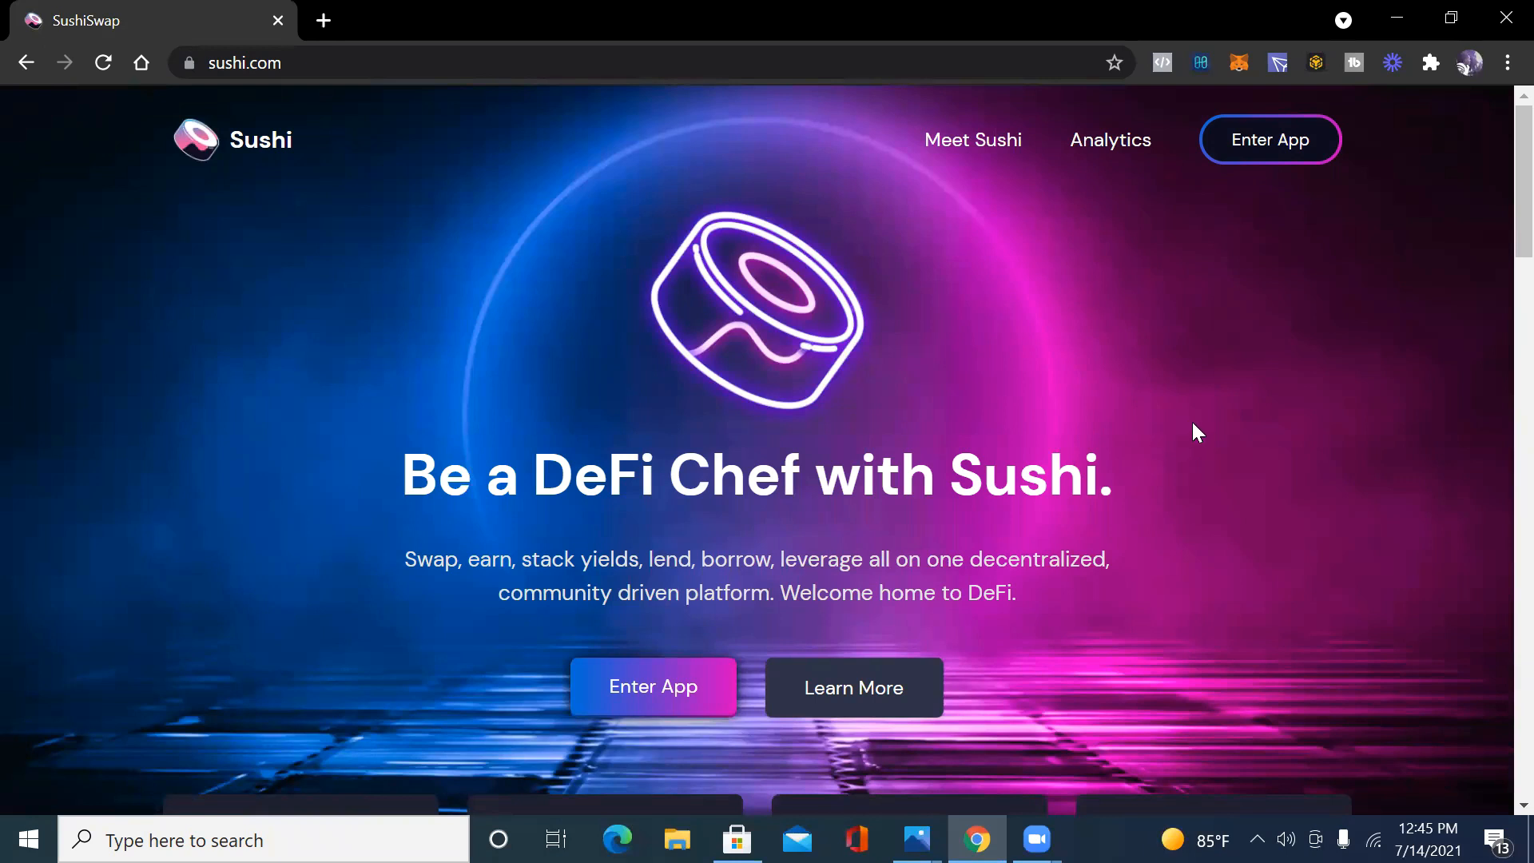
scroll(down, 3)
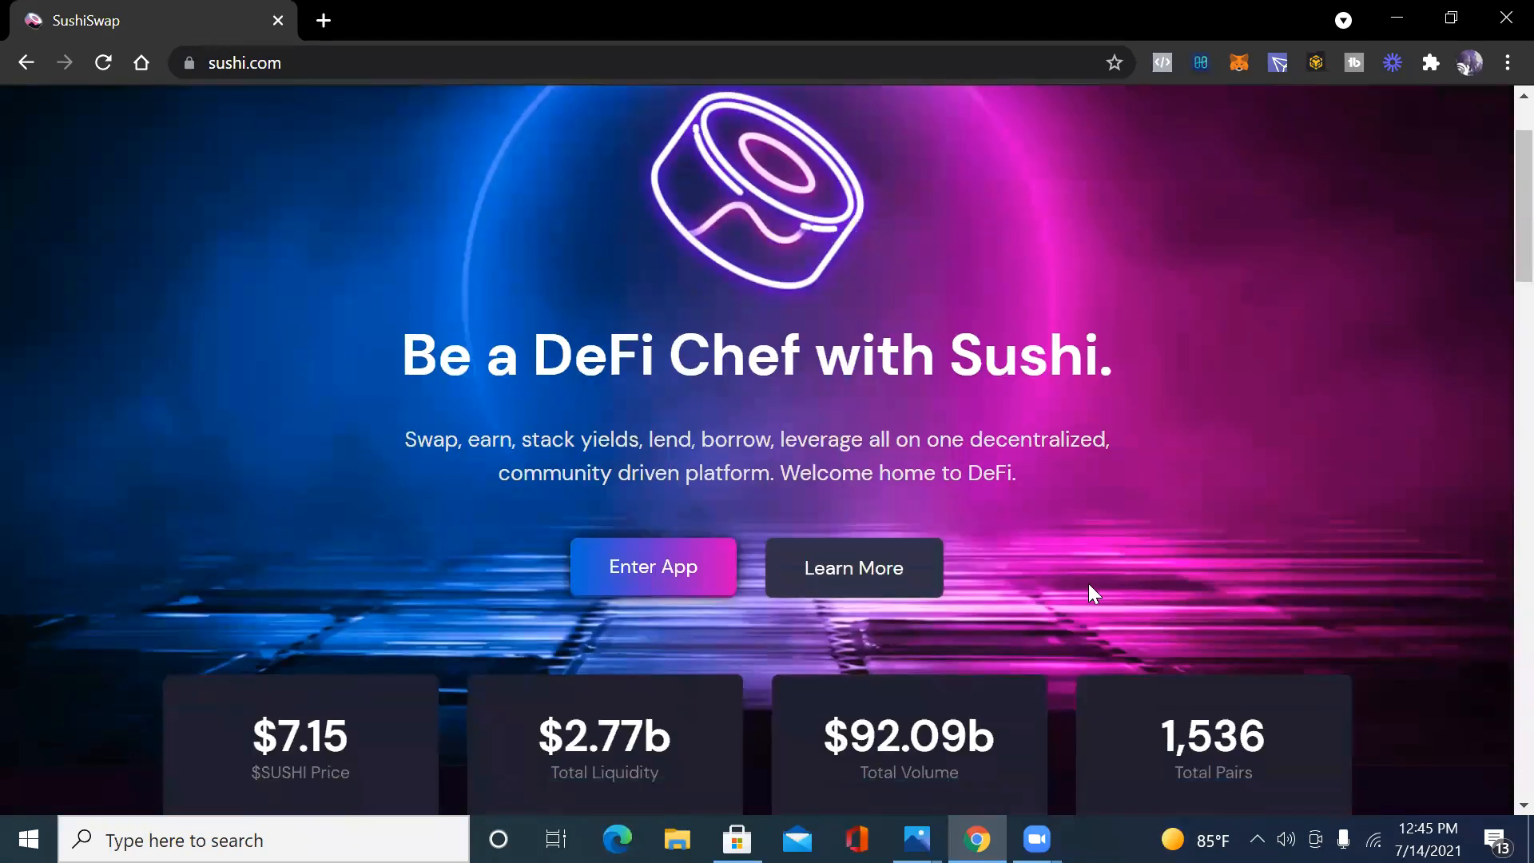
Launch the SushiSwap app on Harmony and open the Swap To token selector.
click(653, 567)
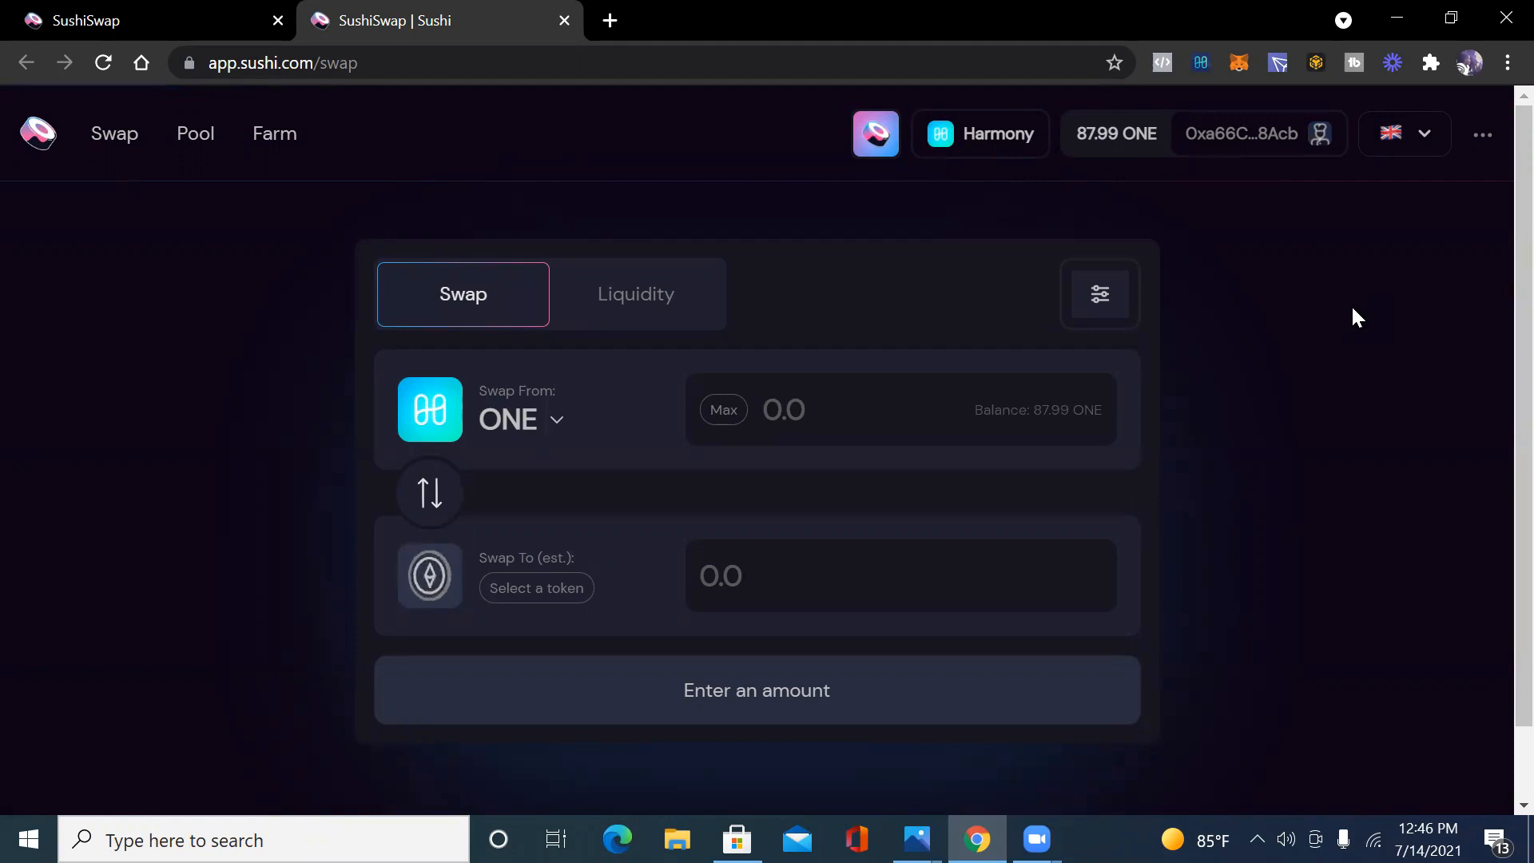
mouse_move(1348, 306)
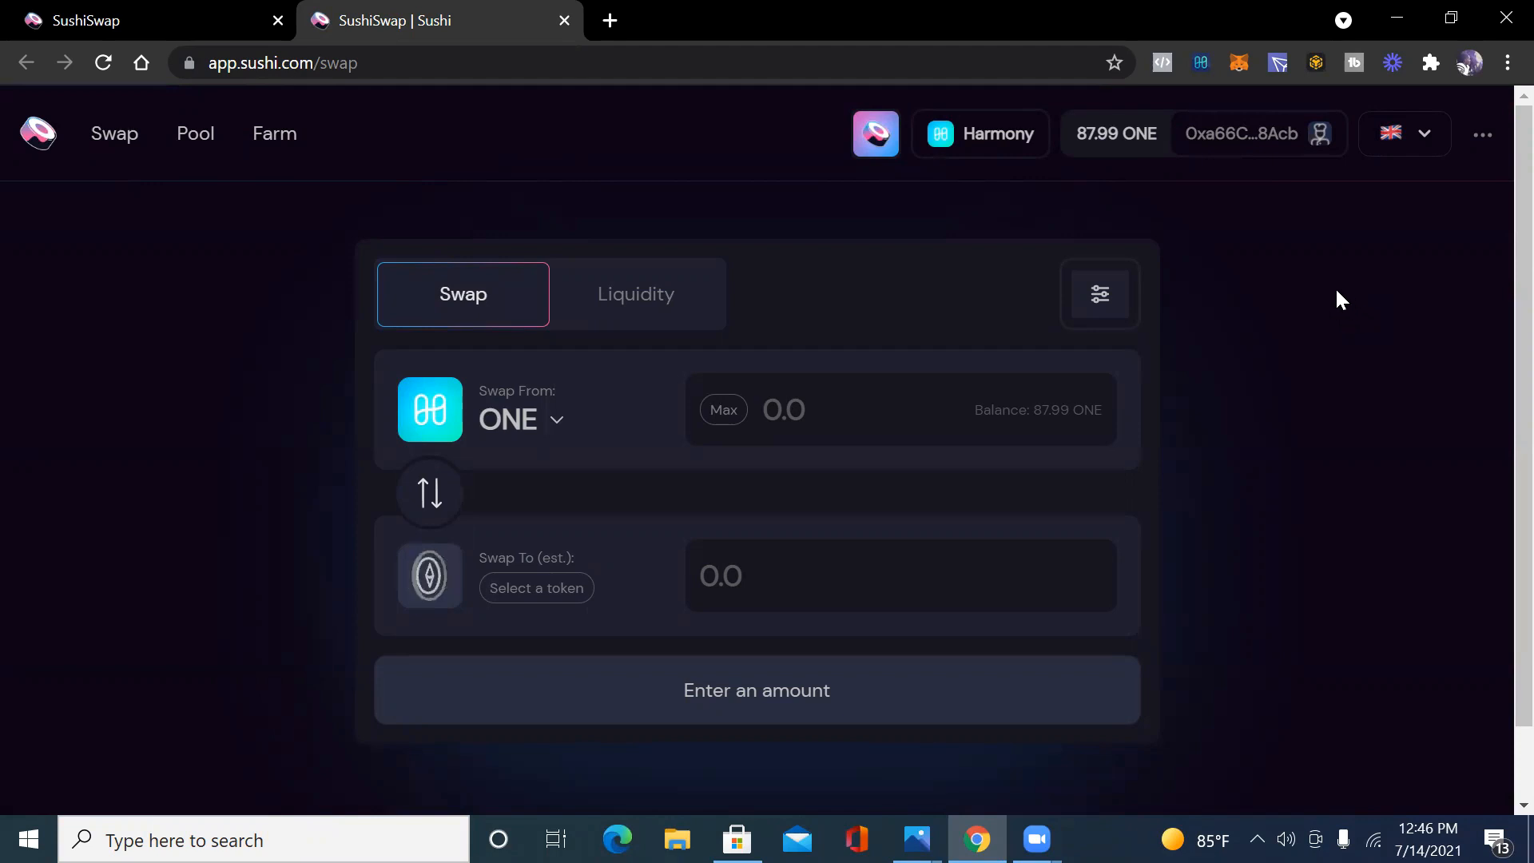
mouse_move(1313, 287)
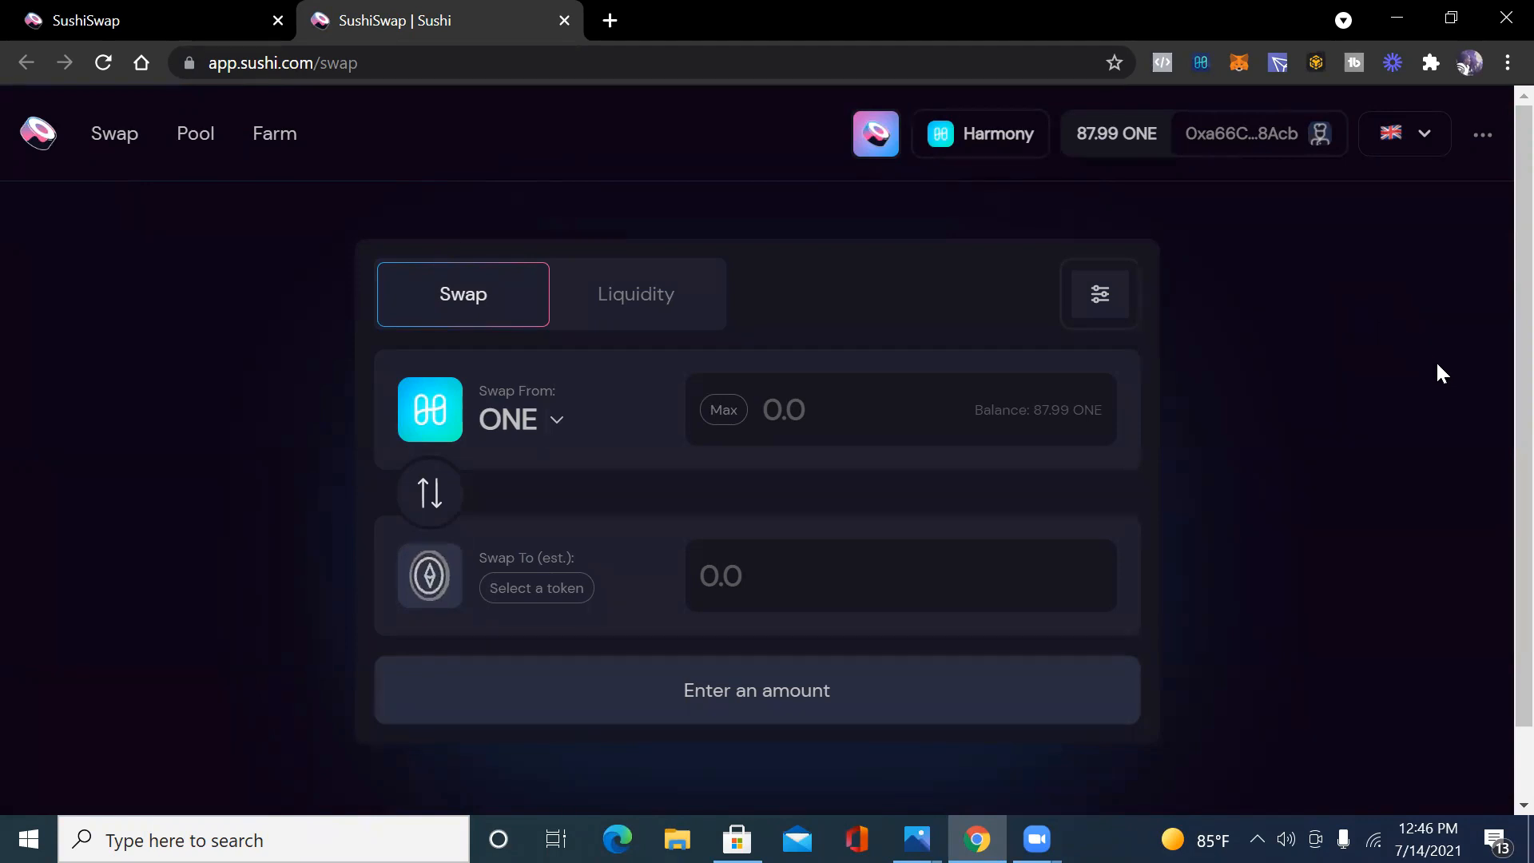
mouse_move(1383, 375)
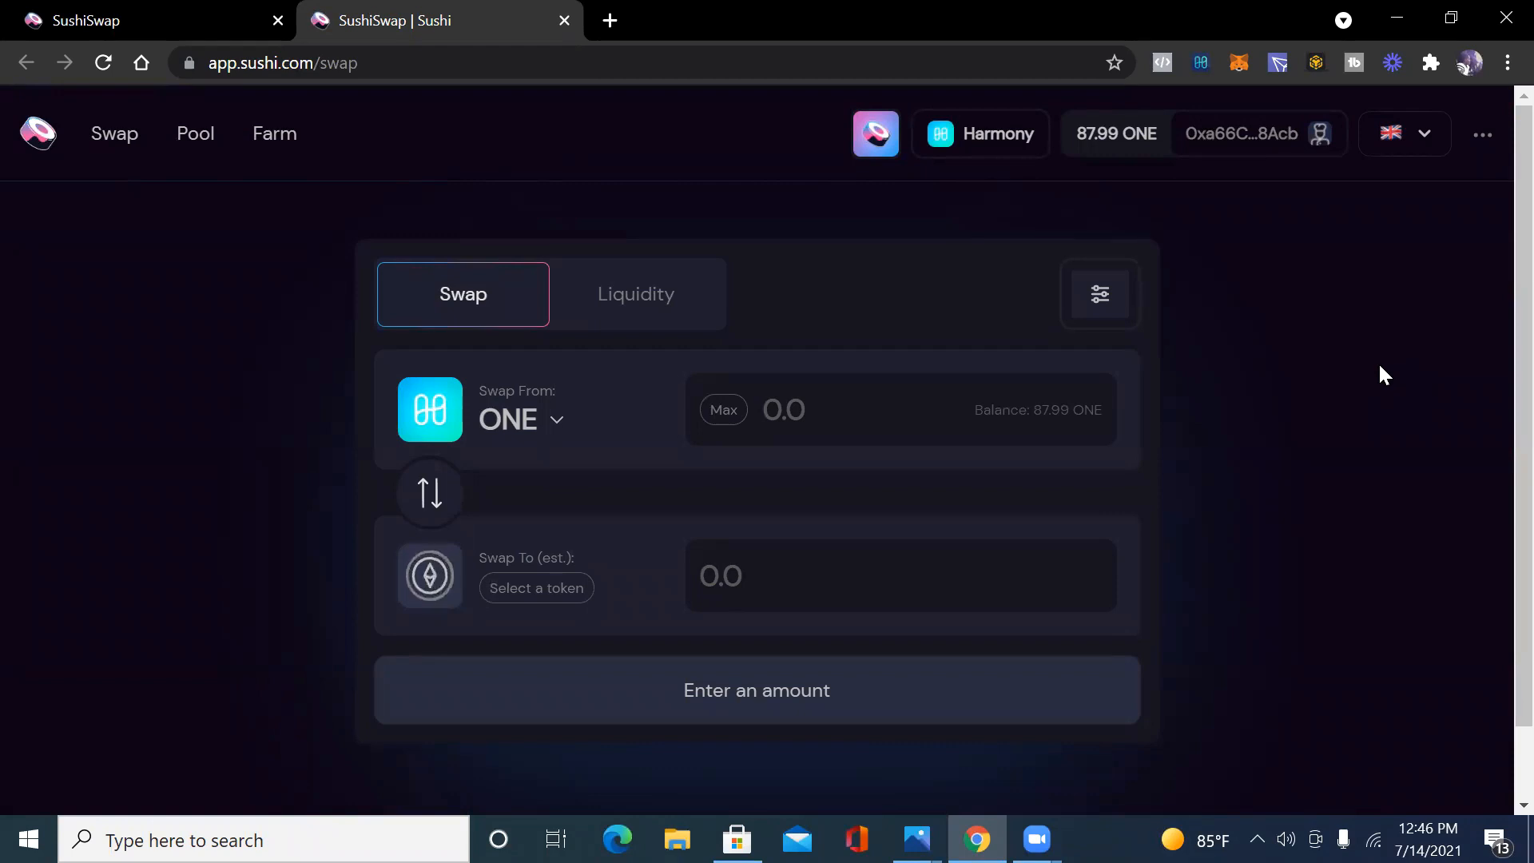
mouse_move(1301, 317)
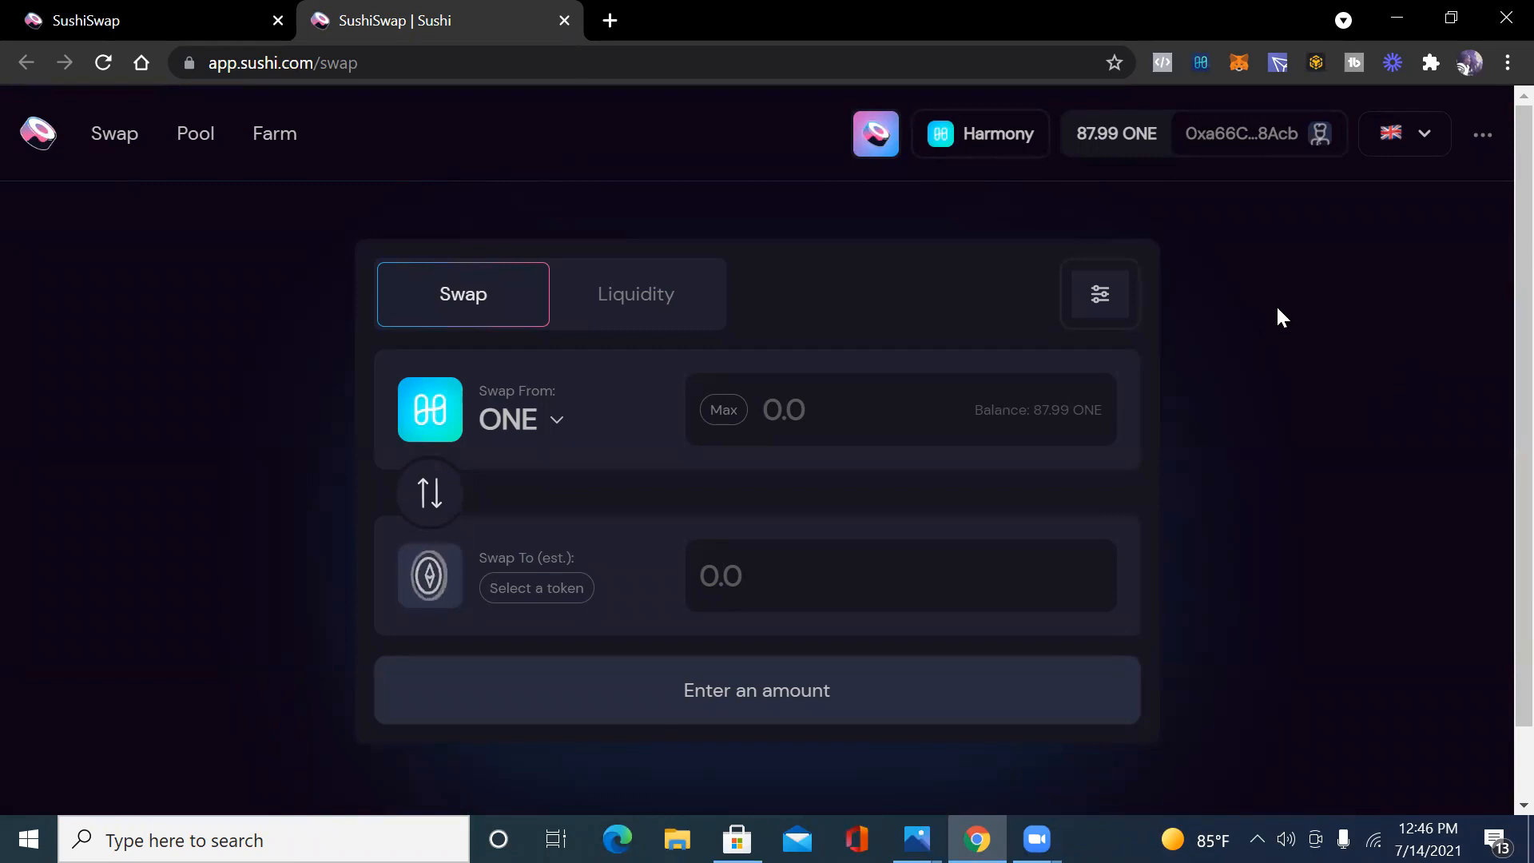
mouse_move(1239, 355)
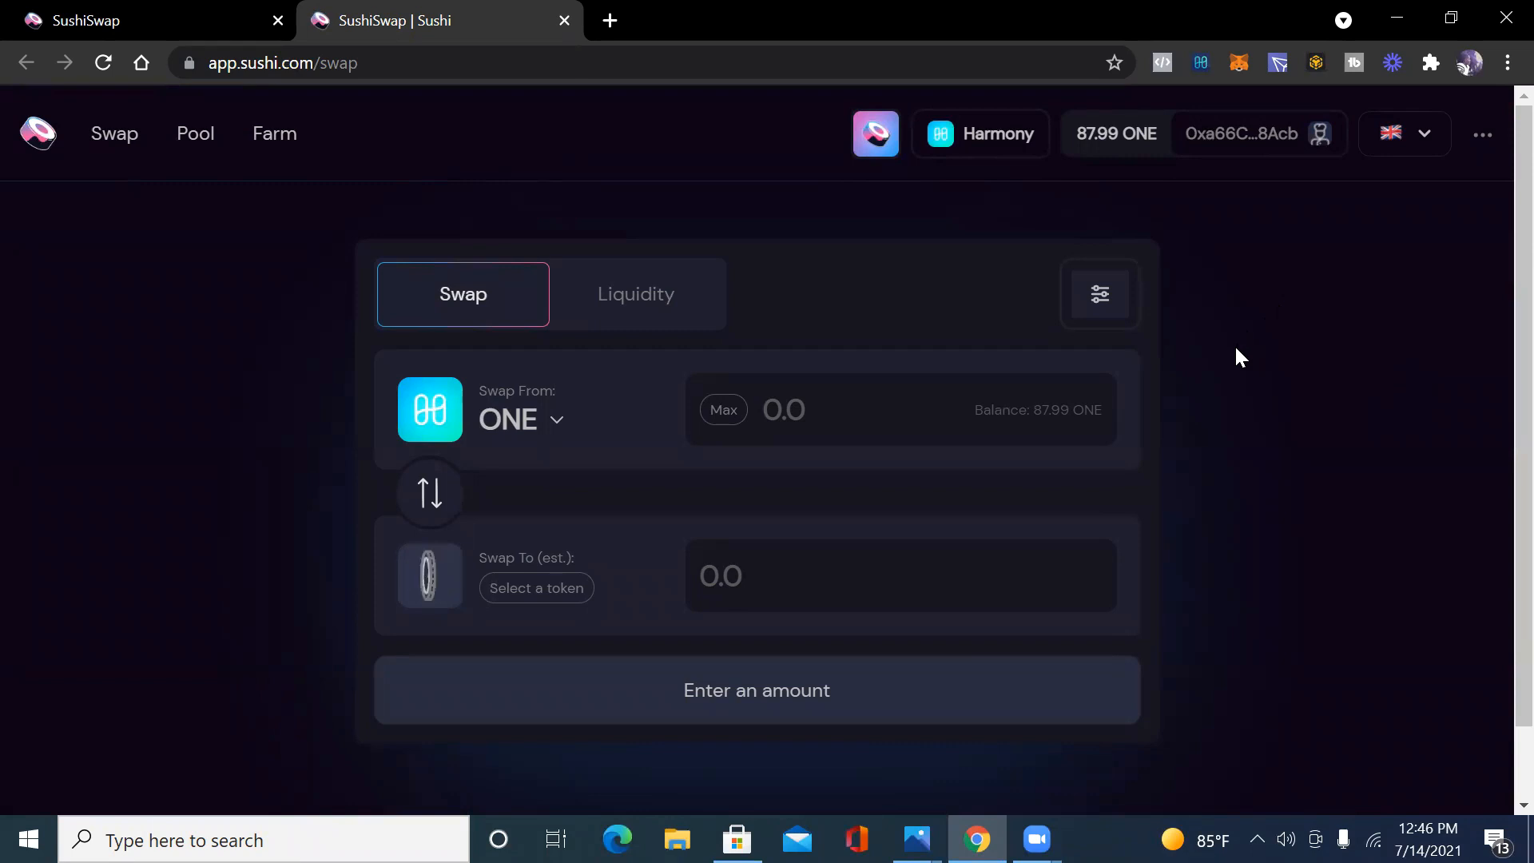
mouse_move(1228, 395)
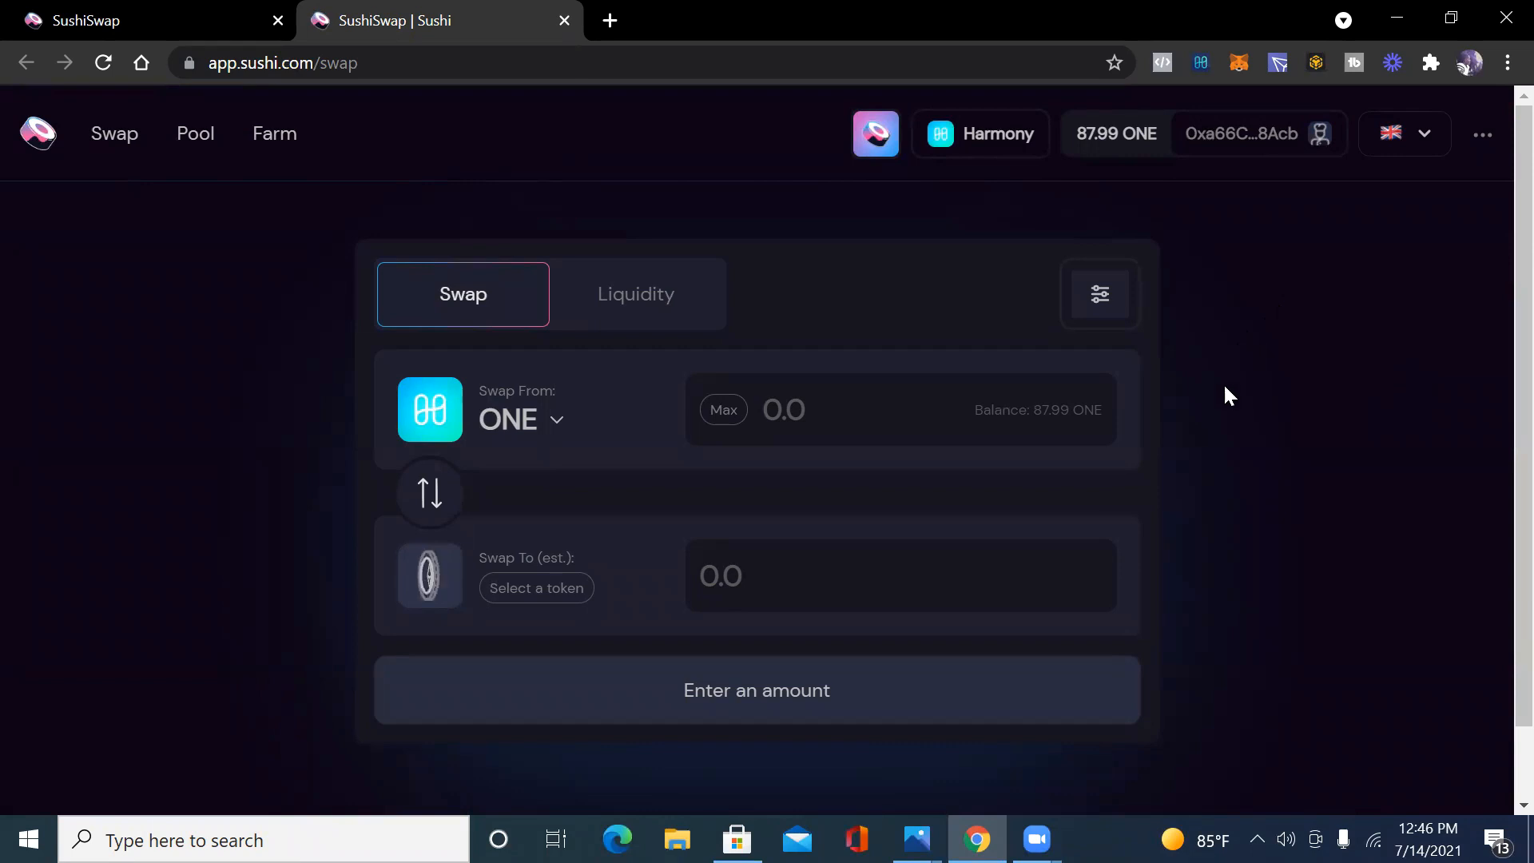
mouse_move(1272, 421)
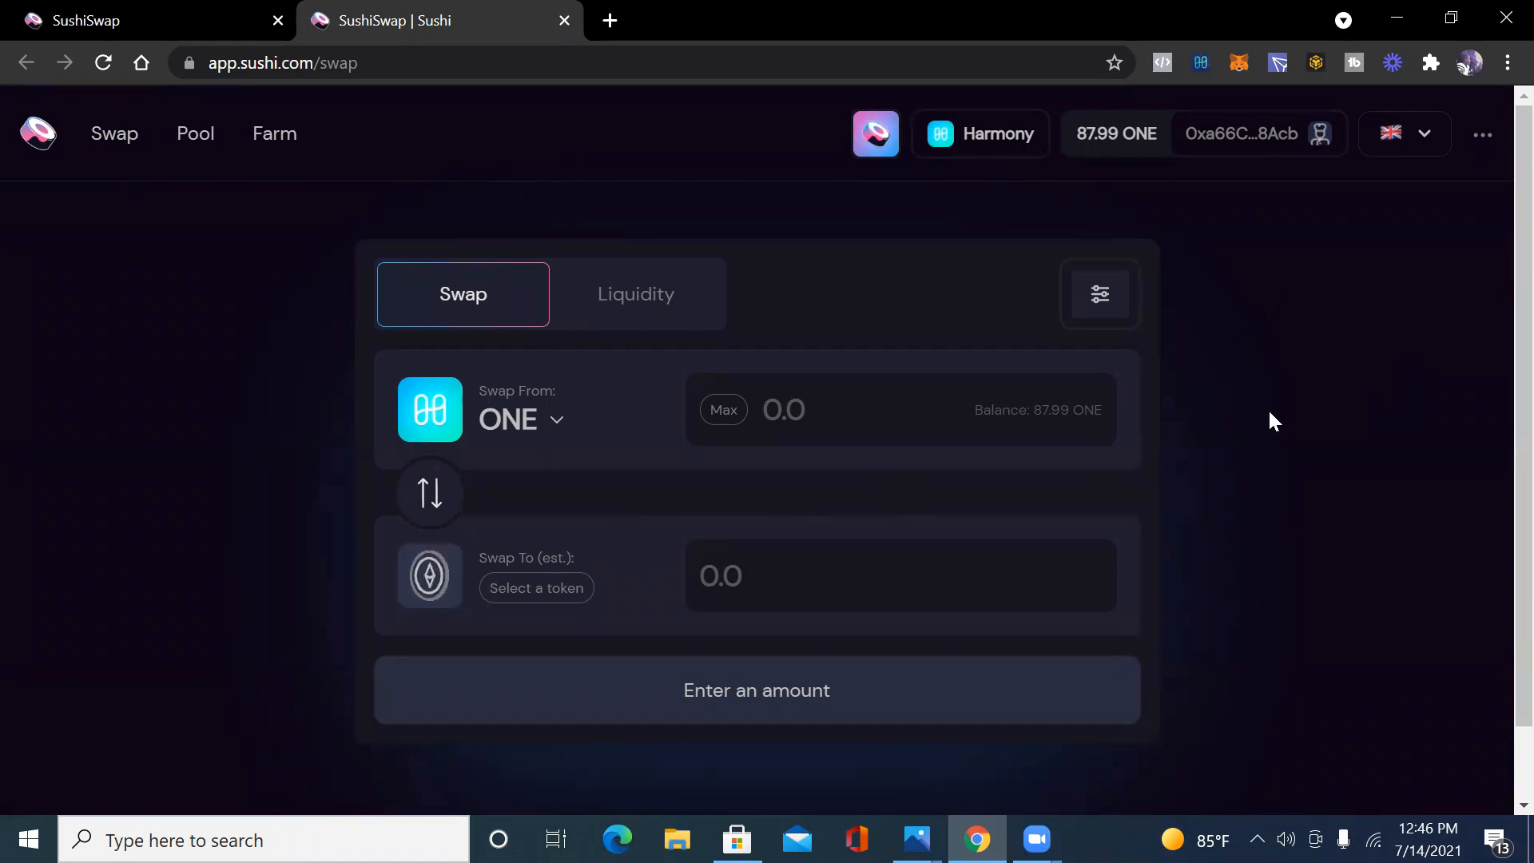
click(536, 587)
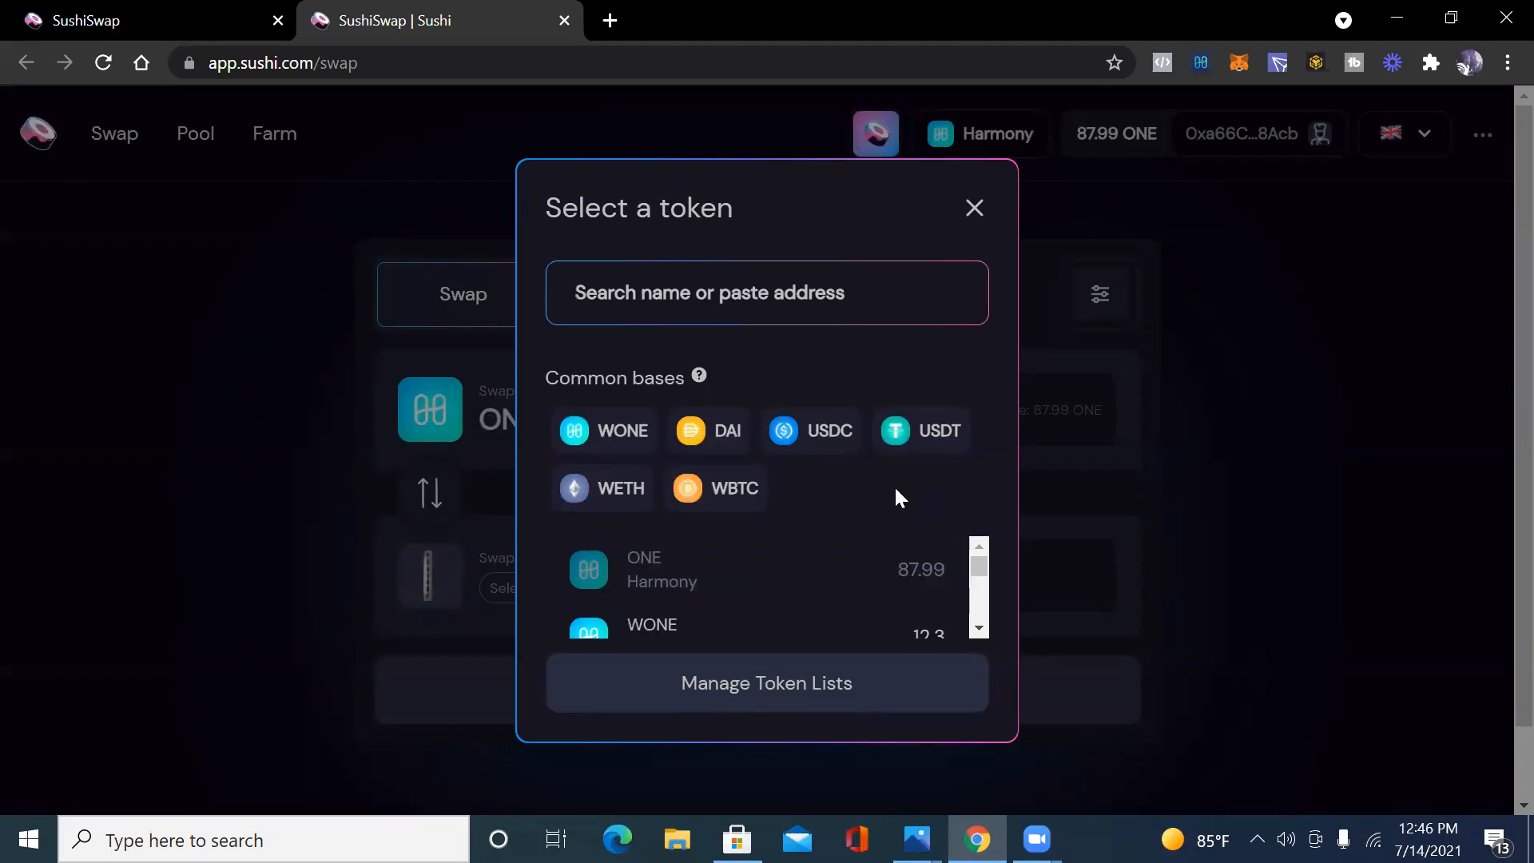
click(767, 292)
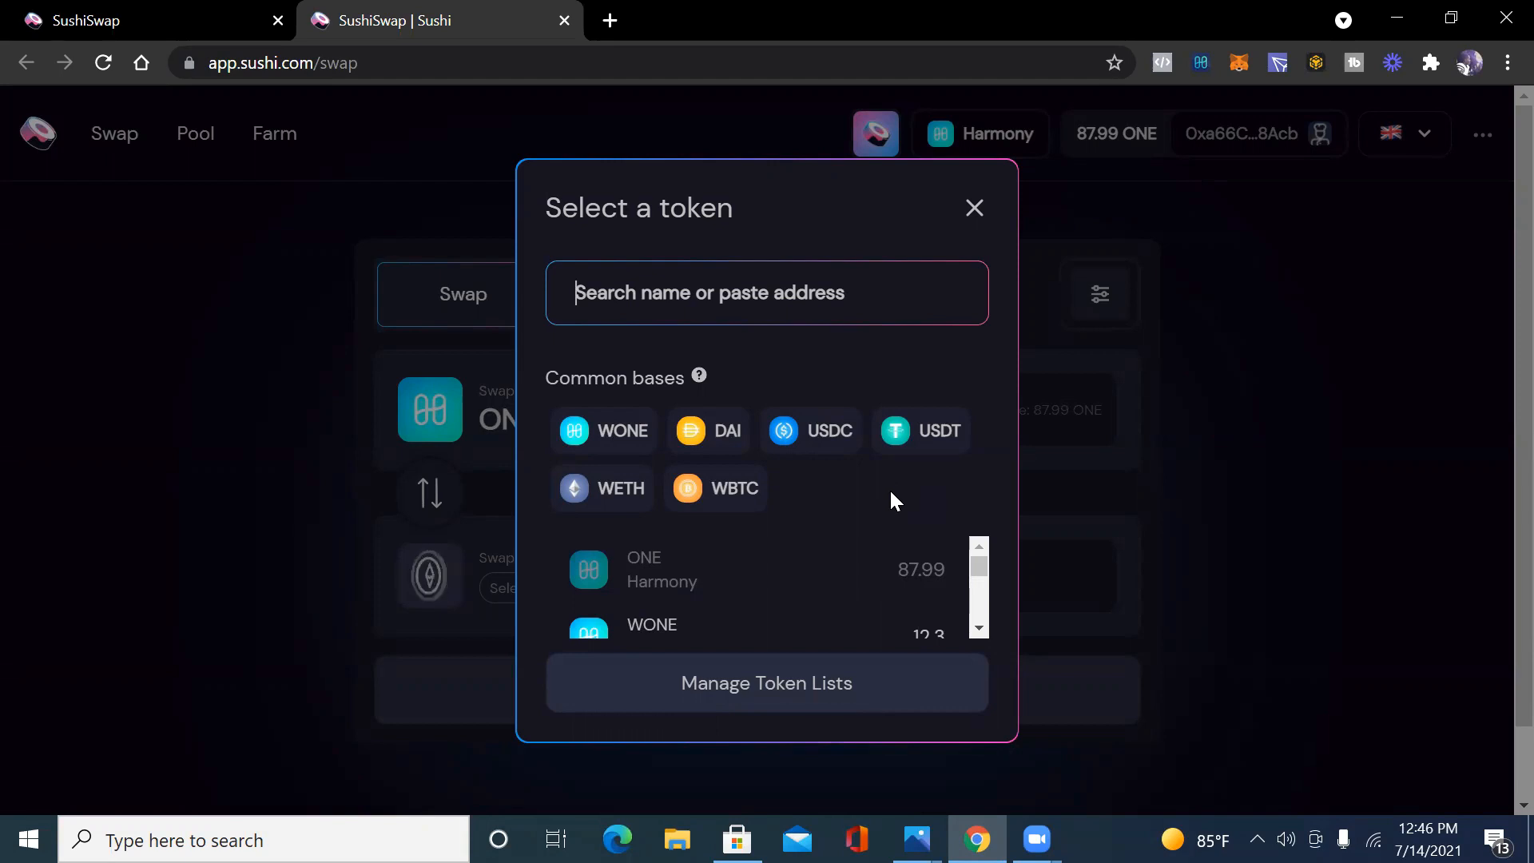
mouse_move(898, 507)
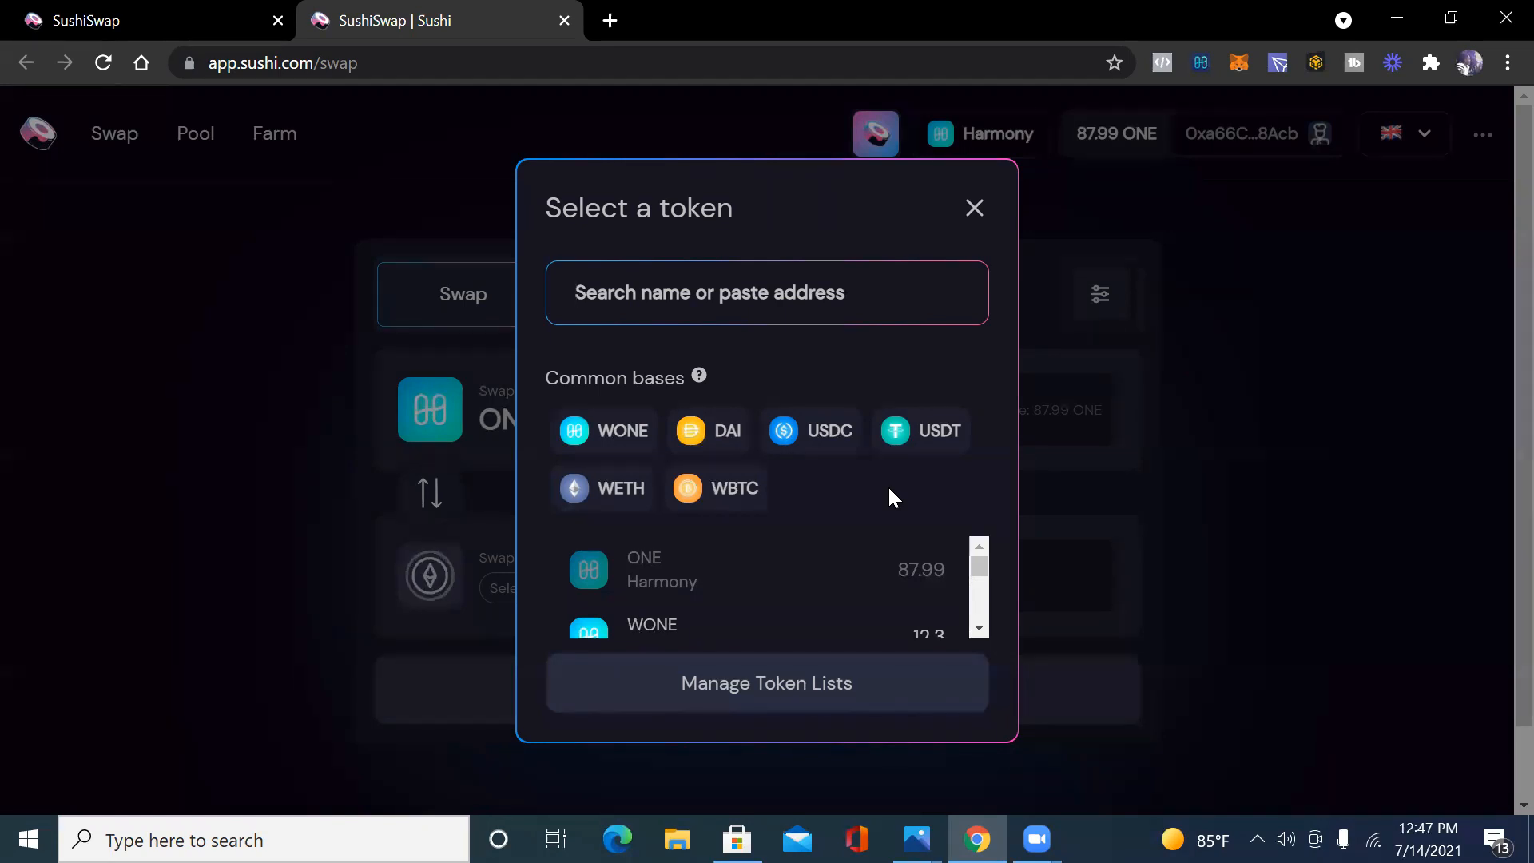
click(767, 293)
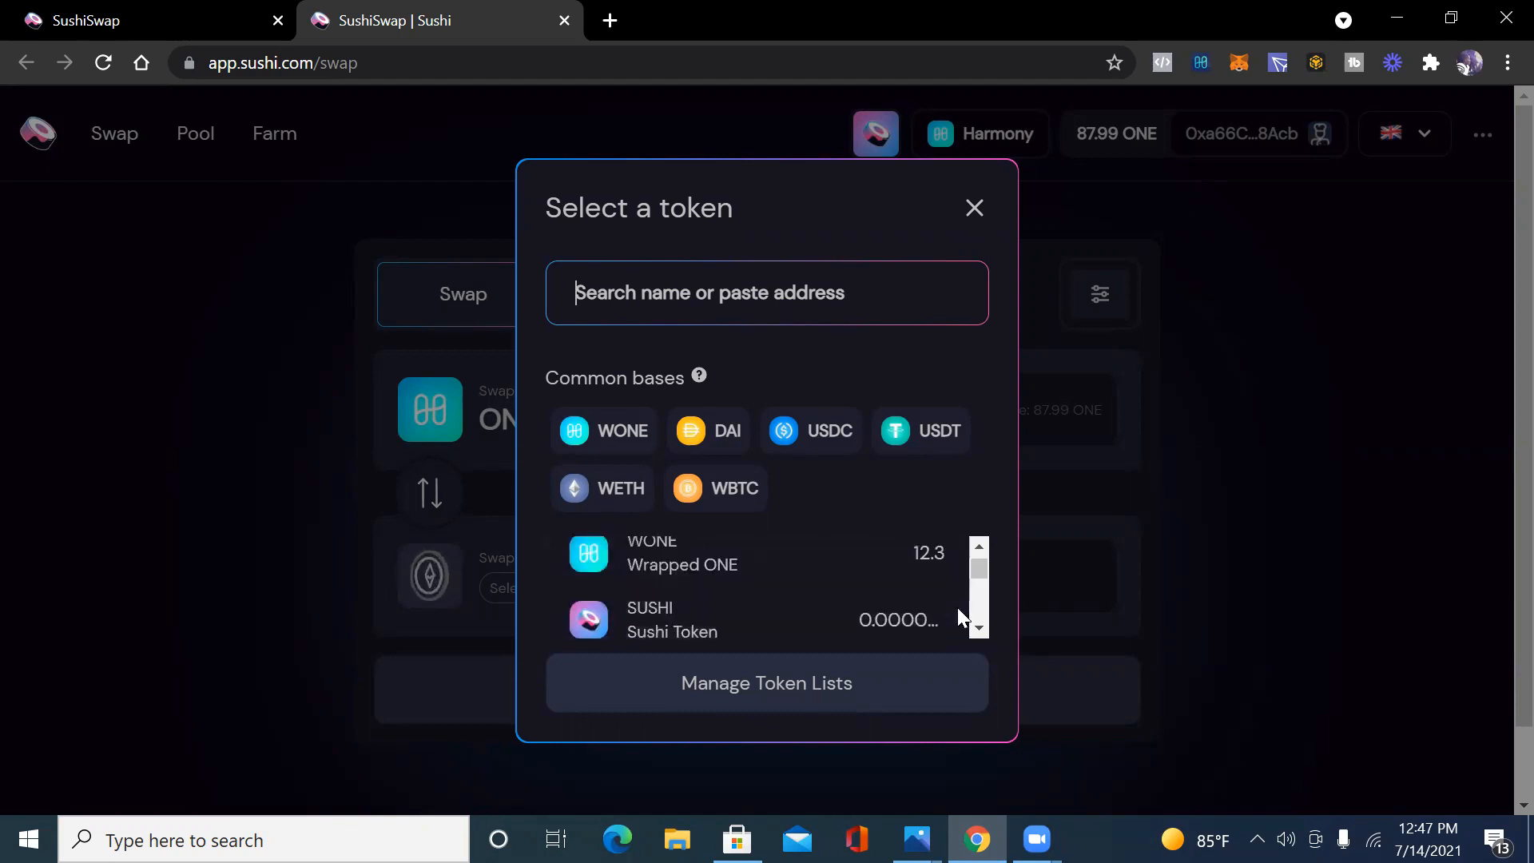
scroll(down, 3)
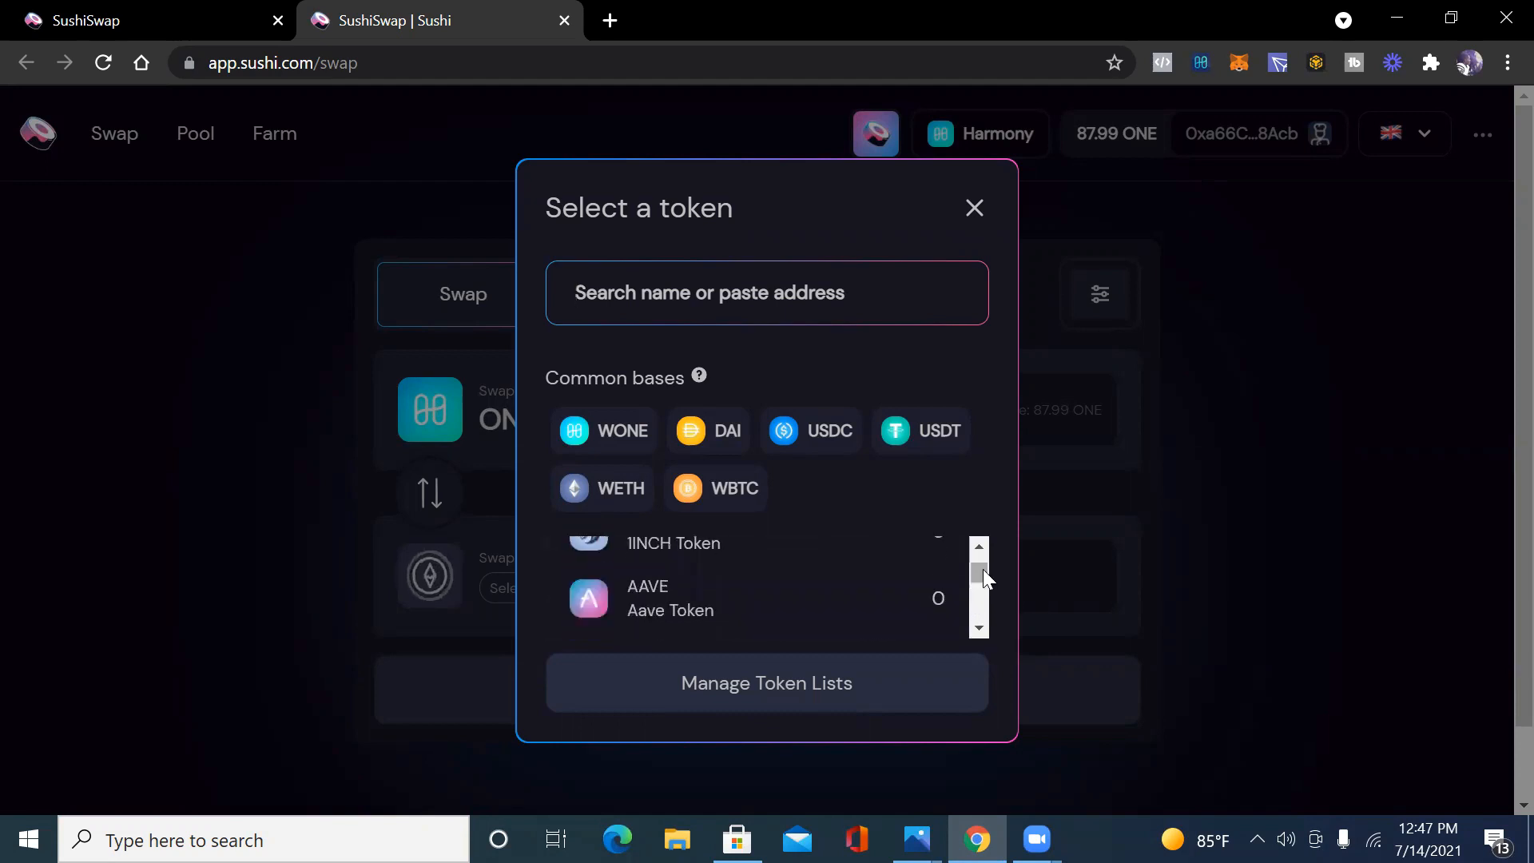
scroll(down, 3)
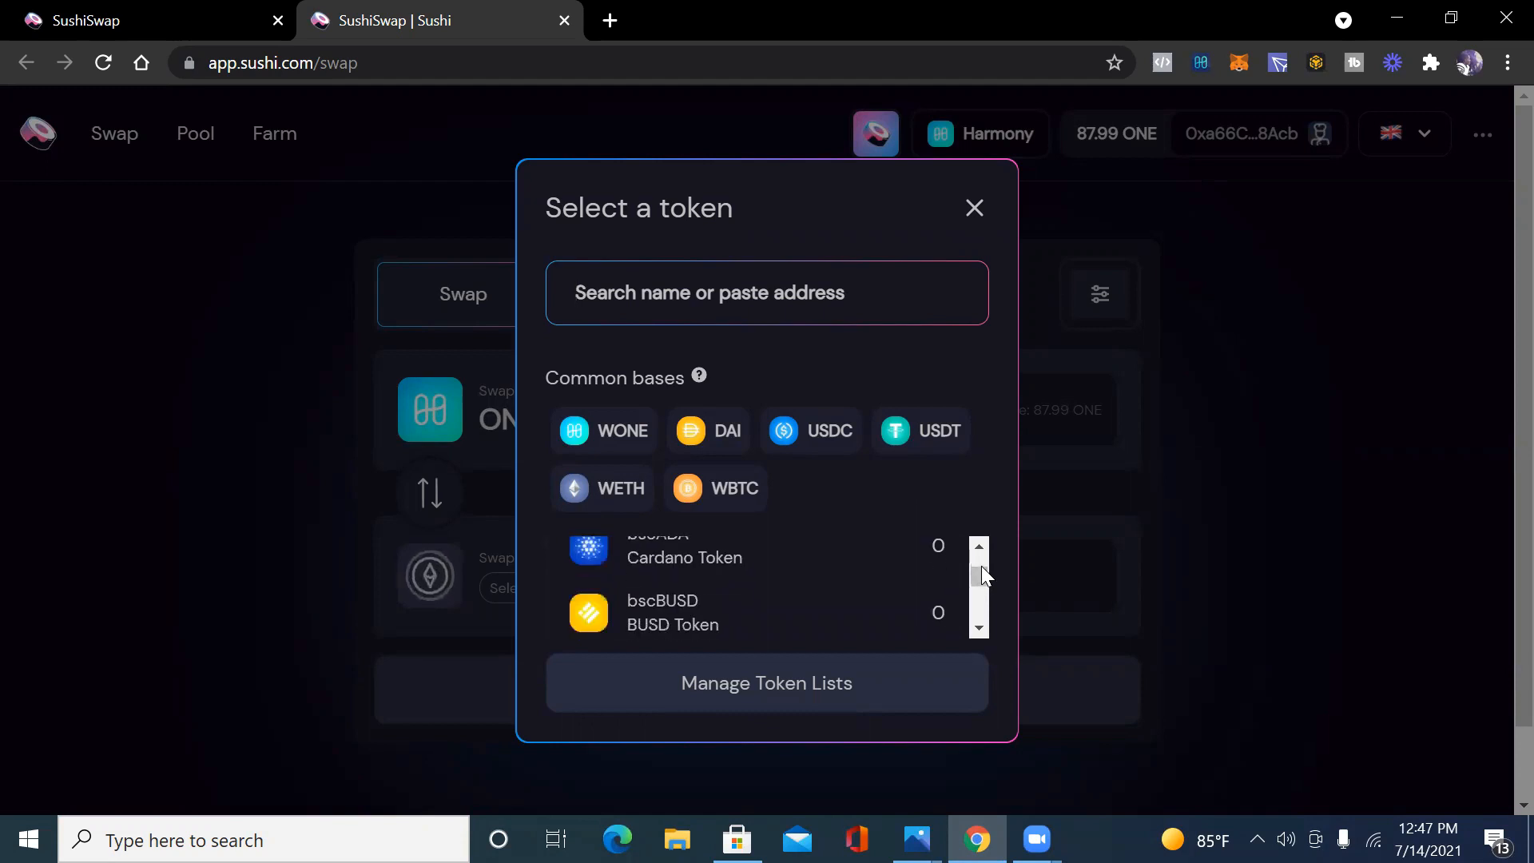
scroll(down, 3)
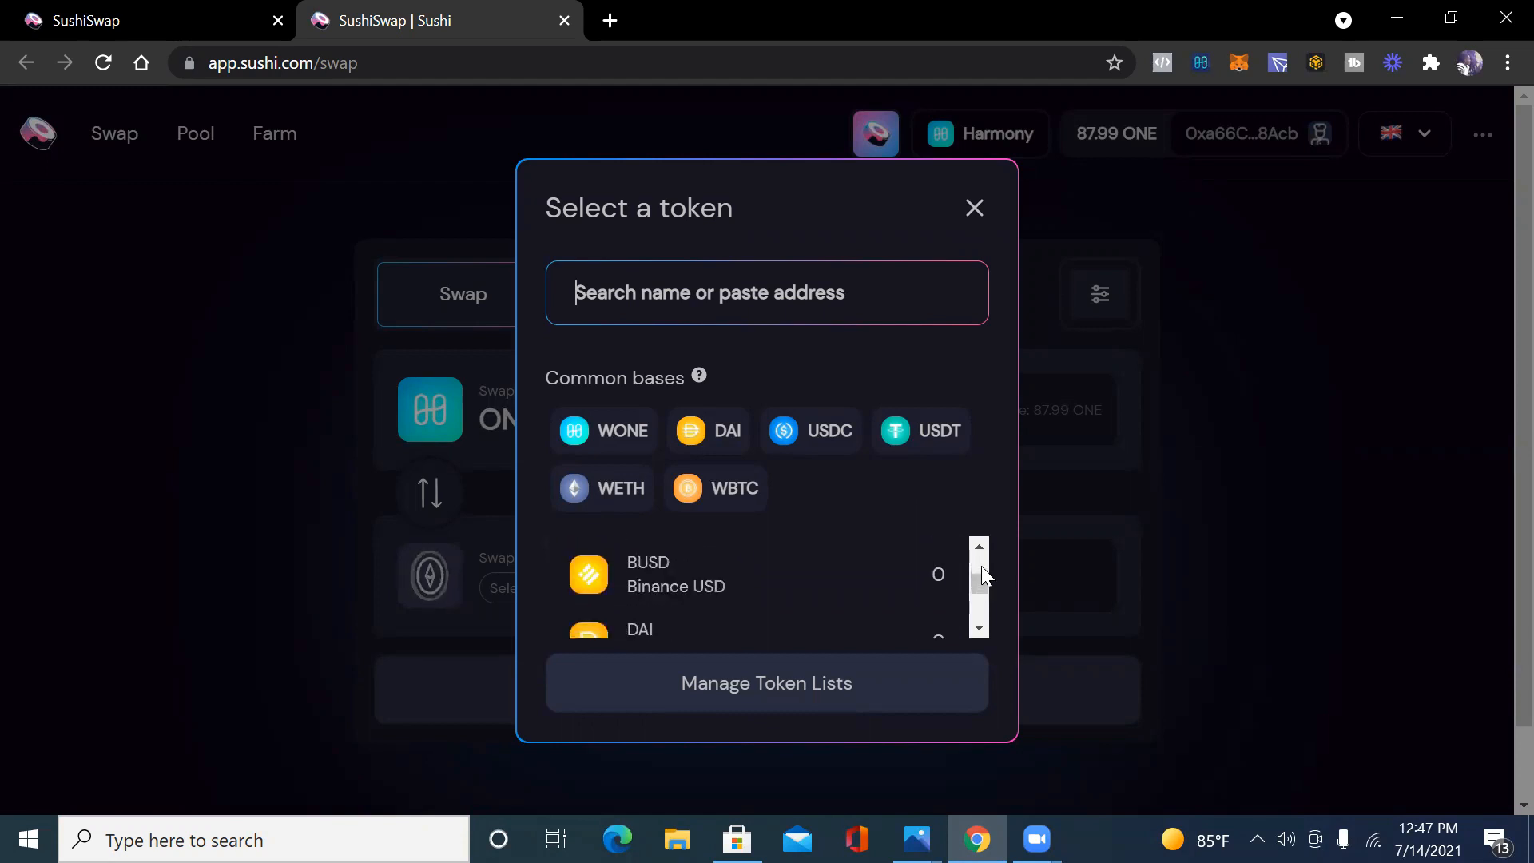
scroll(down, 3)
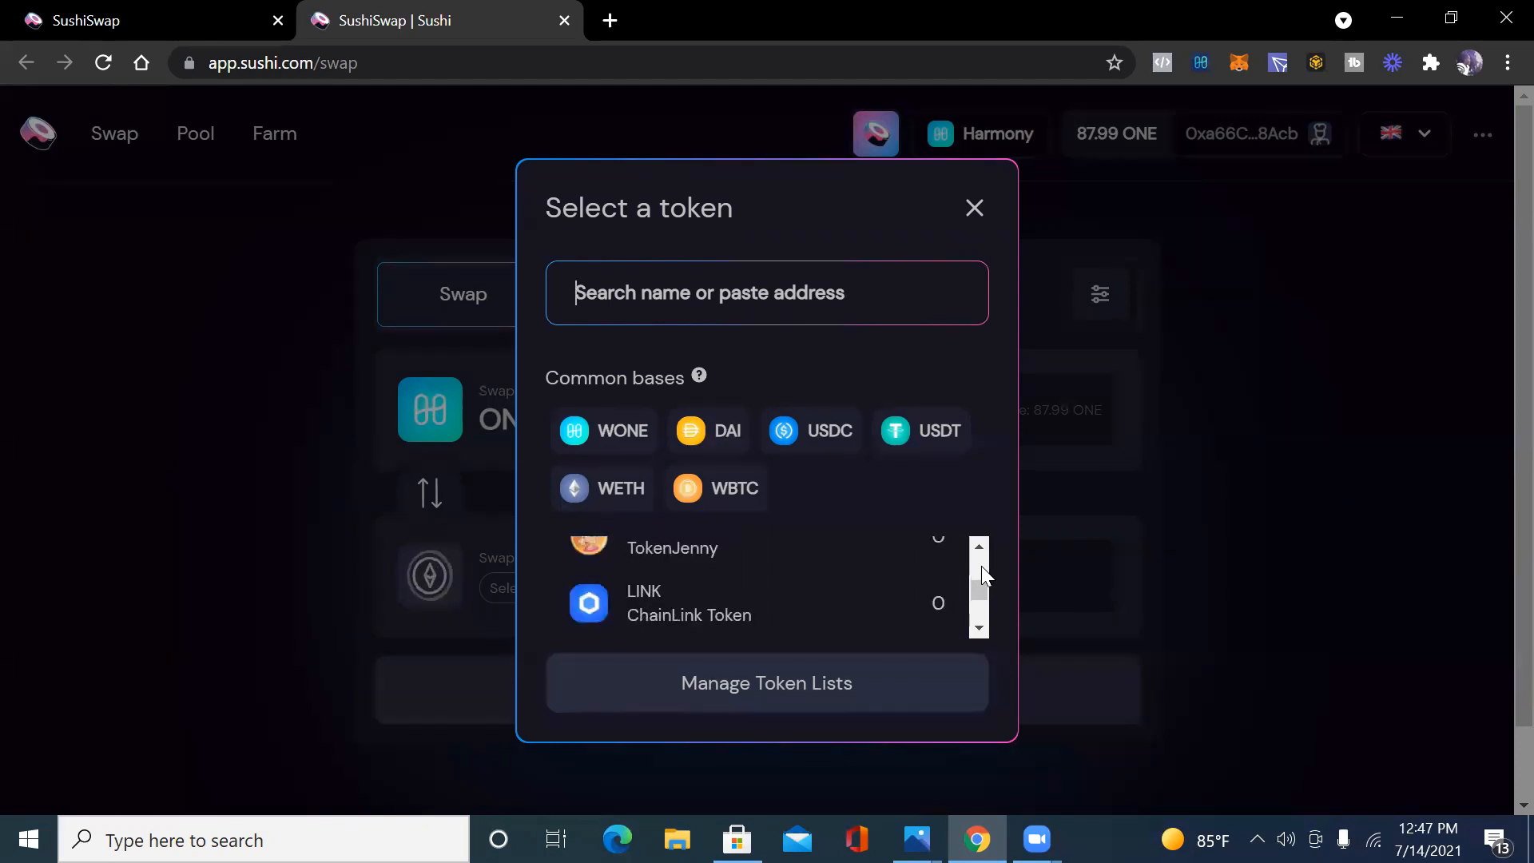
scroll(down, 3)
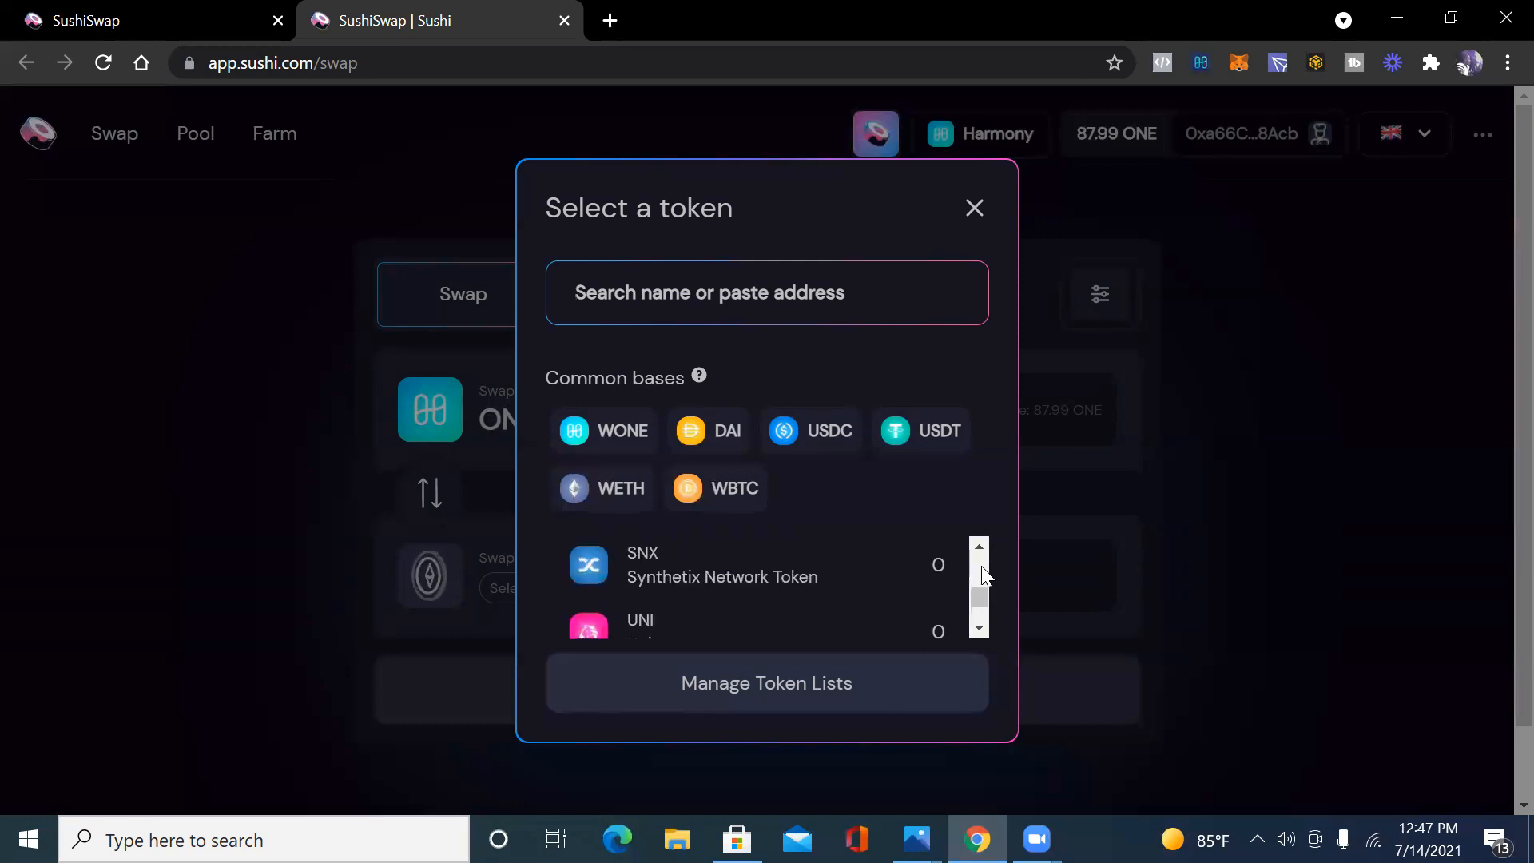
scroll(down, 3)
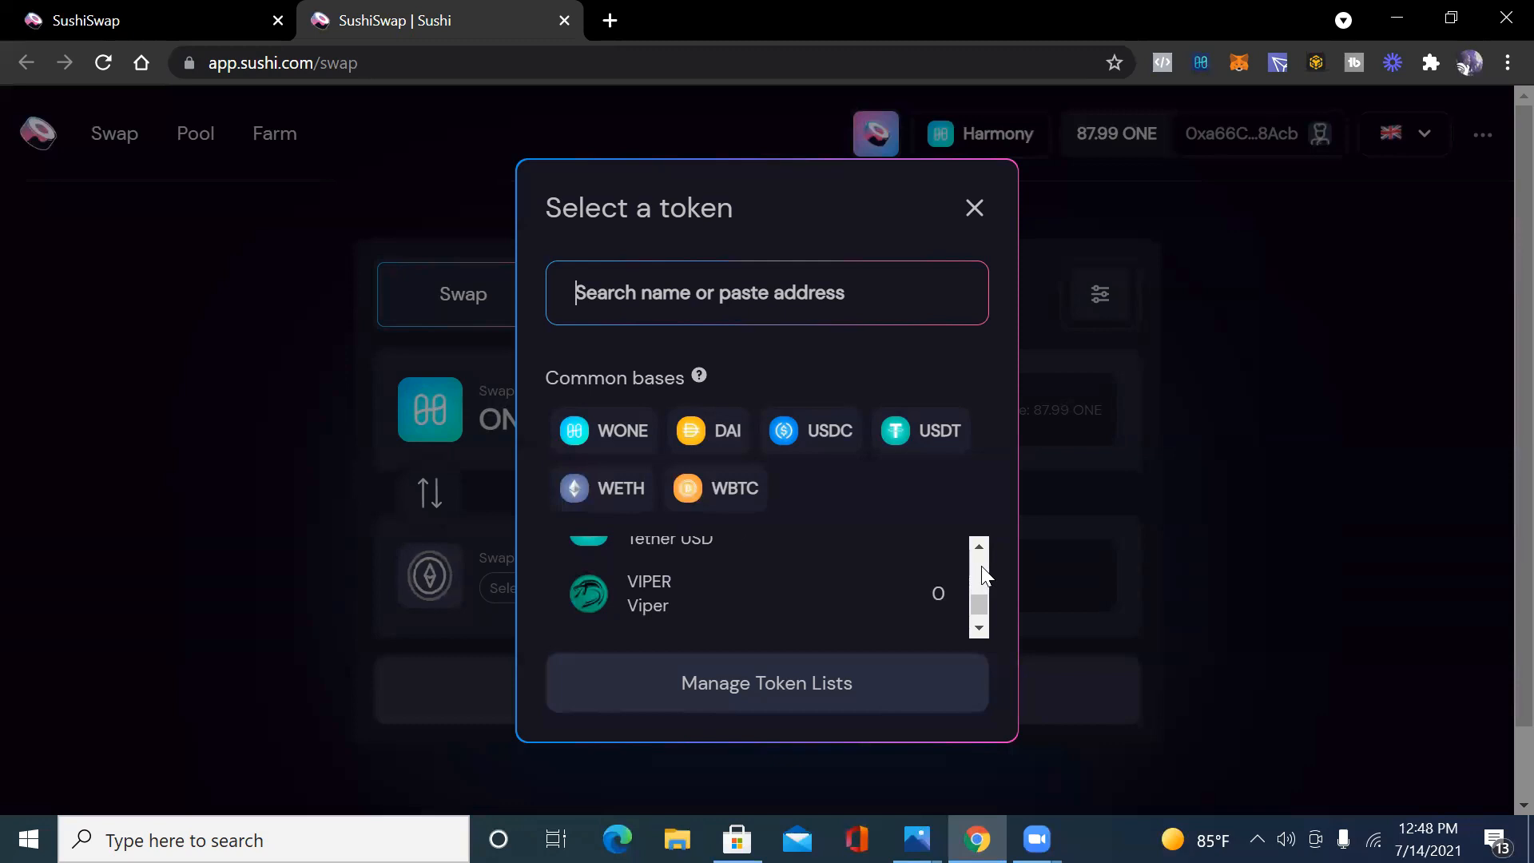
scroll(down, 3)
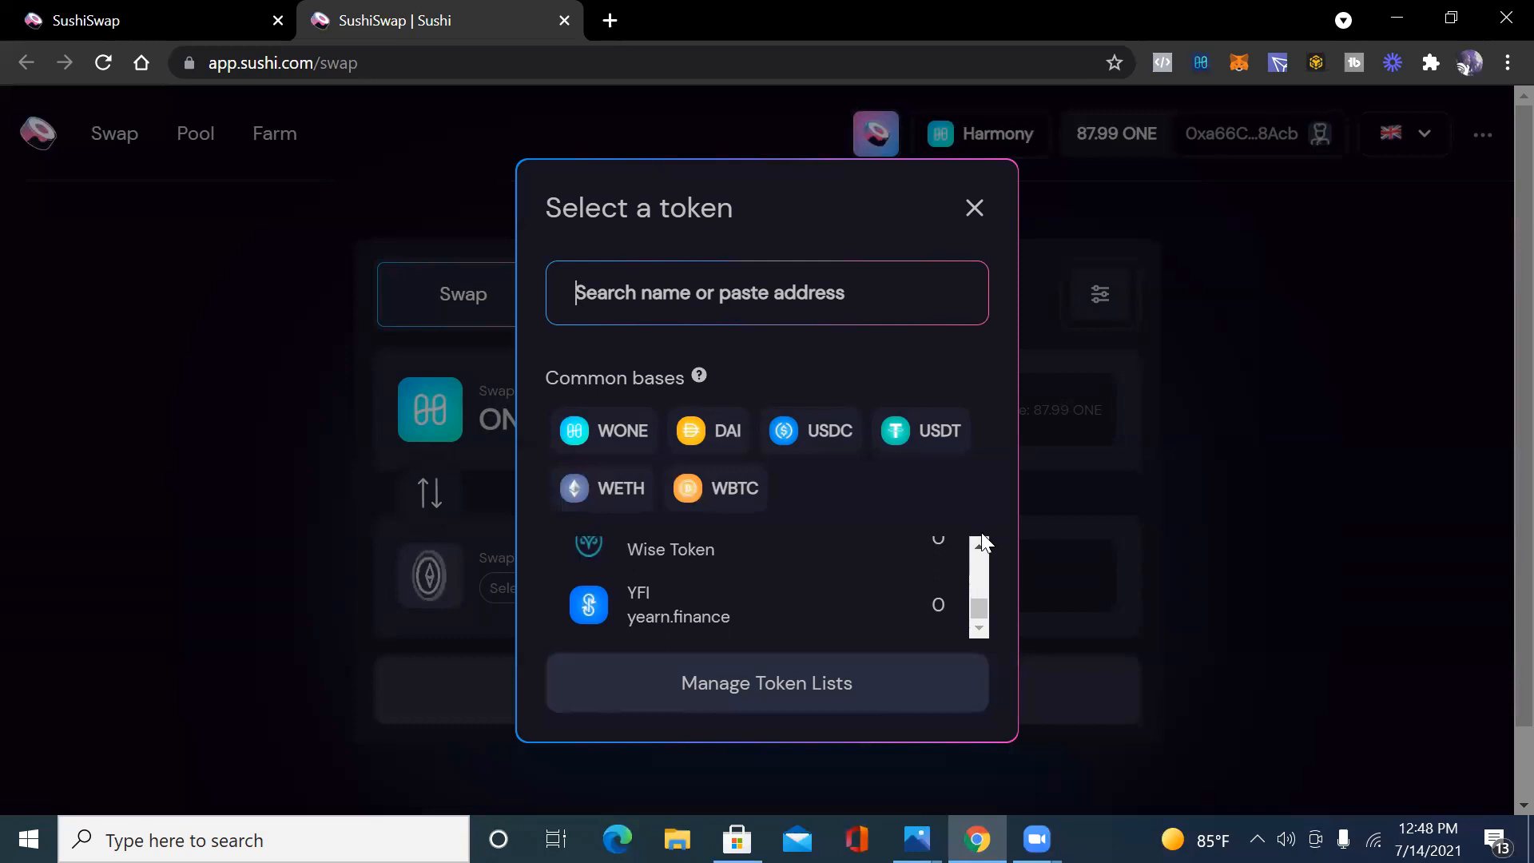
Dismiss the Select a token dialog, keeping ONE as source with no destination.
click(973, 208)
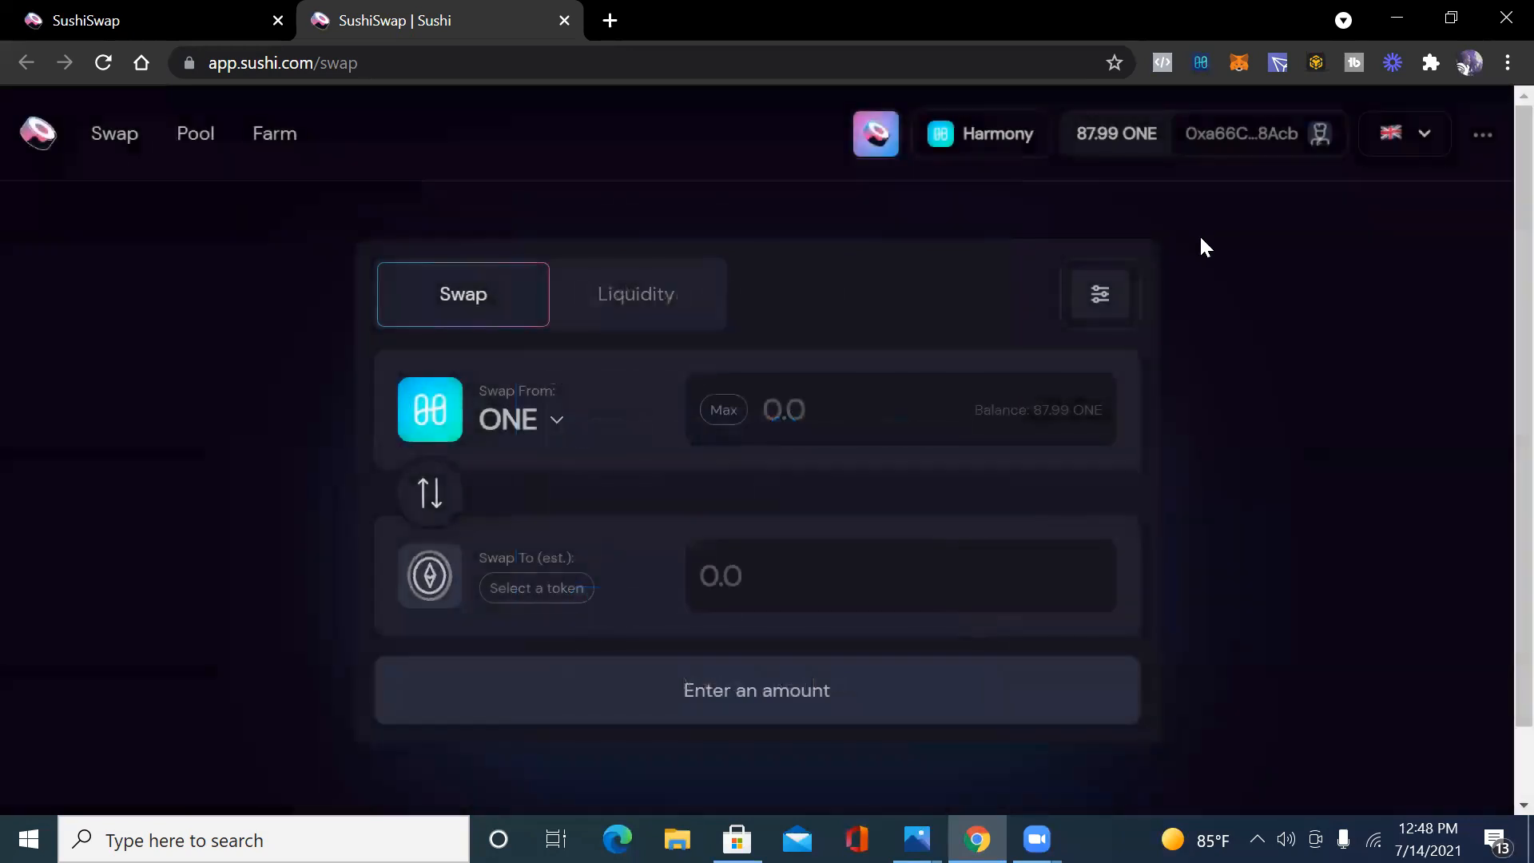
mouse_move(1211, 315)
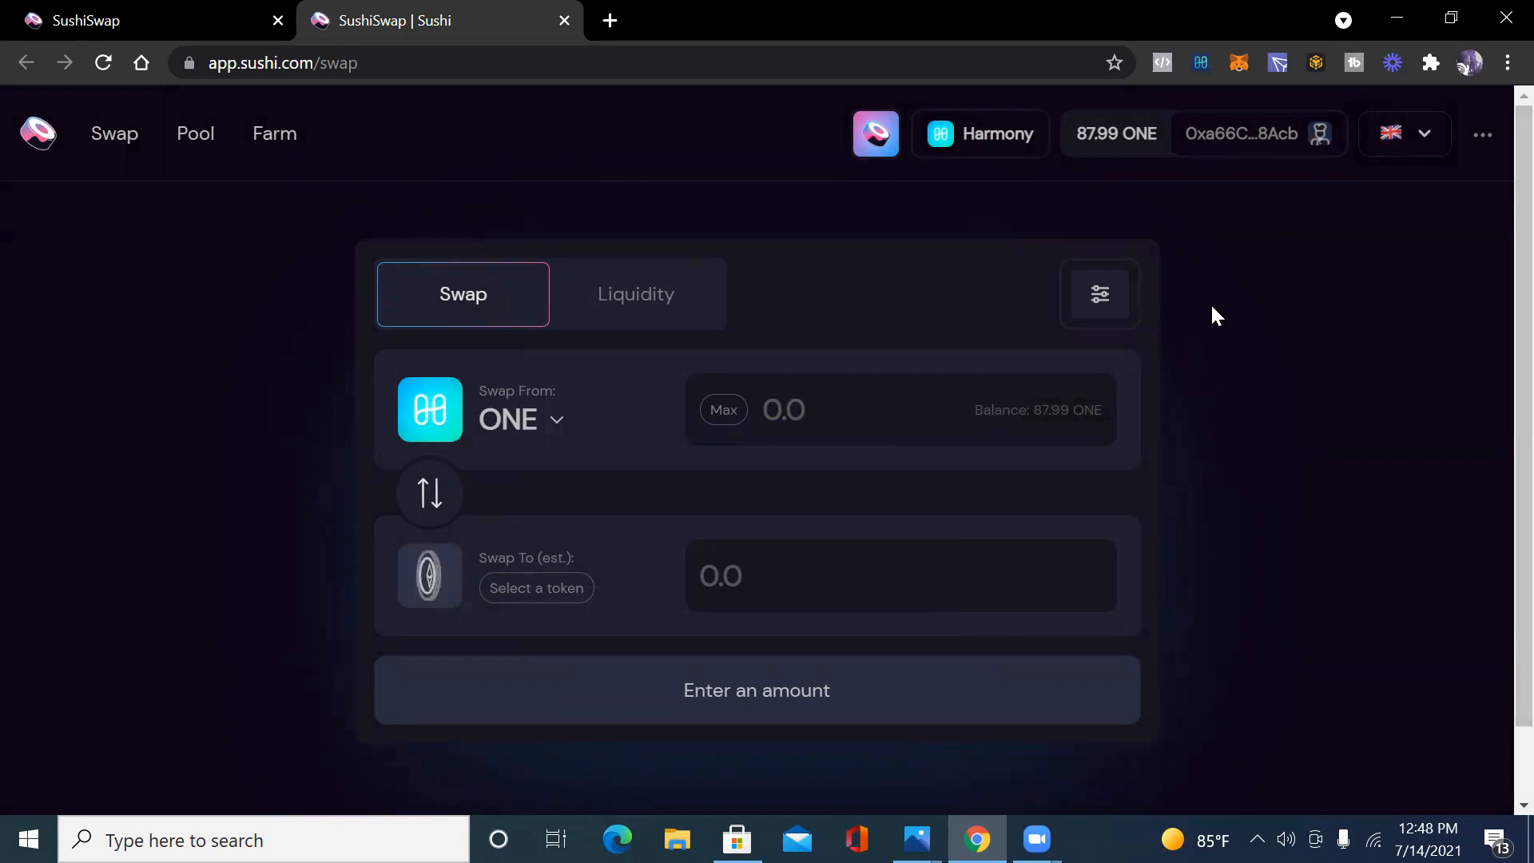
Go to the Farm page and scroll down the Harmony farms list.
click(274, 134)
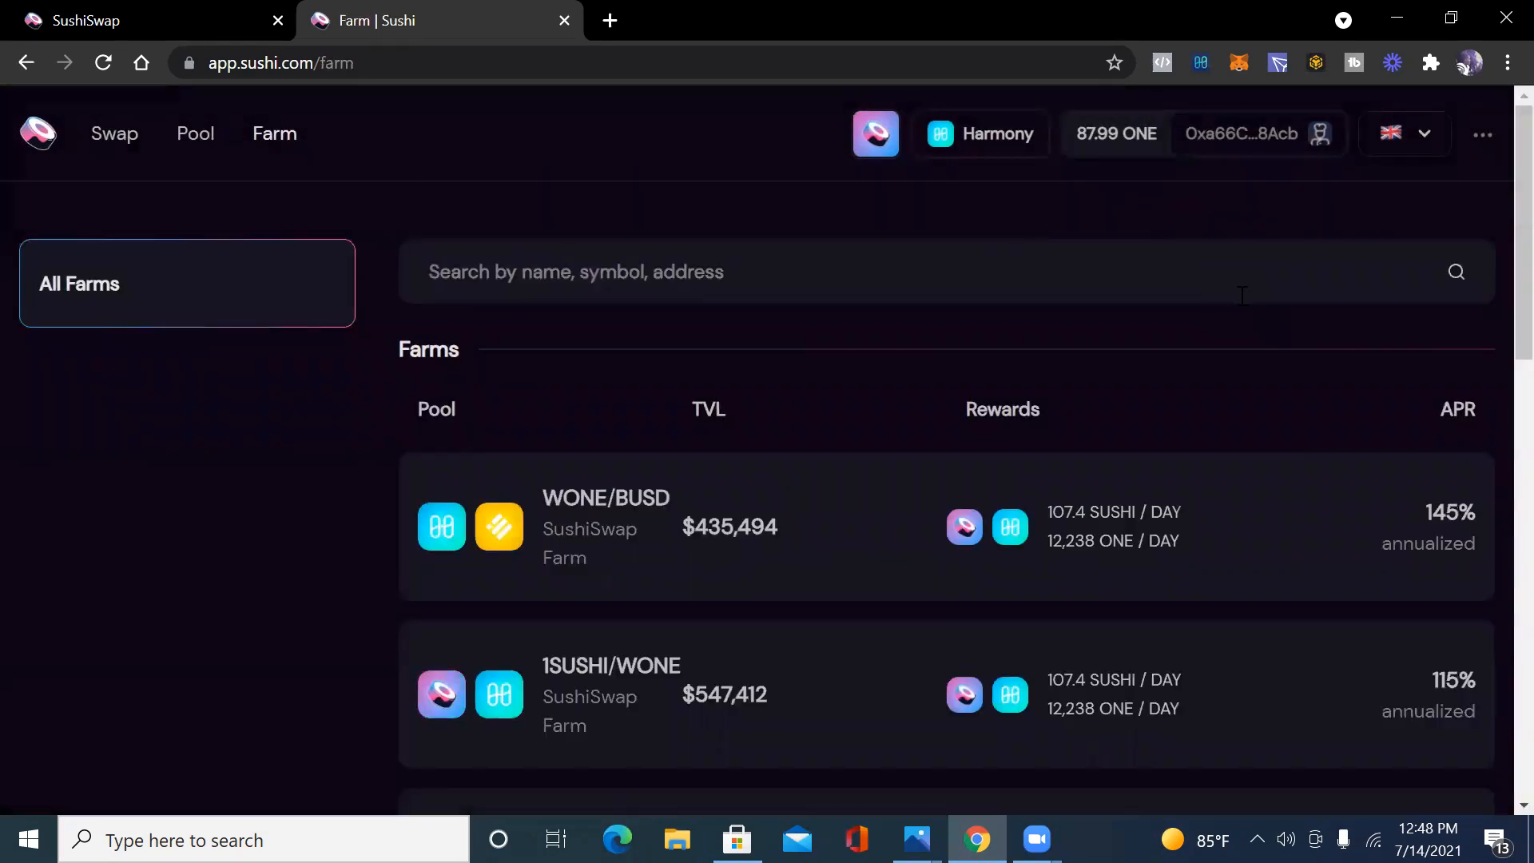
mouse_move(1212, 348)
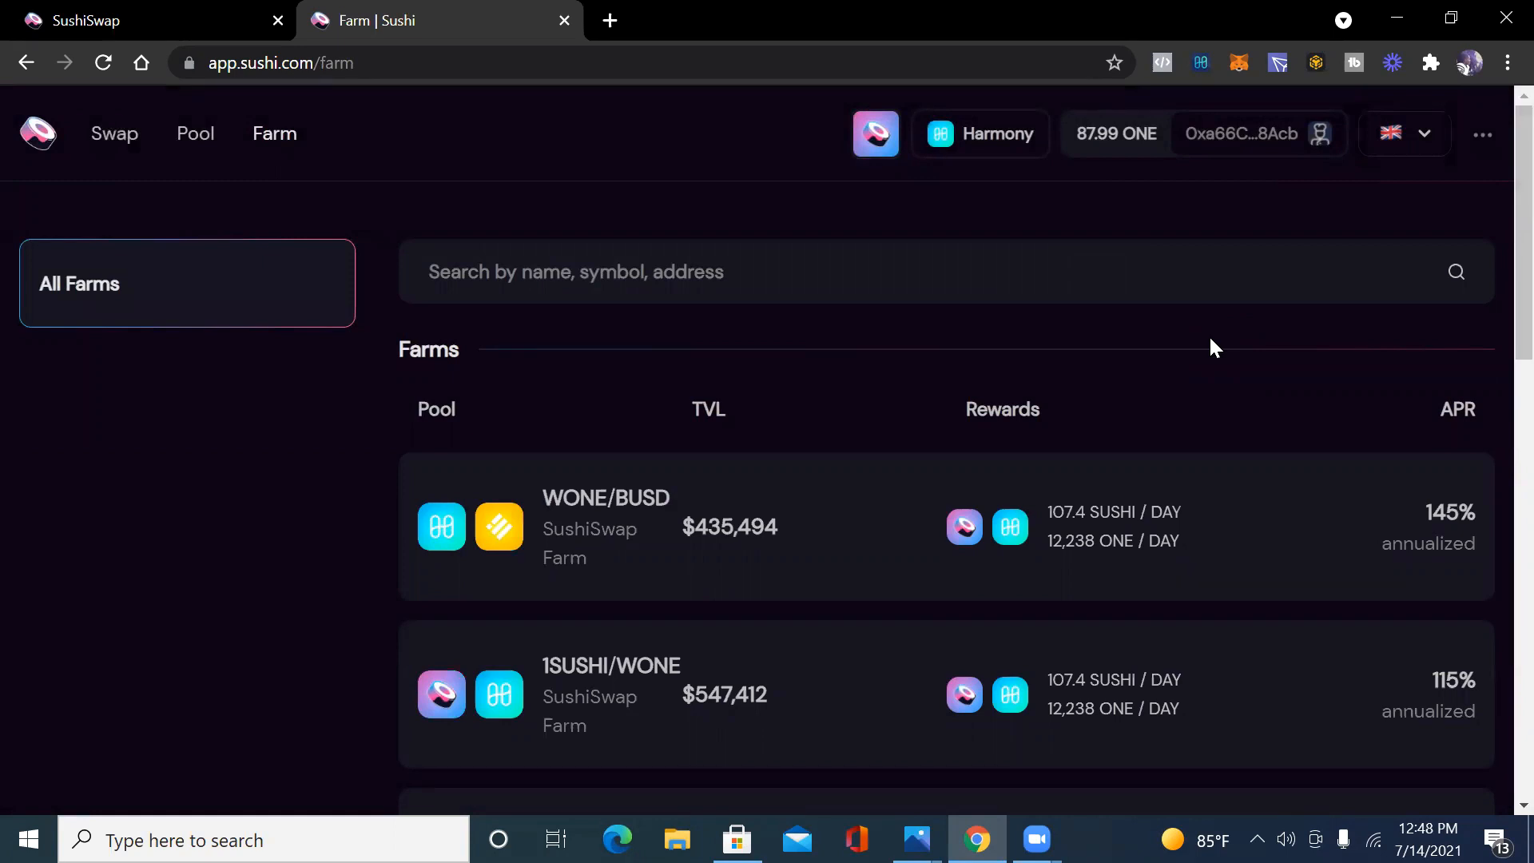
scroll(down, 3)
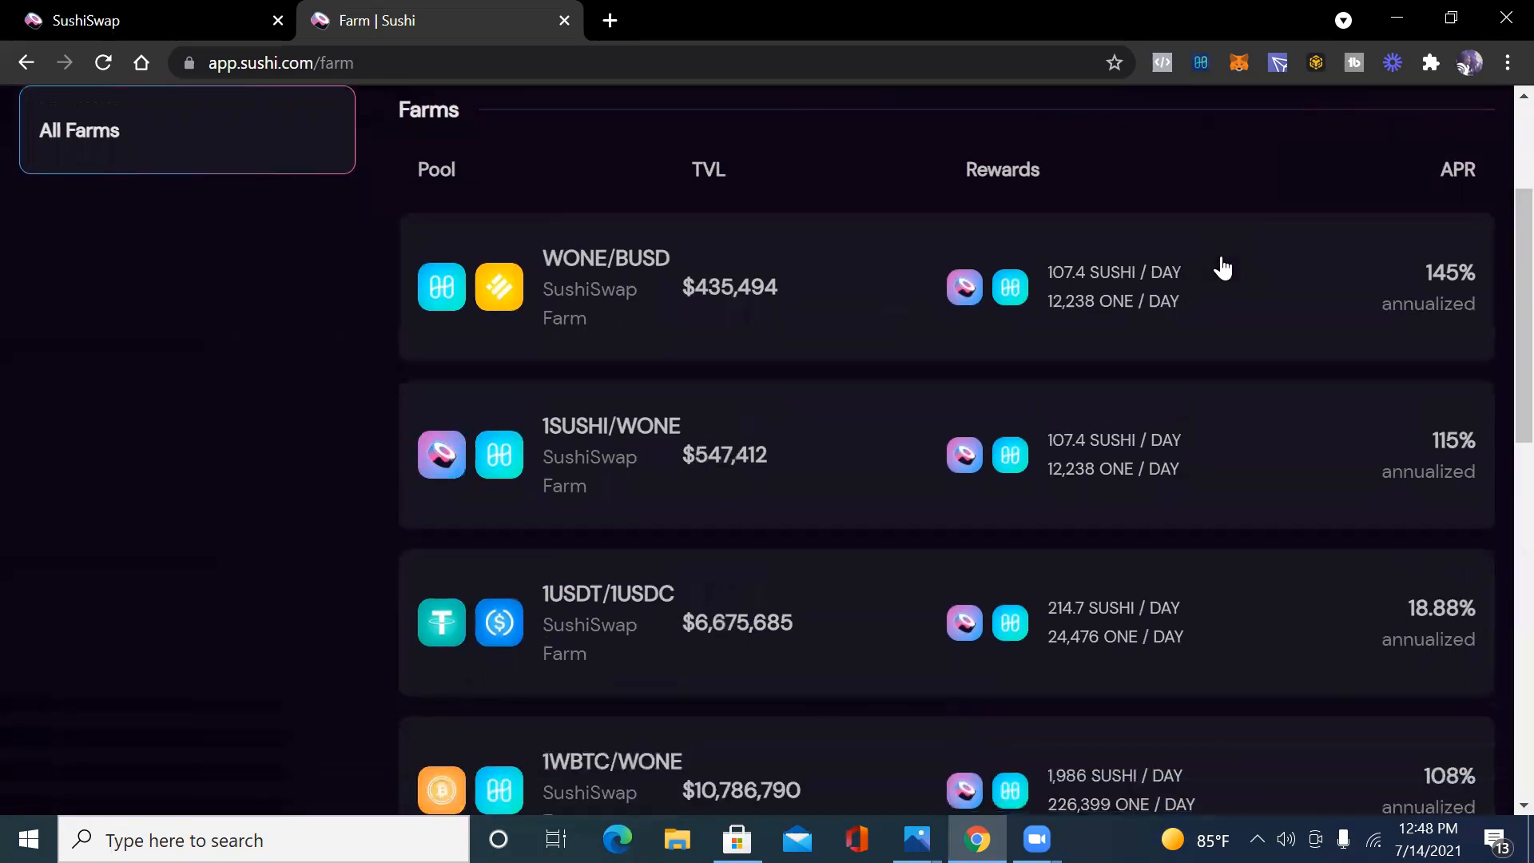
mouse_move(1173, 364)
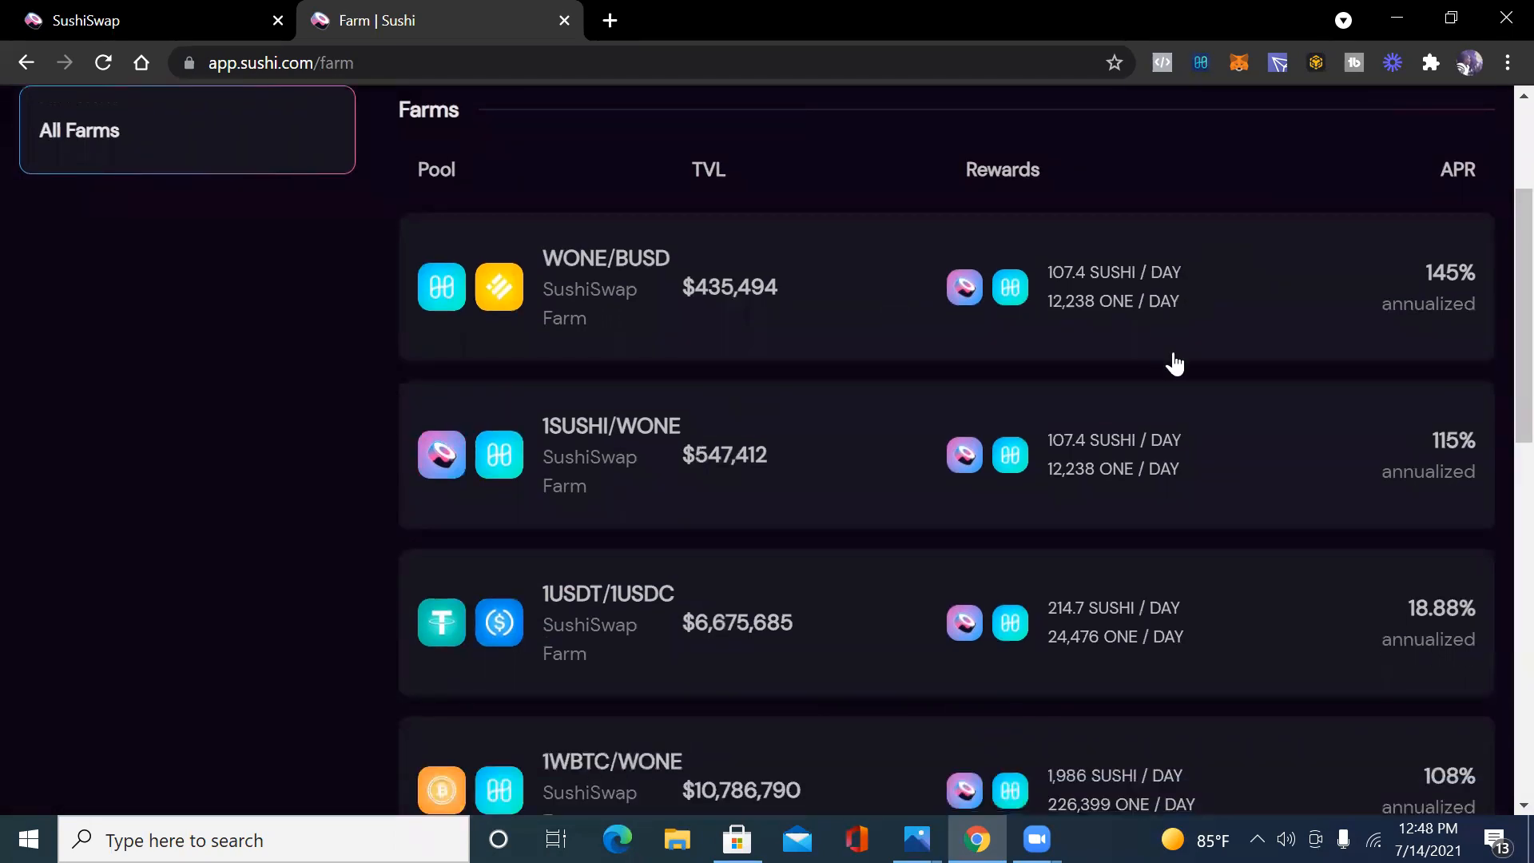
mouse_move(1211, 445)
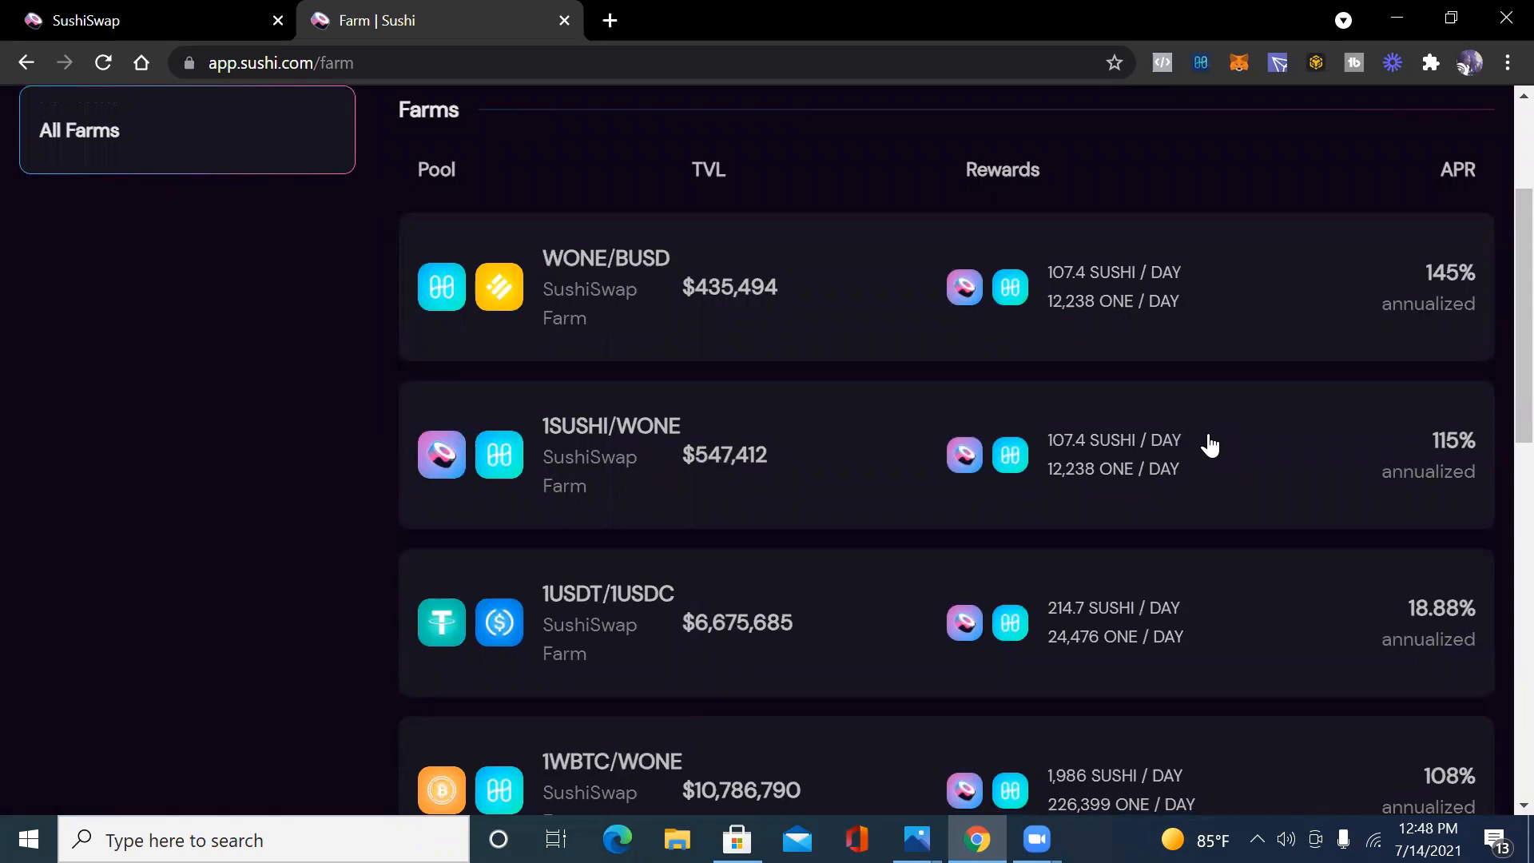
mouse_move(1213, 447)
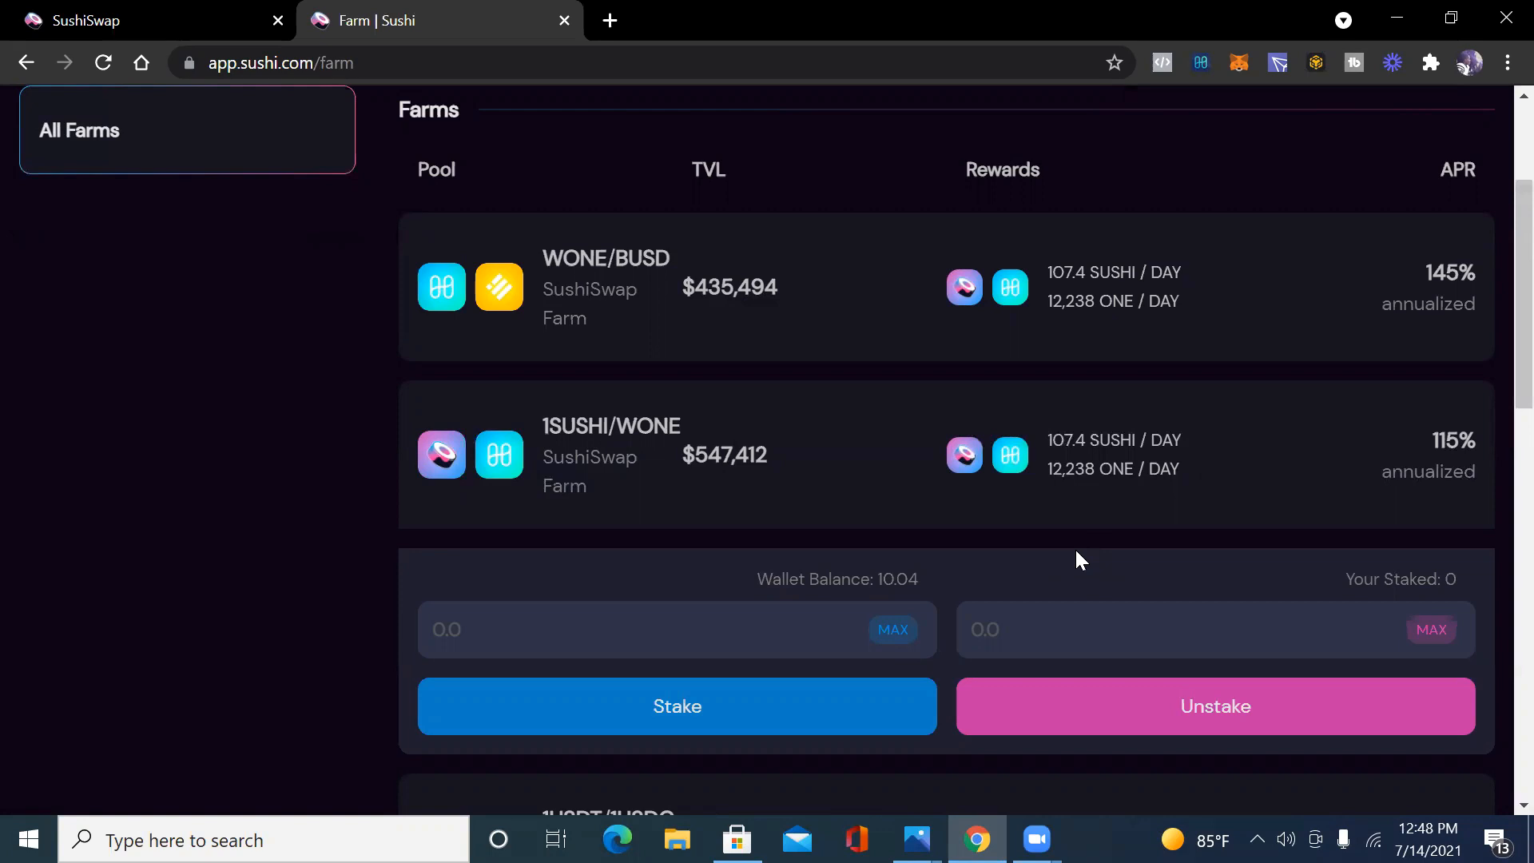
mouse_move(1243, 460)
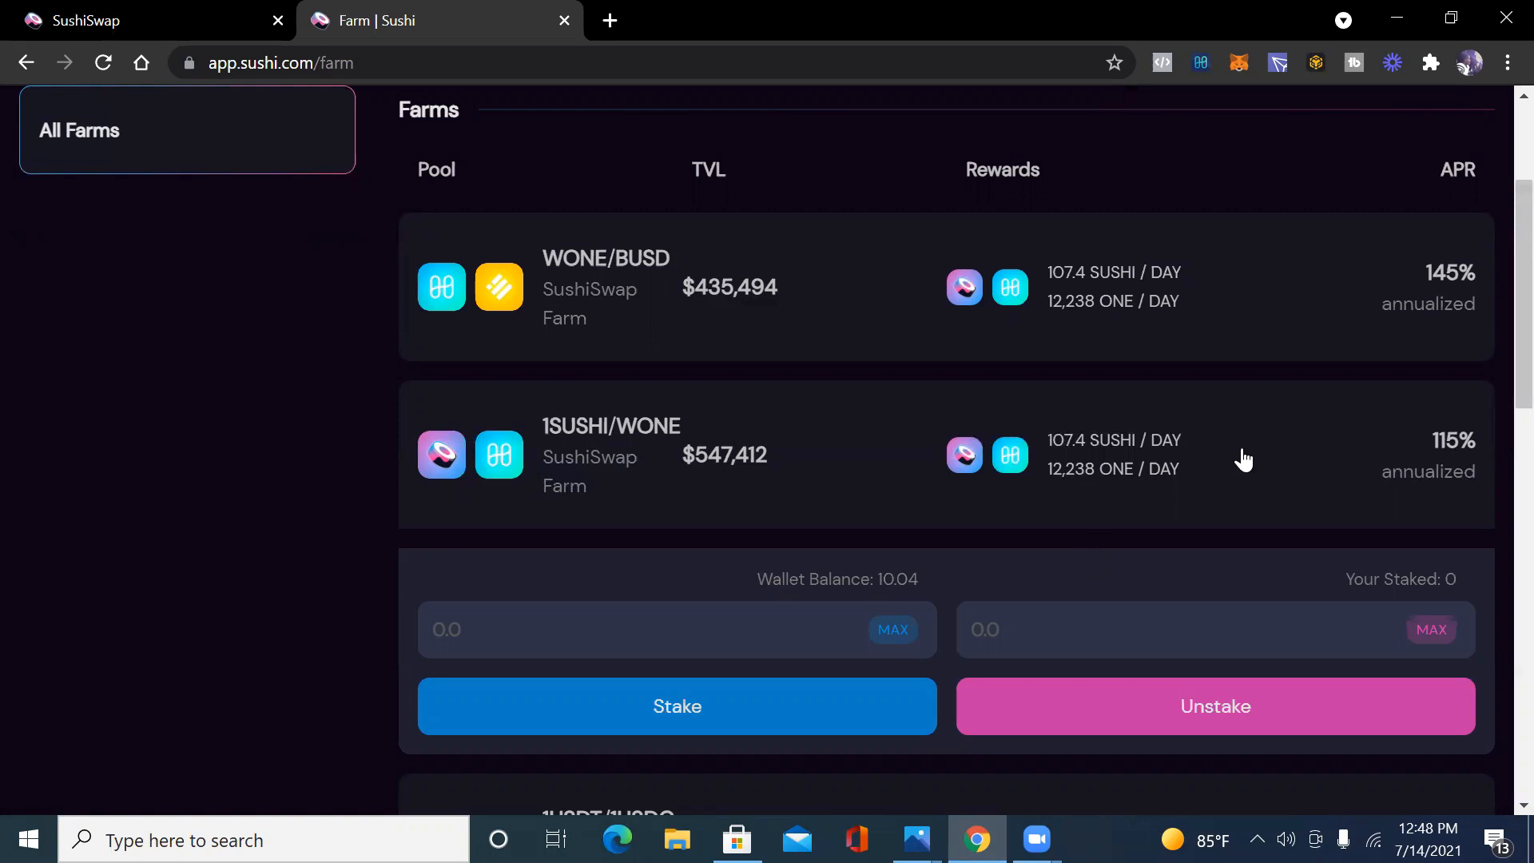
mouse_move(1350, 184)
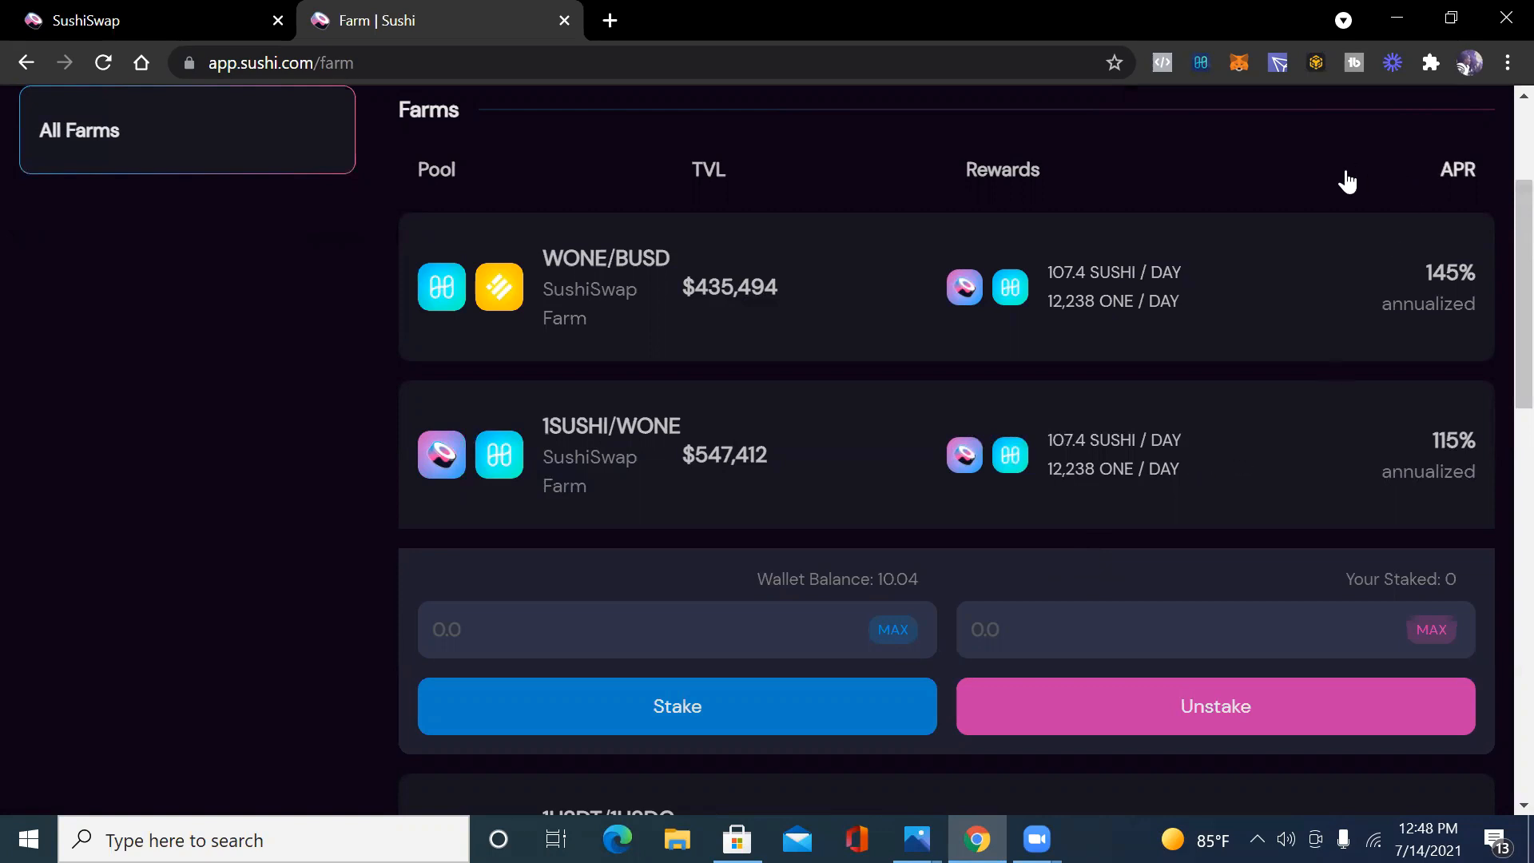
Sort the farms by APR, highest first, and scroll through the whole list.
click(1456, 170)
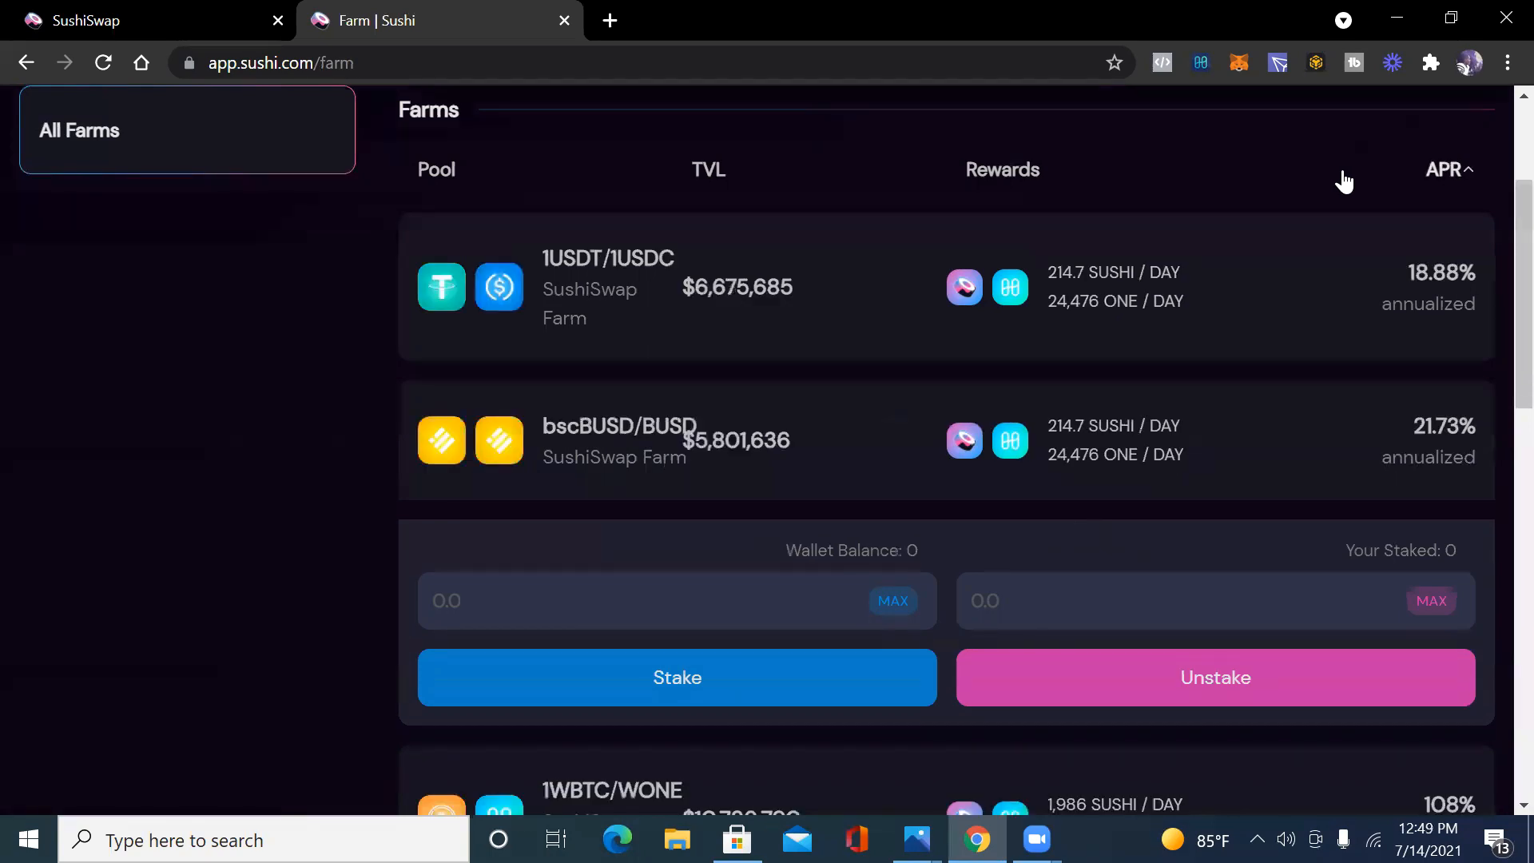
scroll(down, 3)
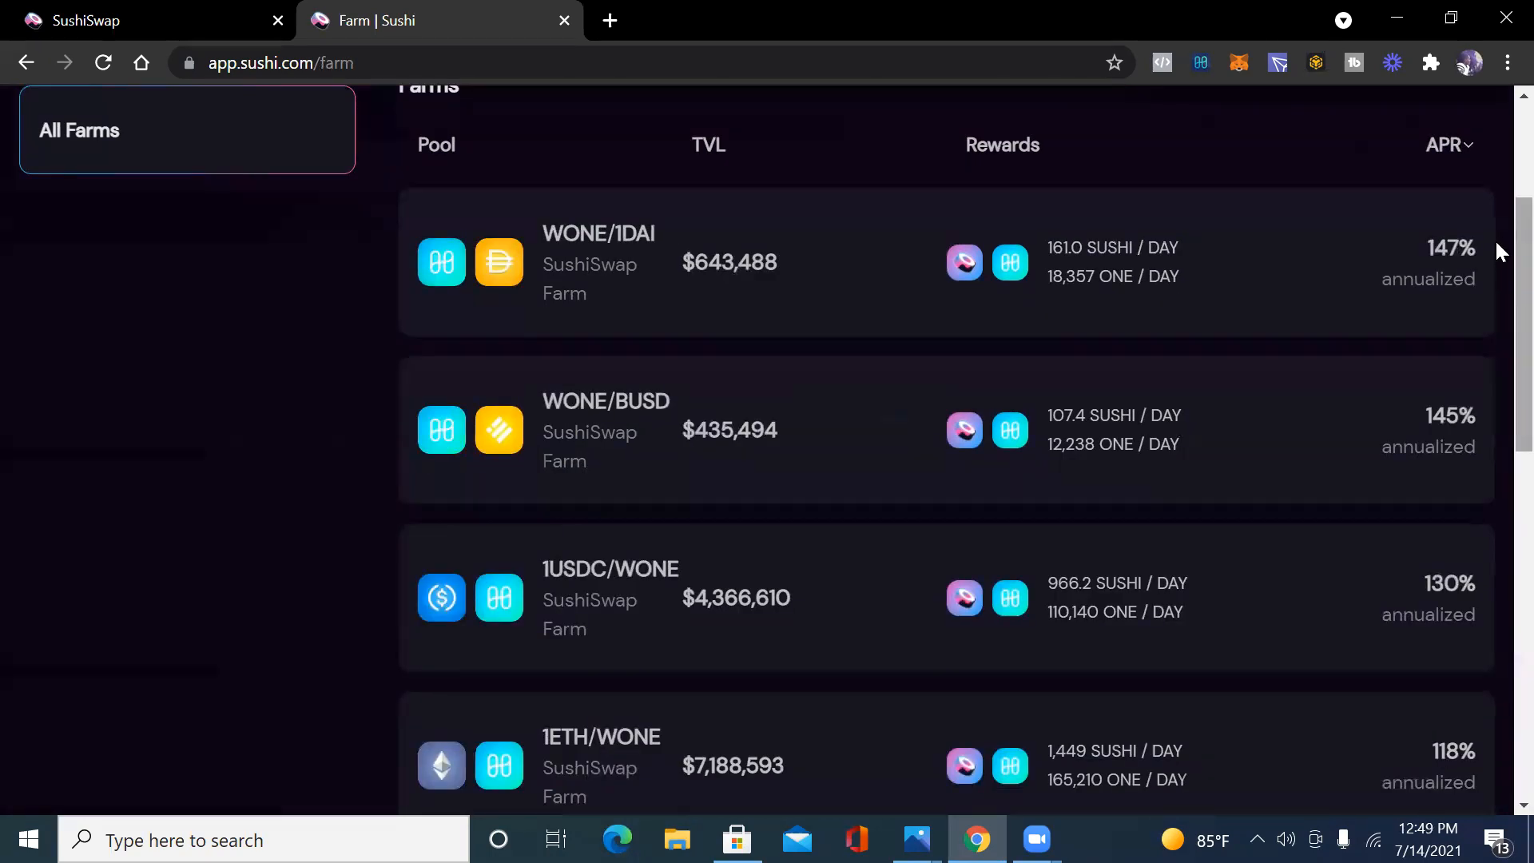
scroll(down, 3)
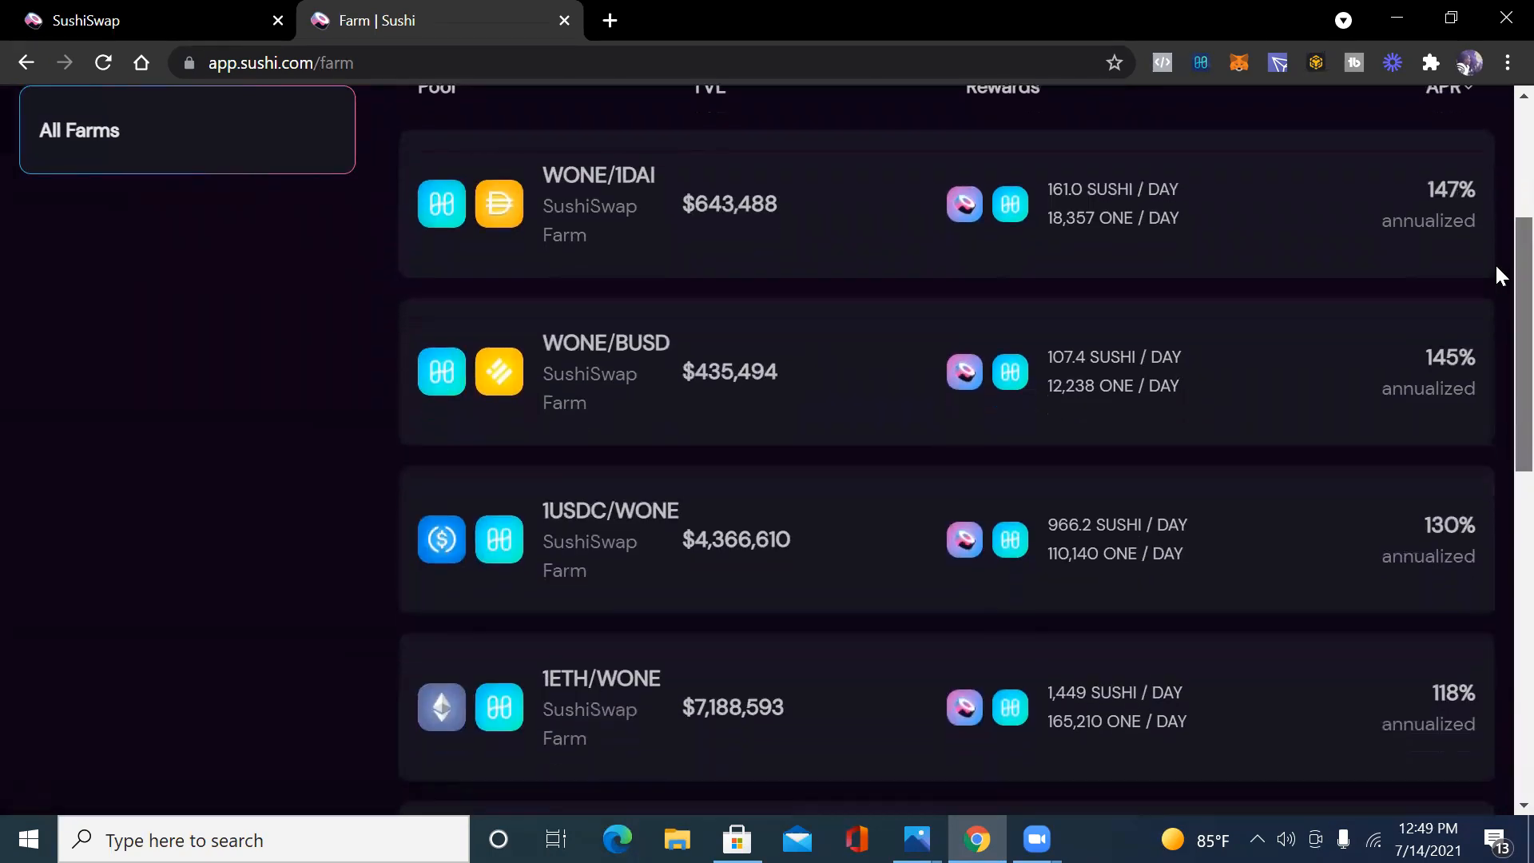
scroll(down, 3)
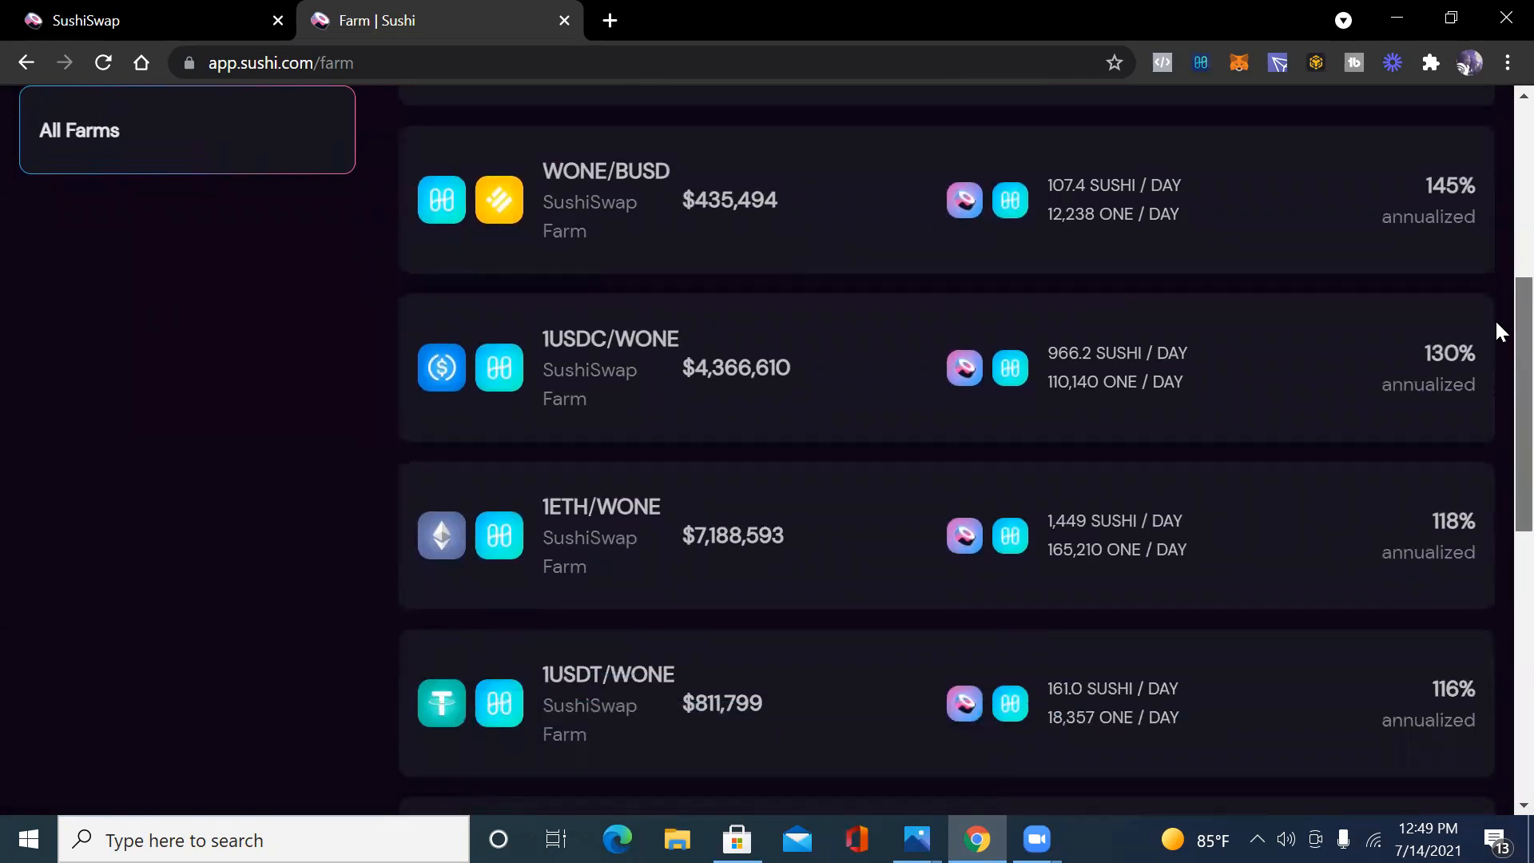
scroll(down, 3)
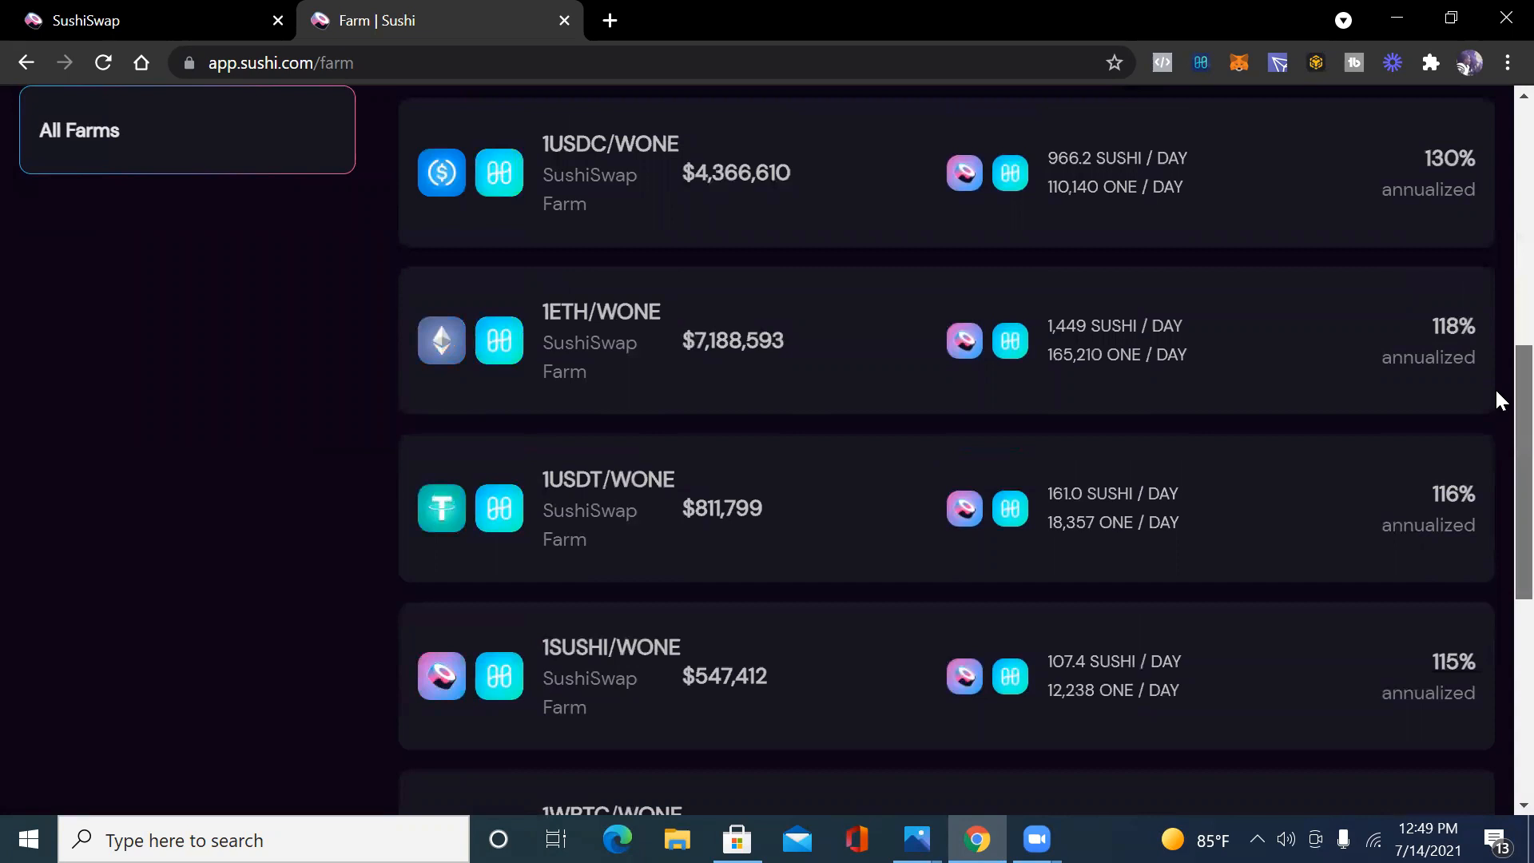
scroll(down, 3)
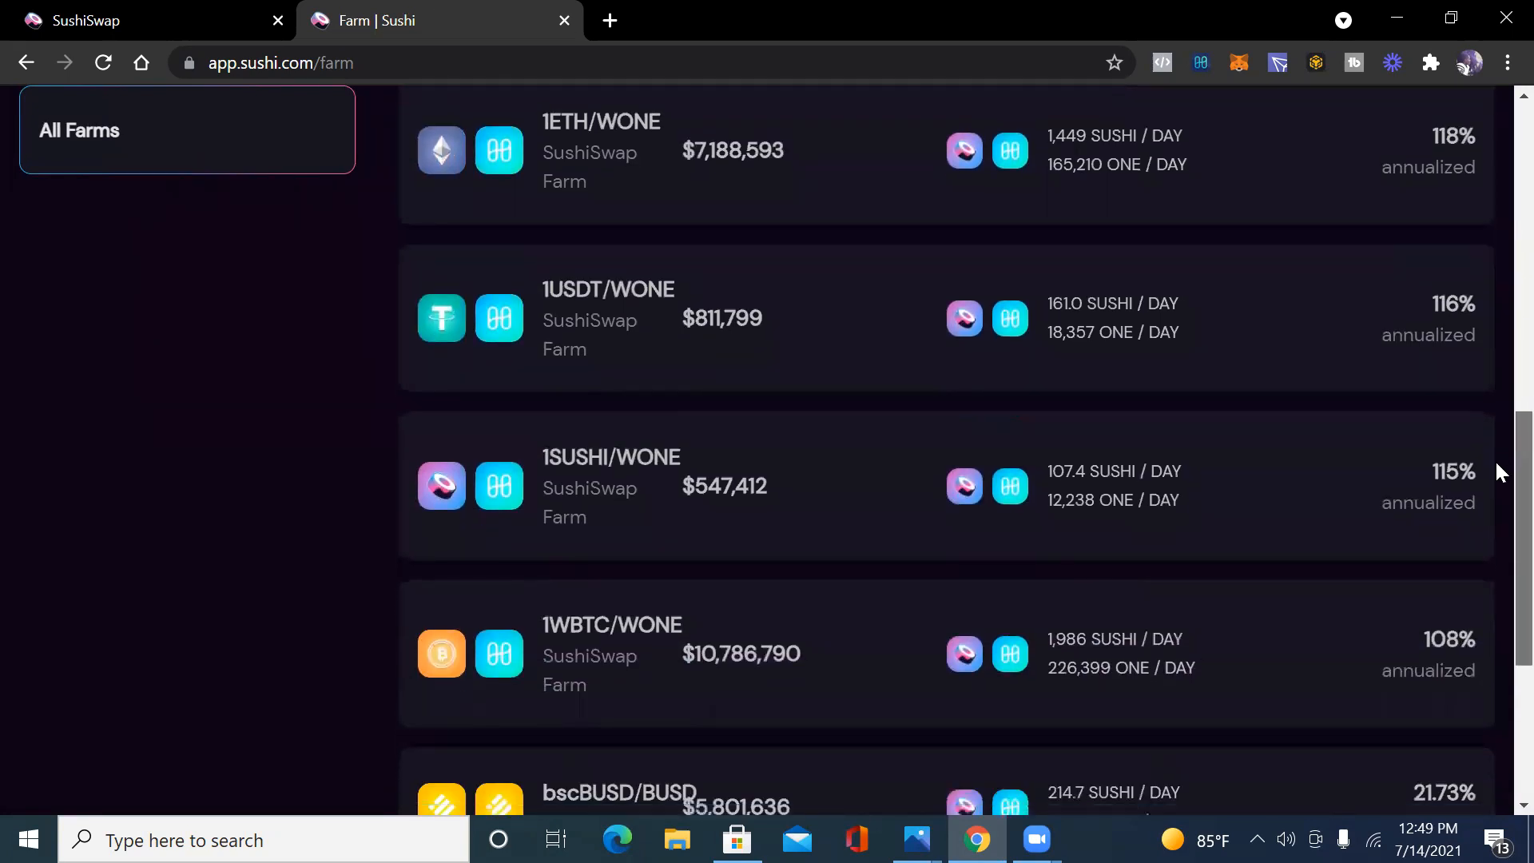
scroll(down, 3)
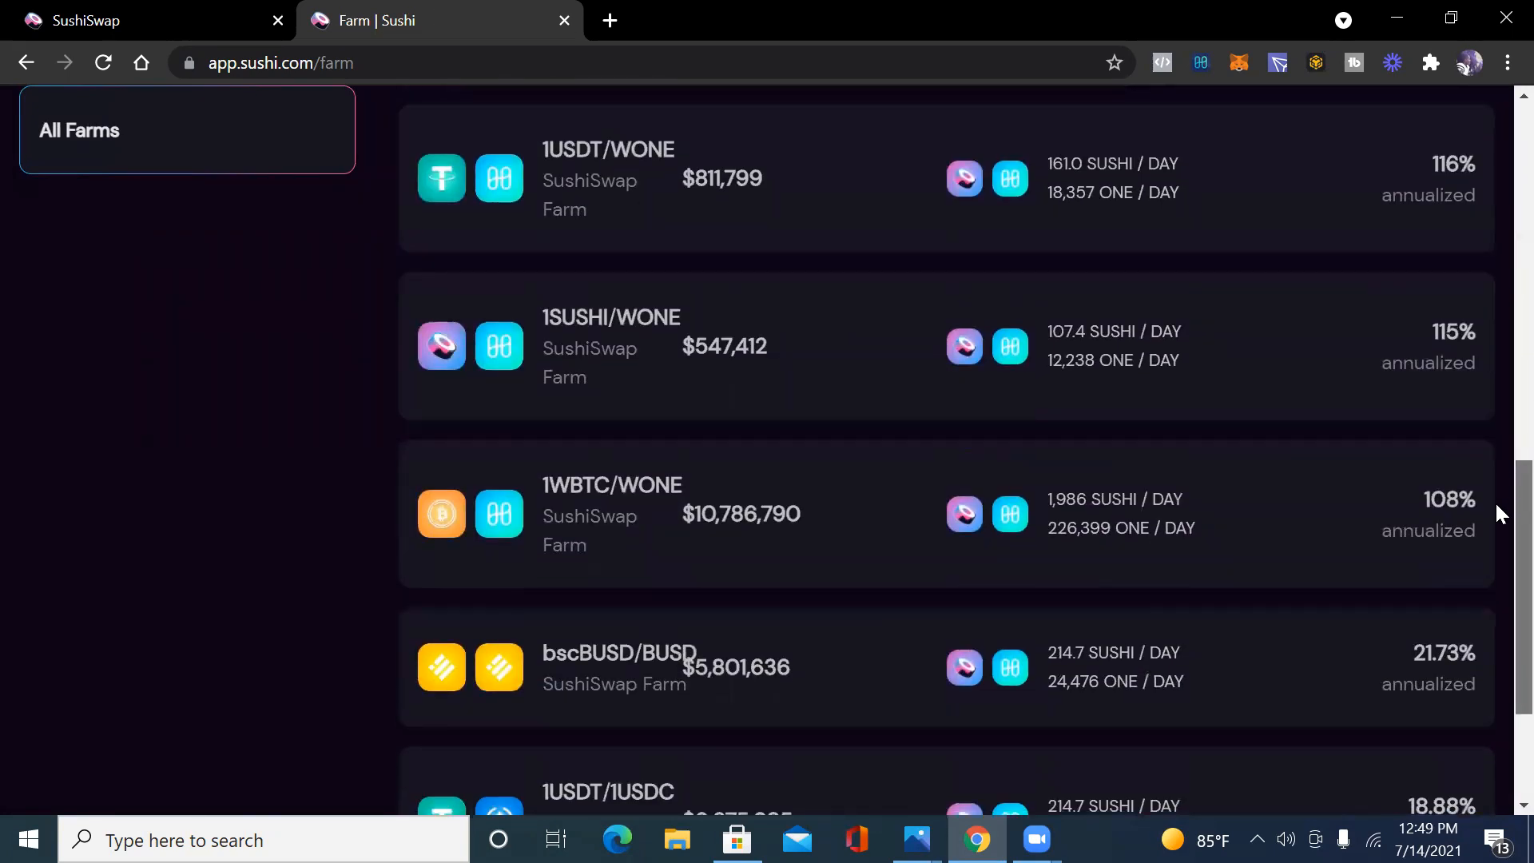
scroll(down, 3)
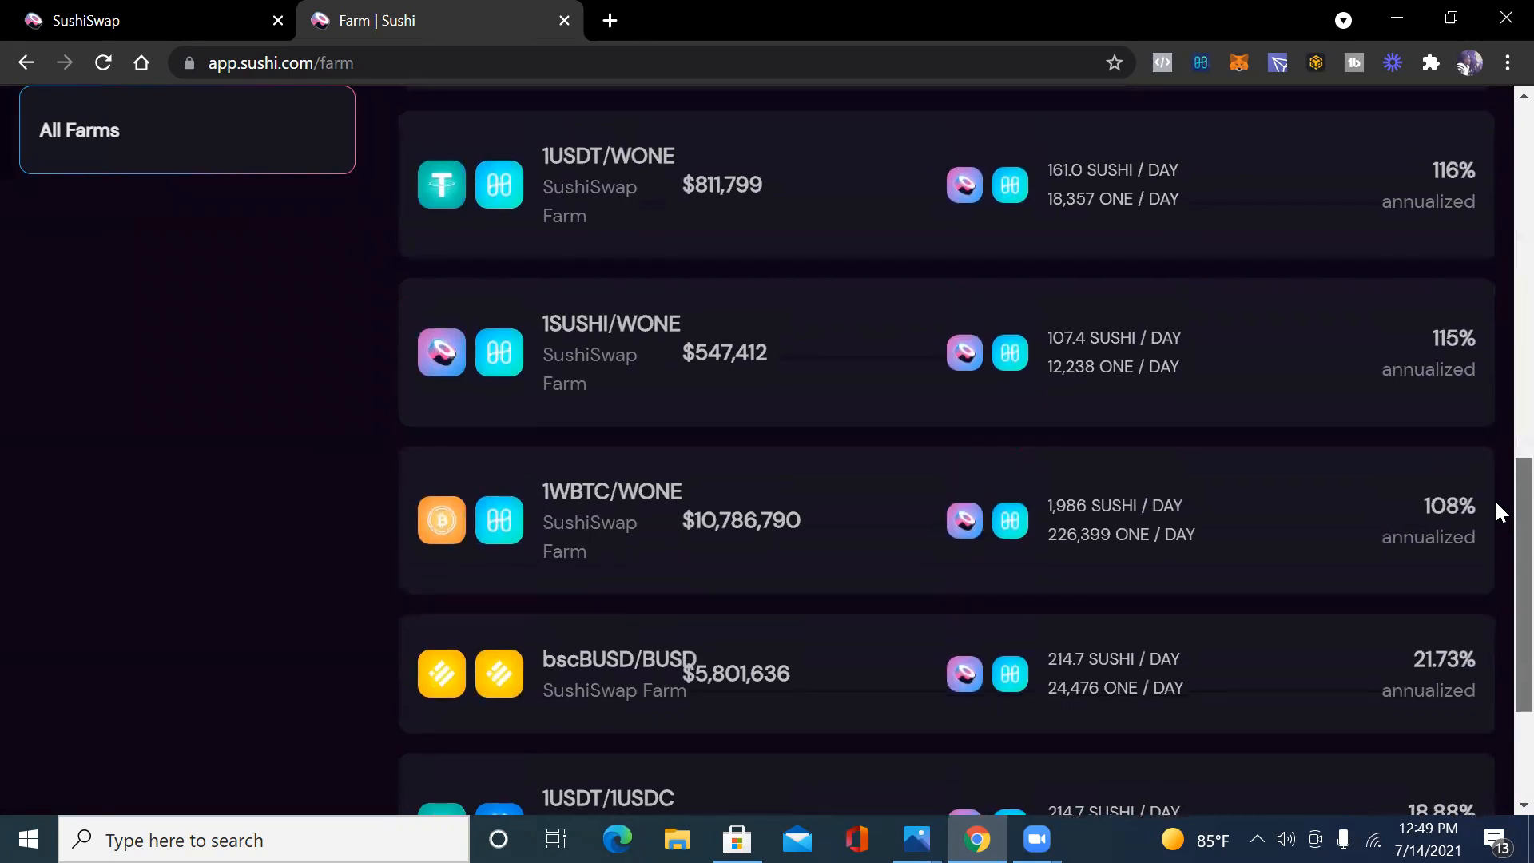
scroll(down, 3)
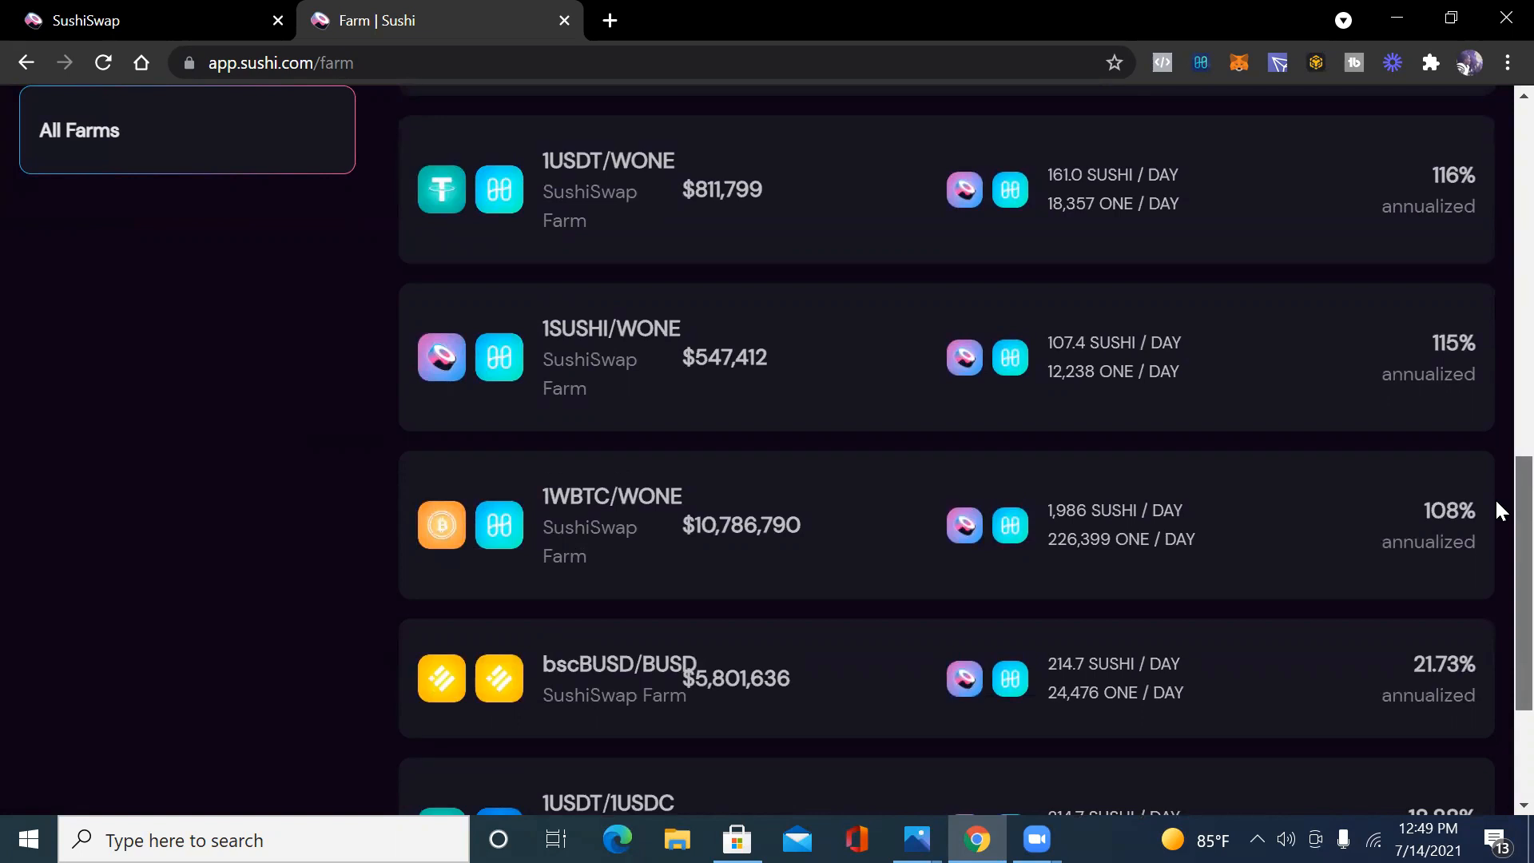
scroll(down, 3)
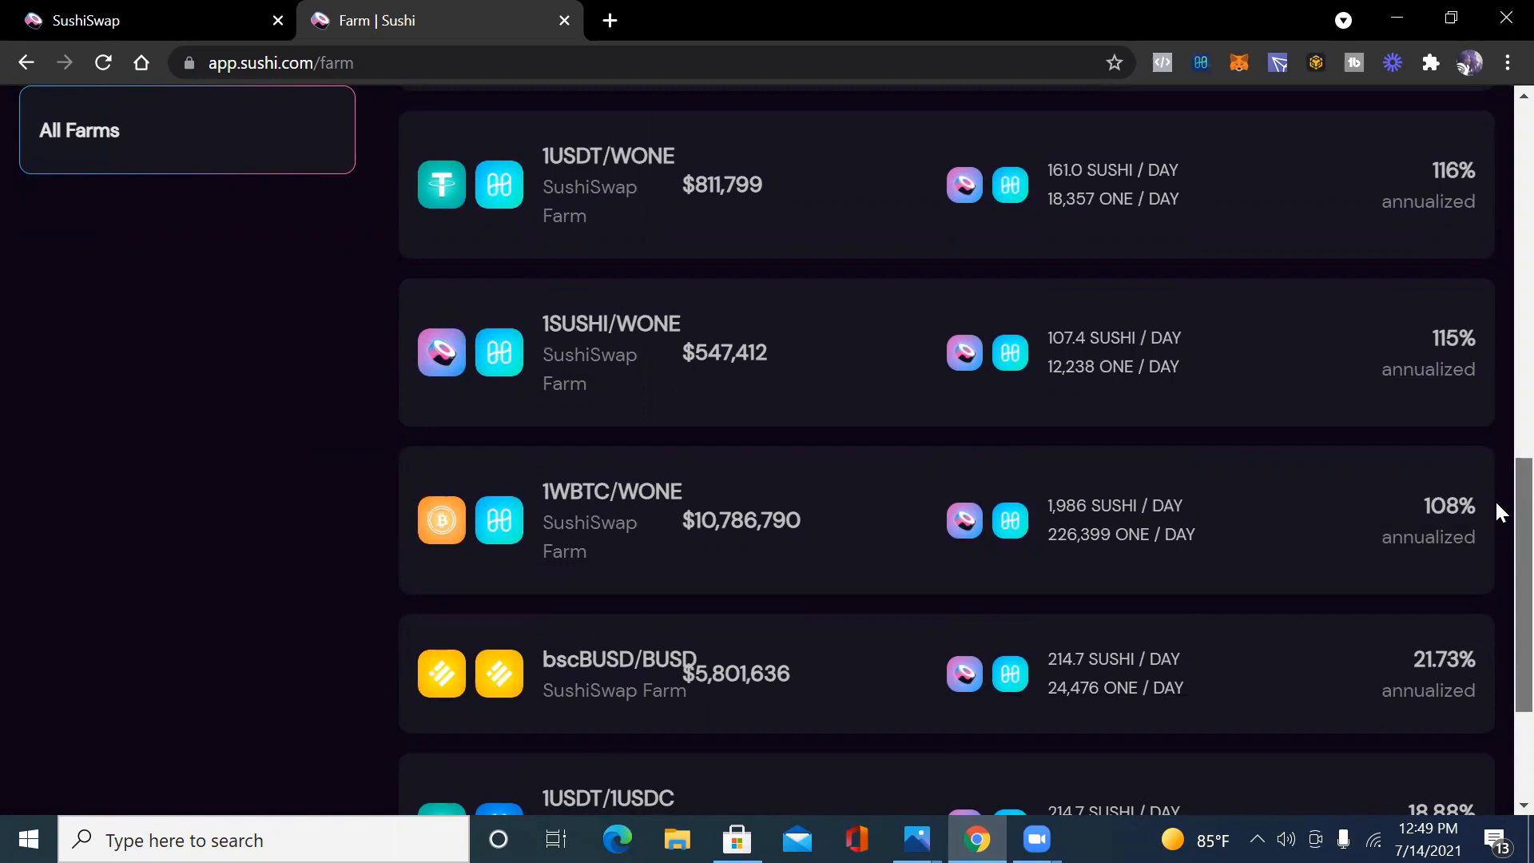
scroll(down, 3)
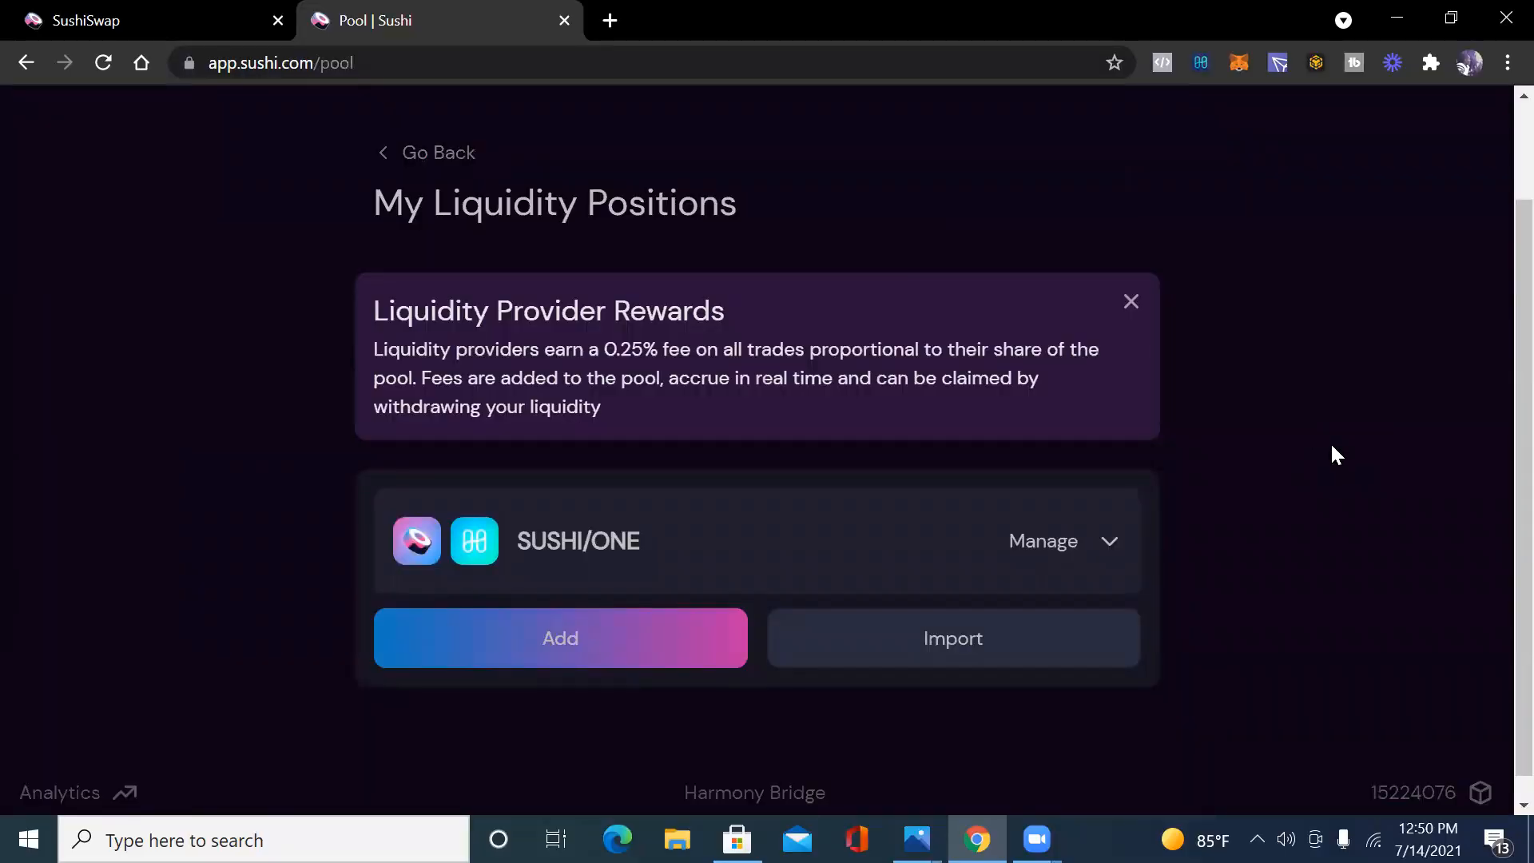
mouse_move(1341, 428)
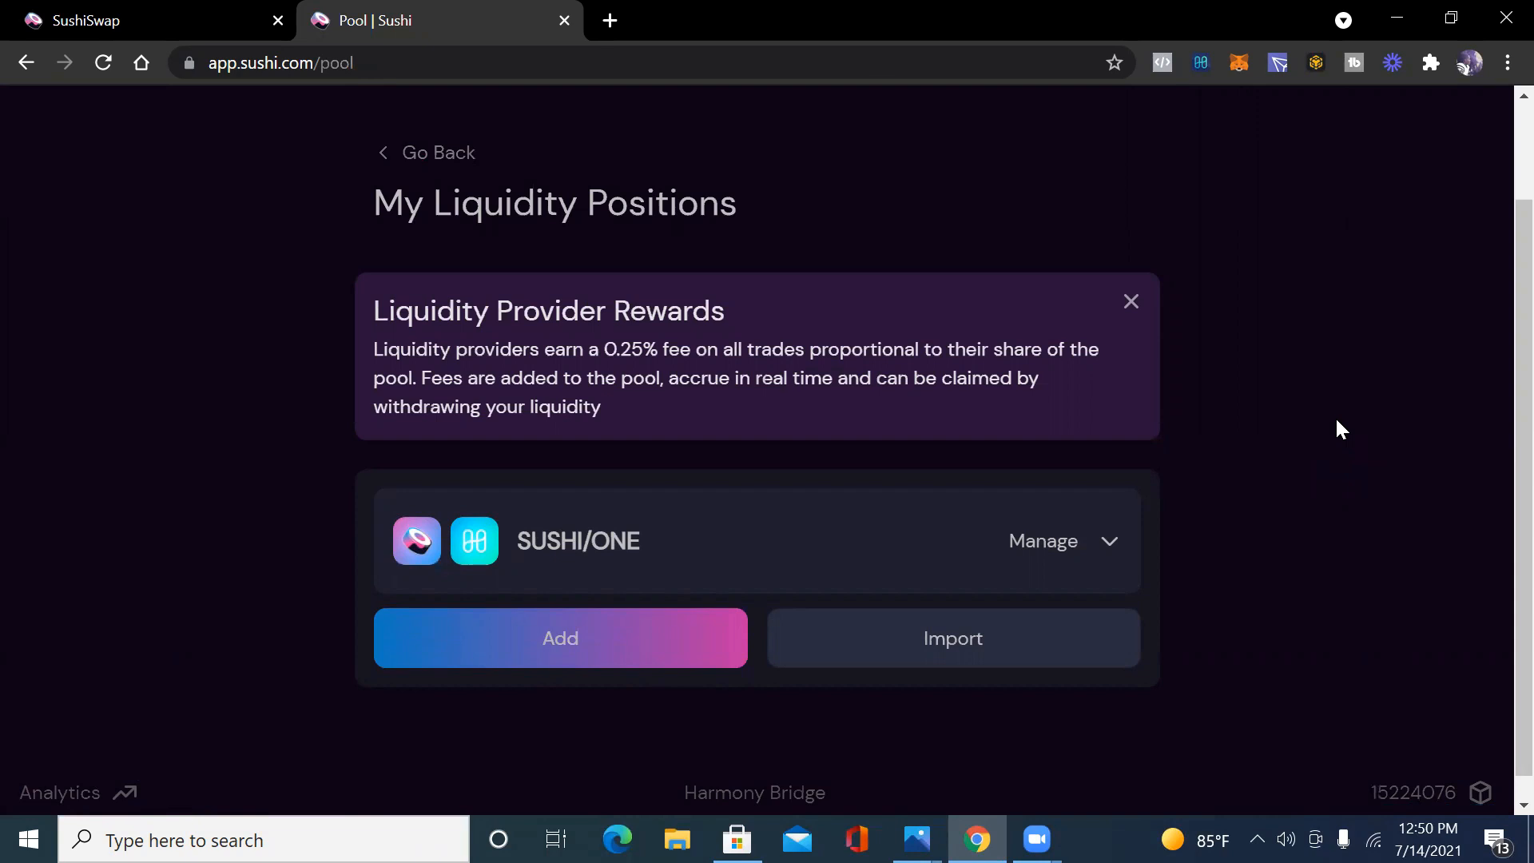
mouse_move(1342, 428)
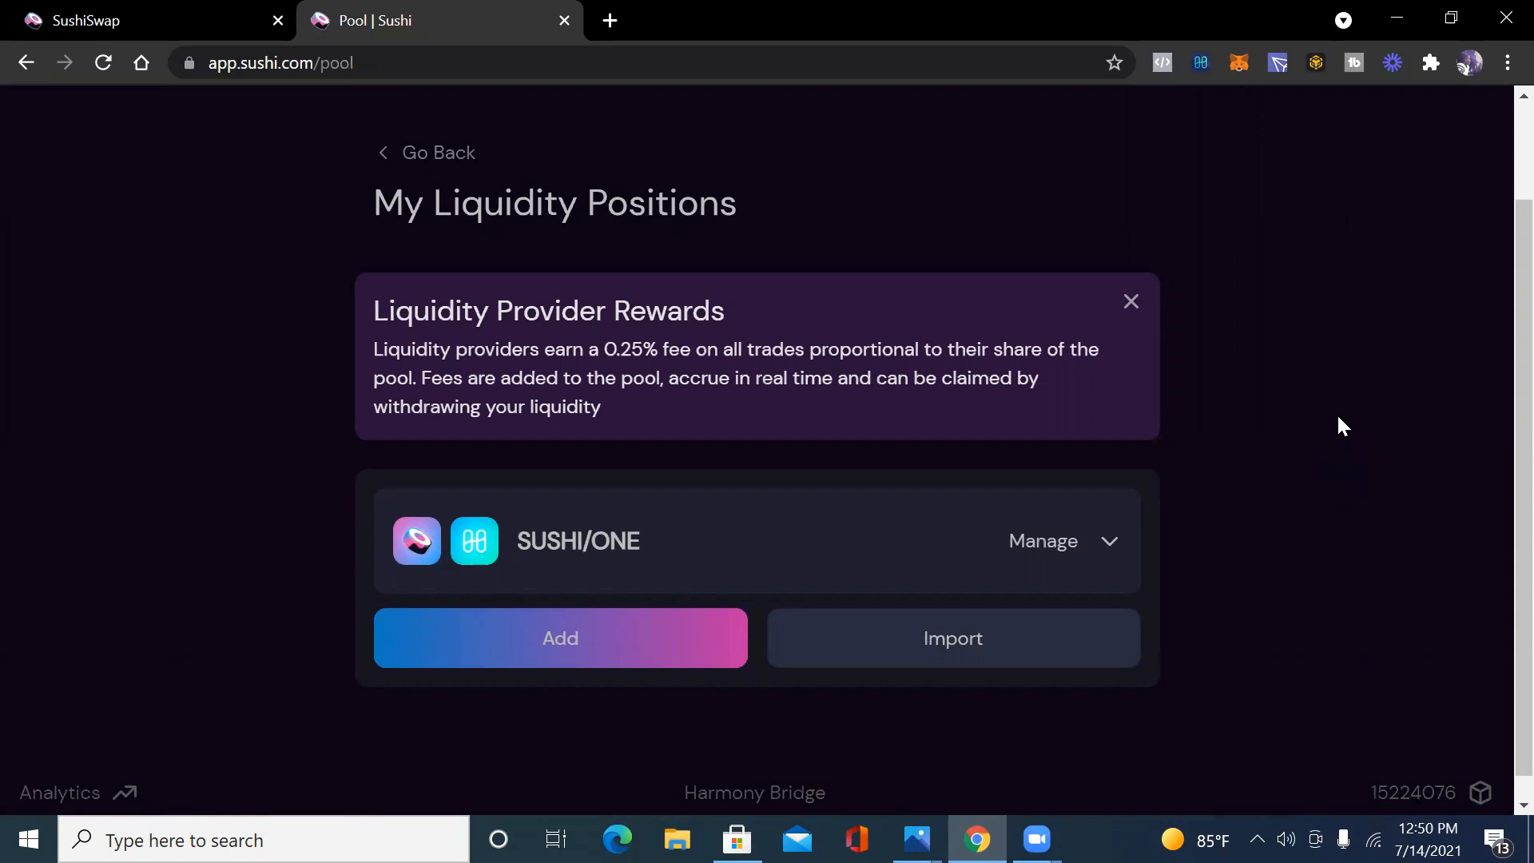
mouse_move(1348, 431)
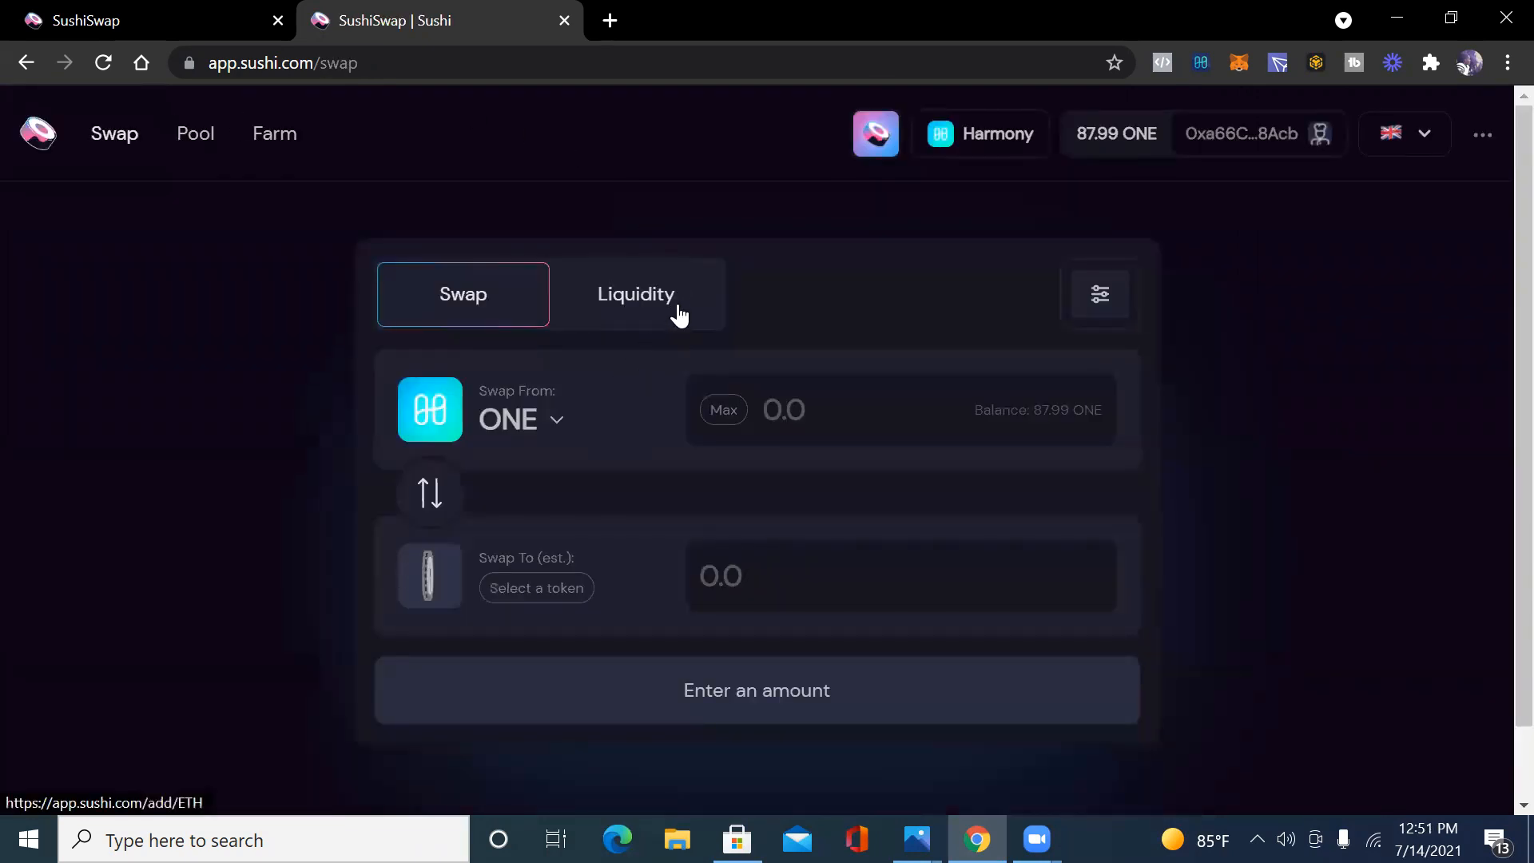
Wrap the full 87.99 ONE balance into WONE and submit the wrap.
click(535, 587)
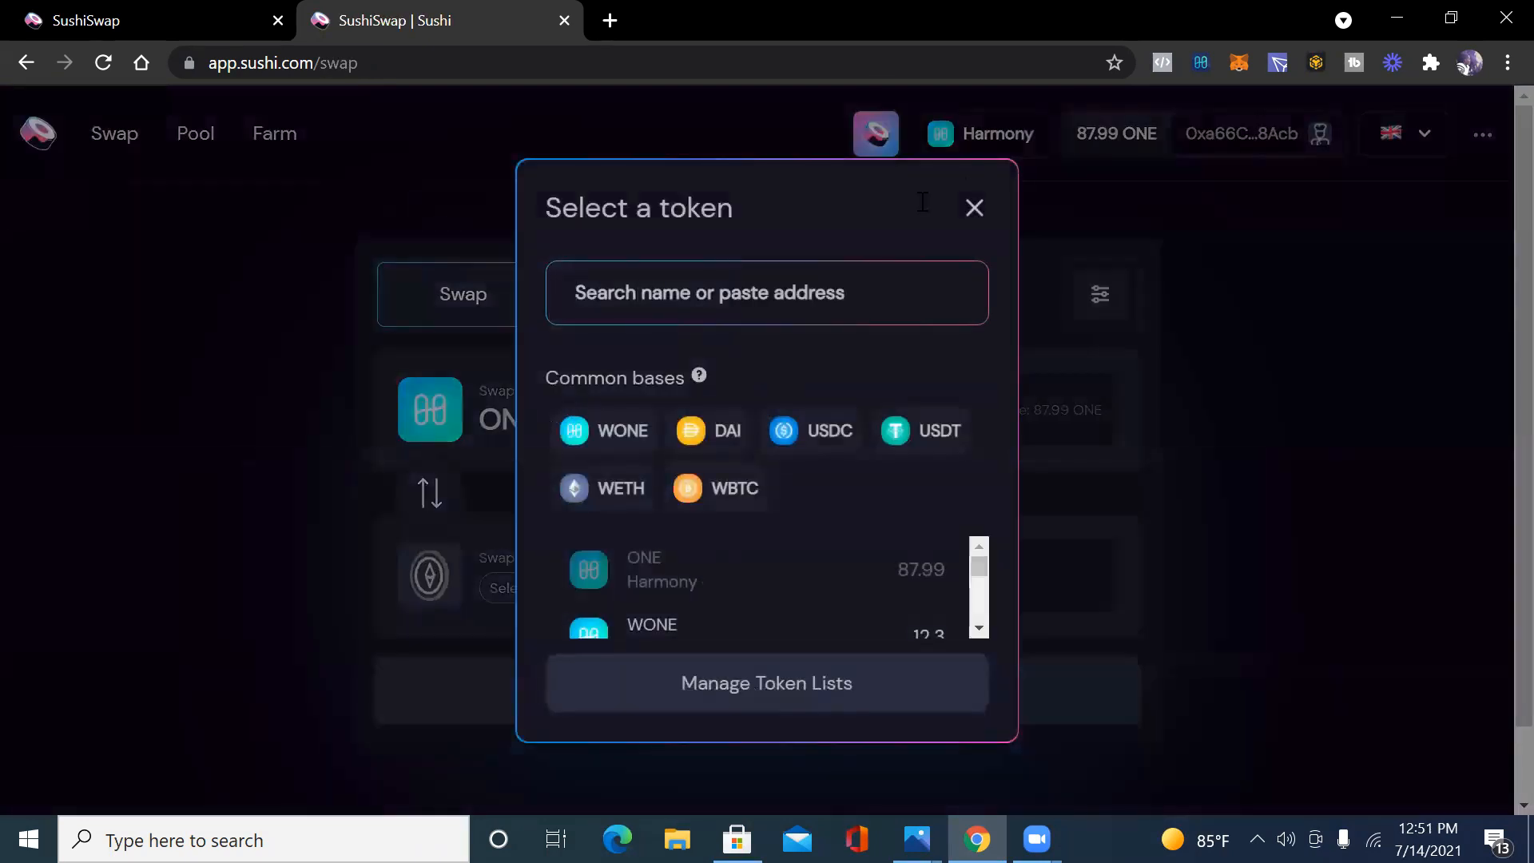
click(975, 208)
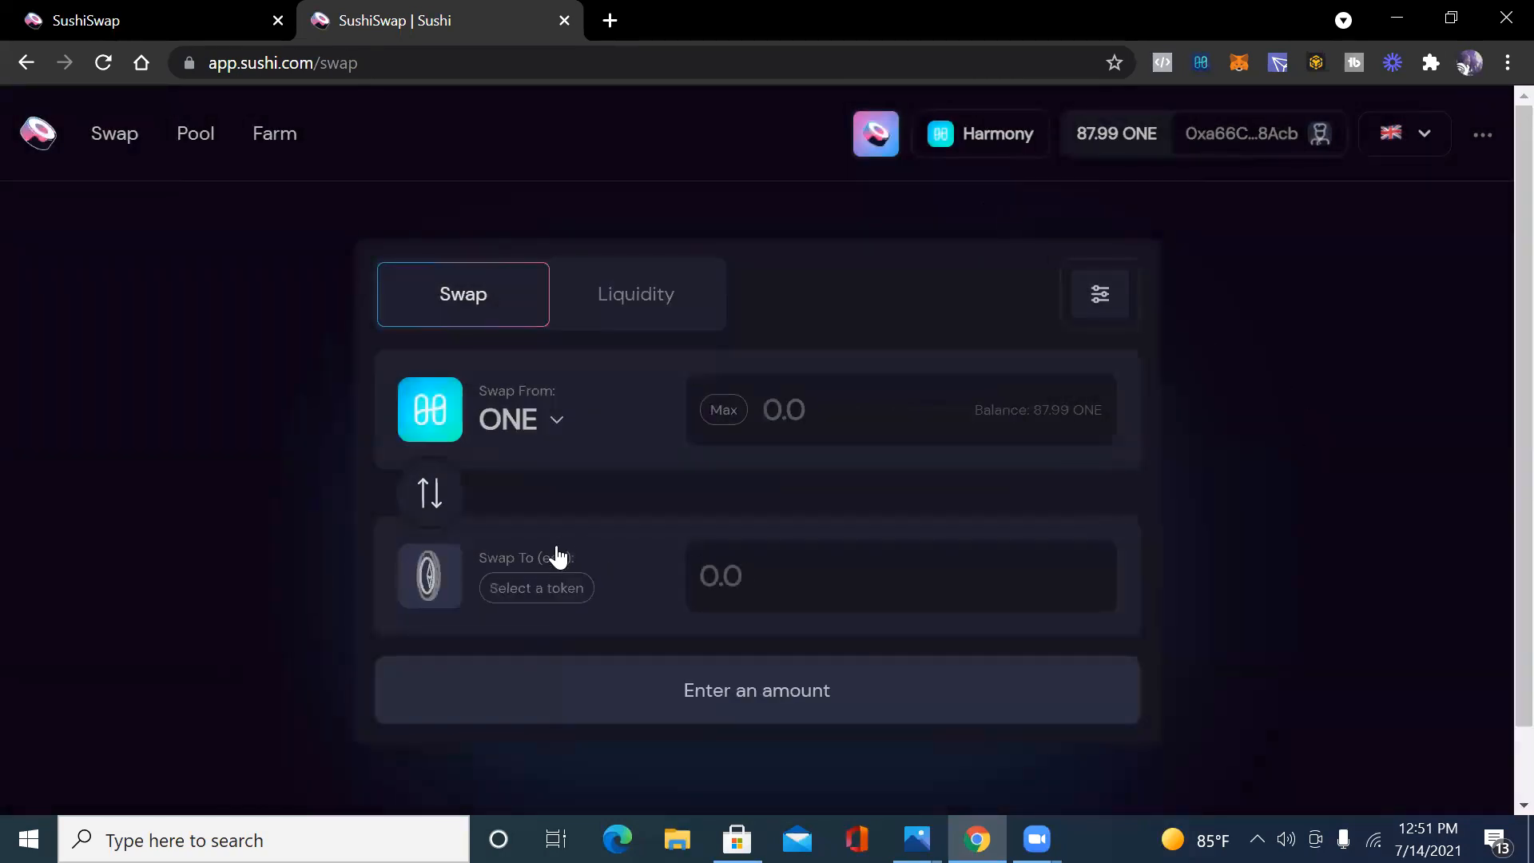
mouse_move(723, 409)
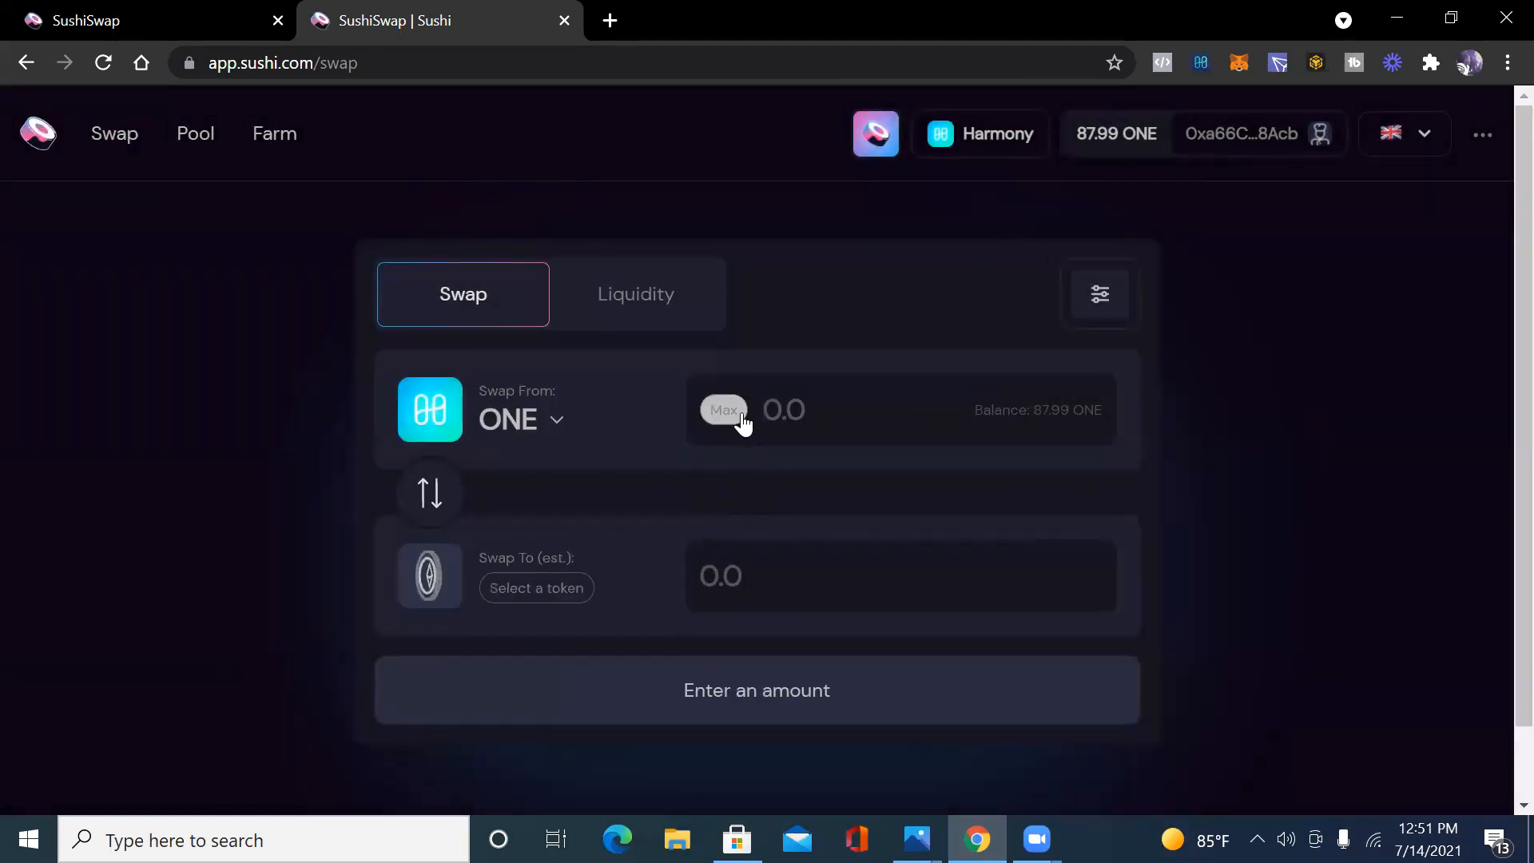
click(723, 409)
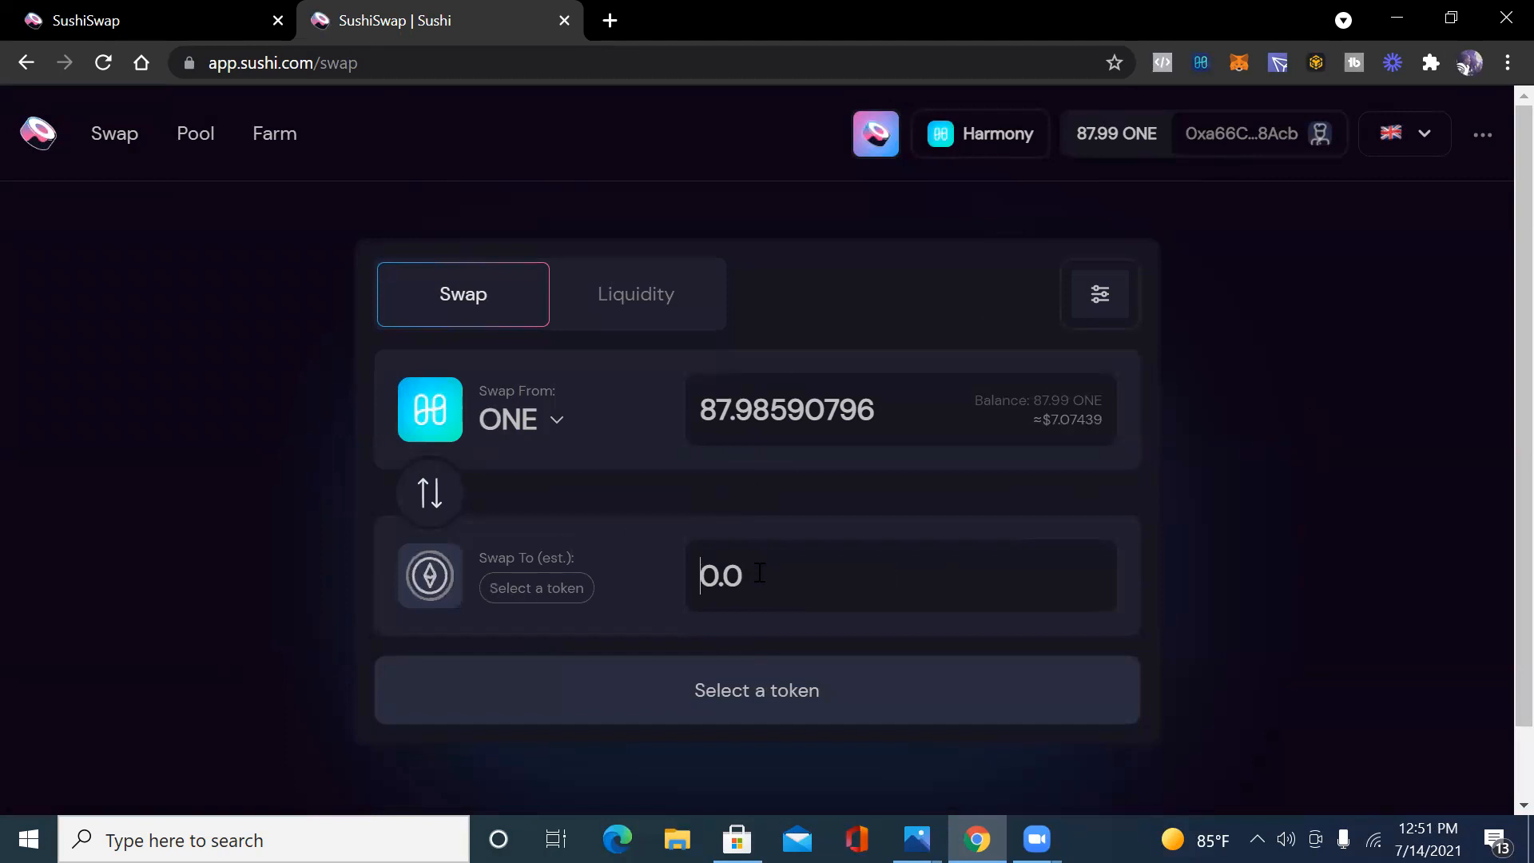
click(536, 588)
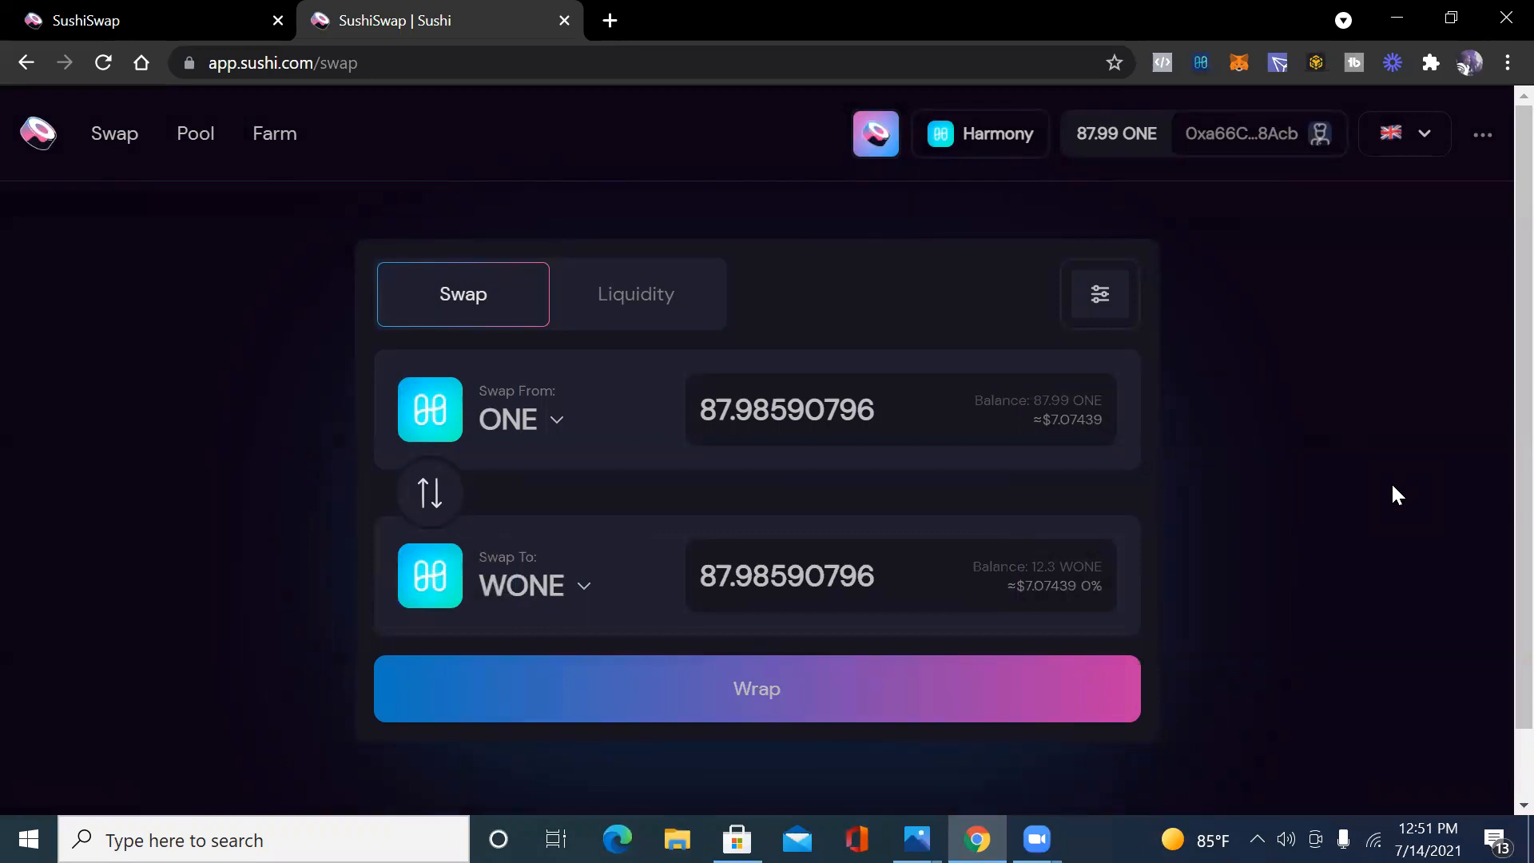
mouse_move(1033, 675)
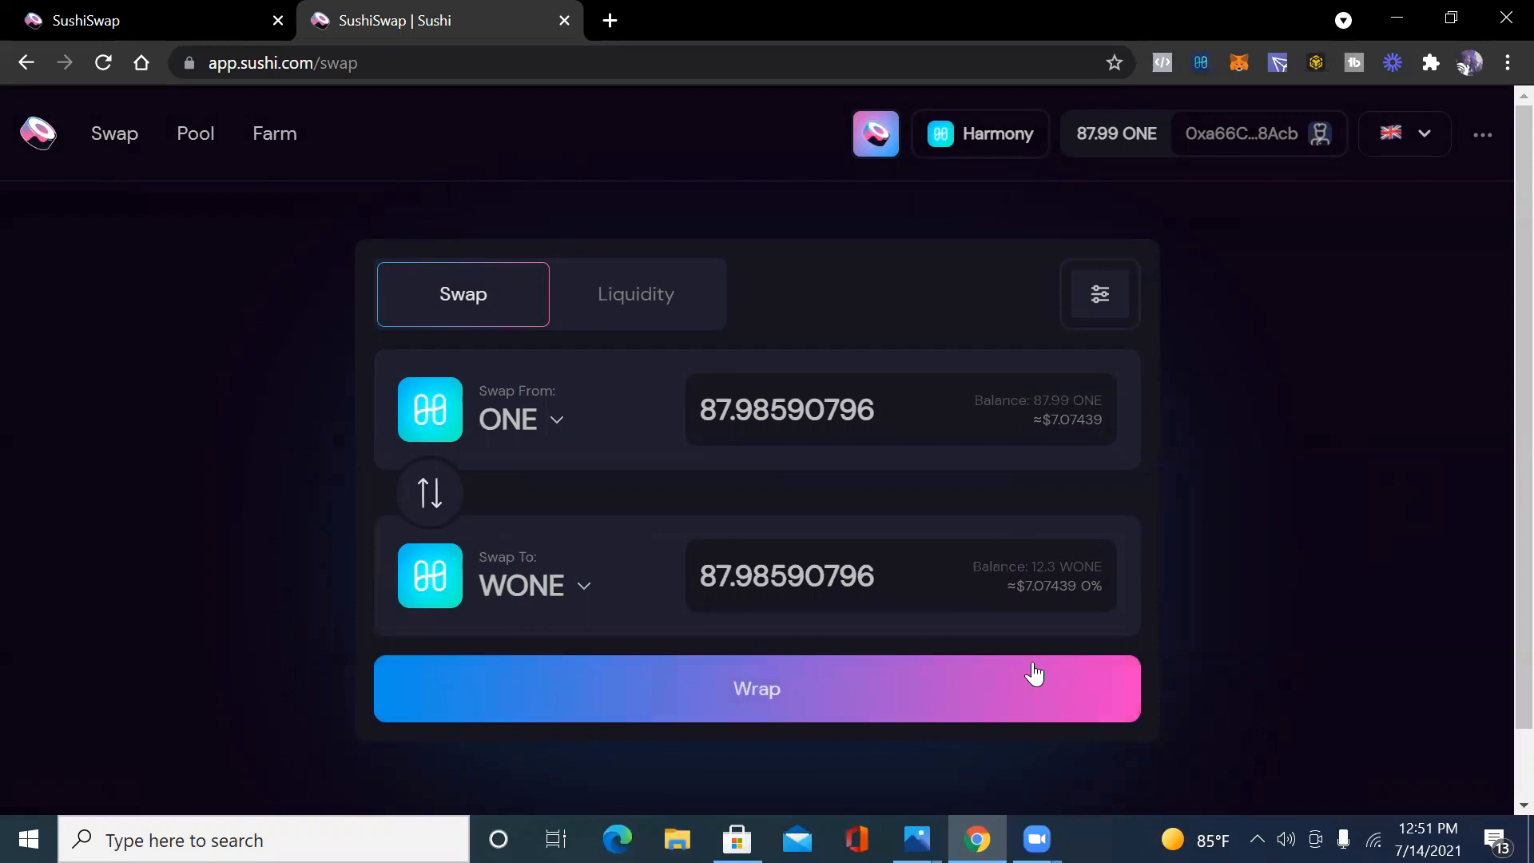
click(757, 688)
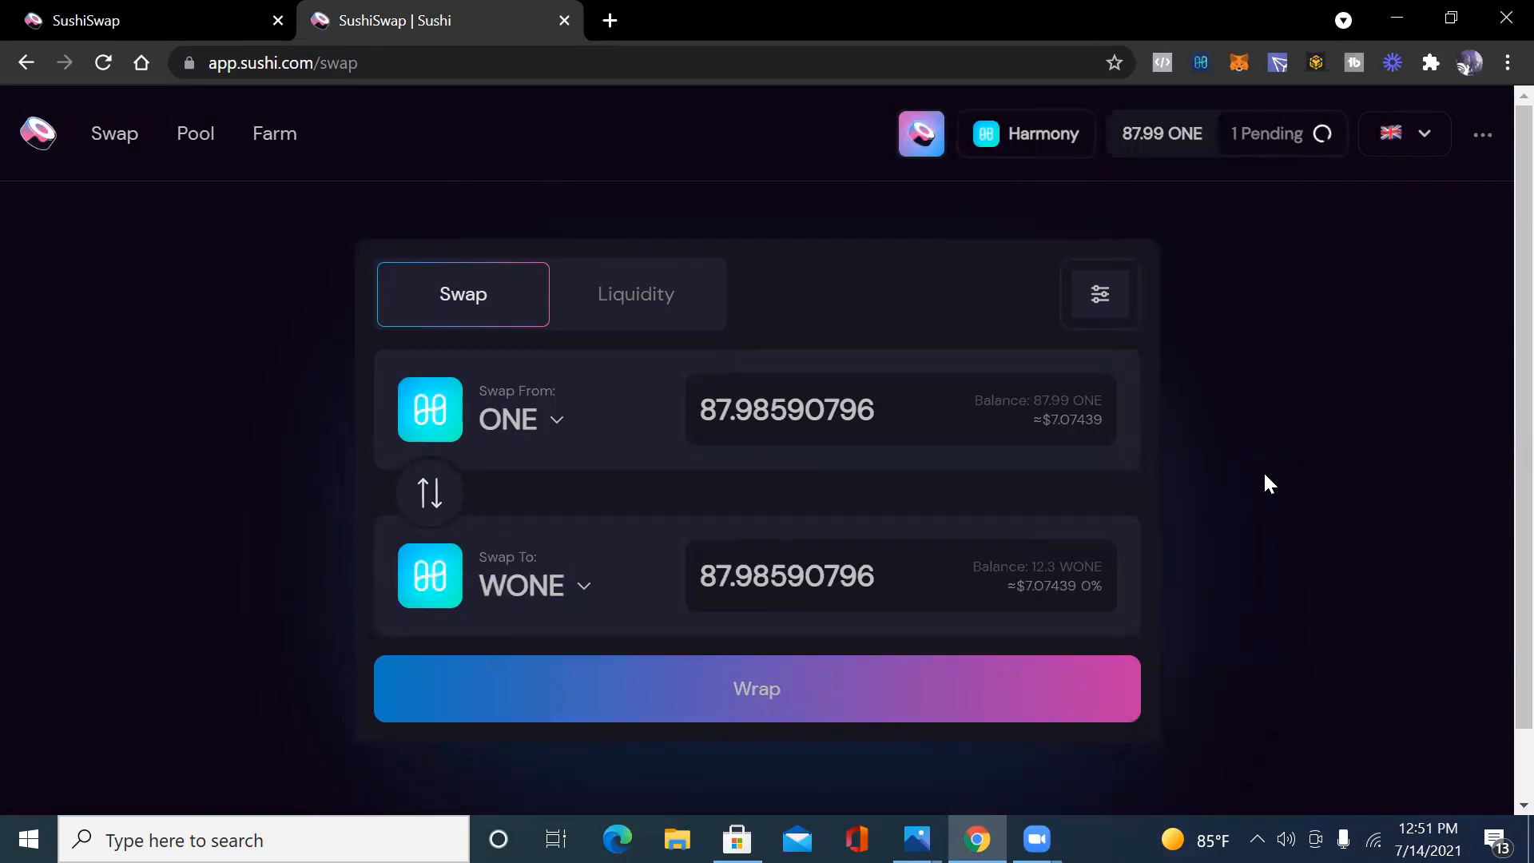
mouse_move(1272, 471)
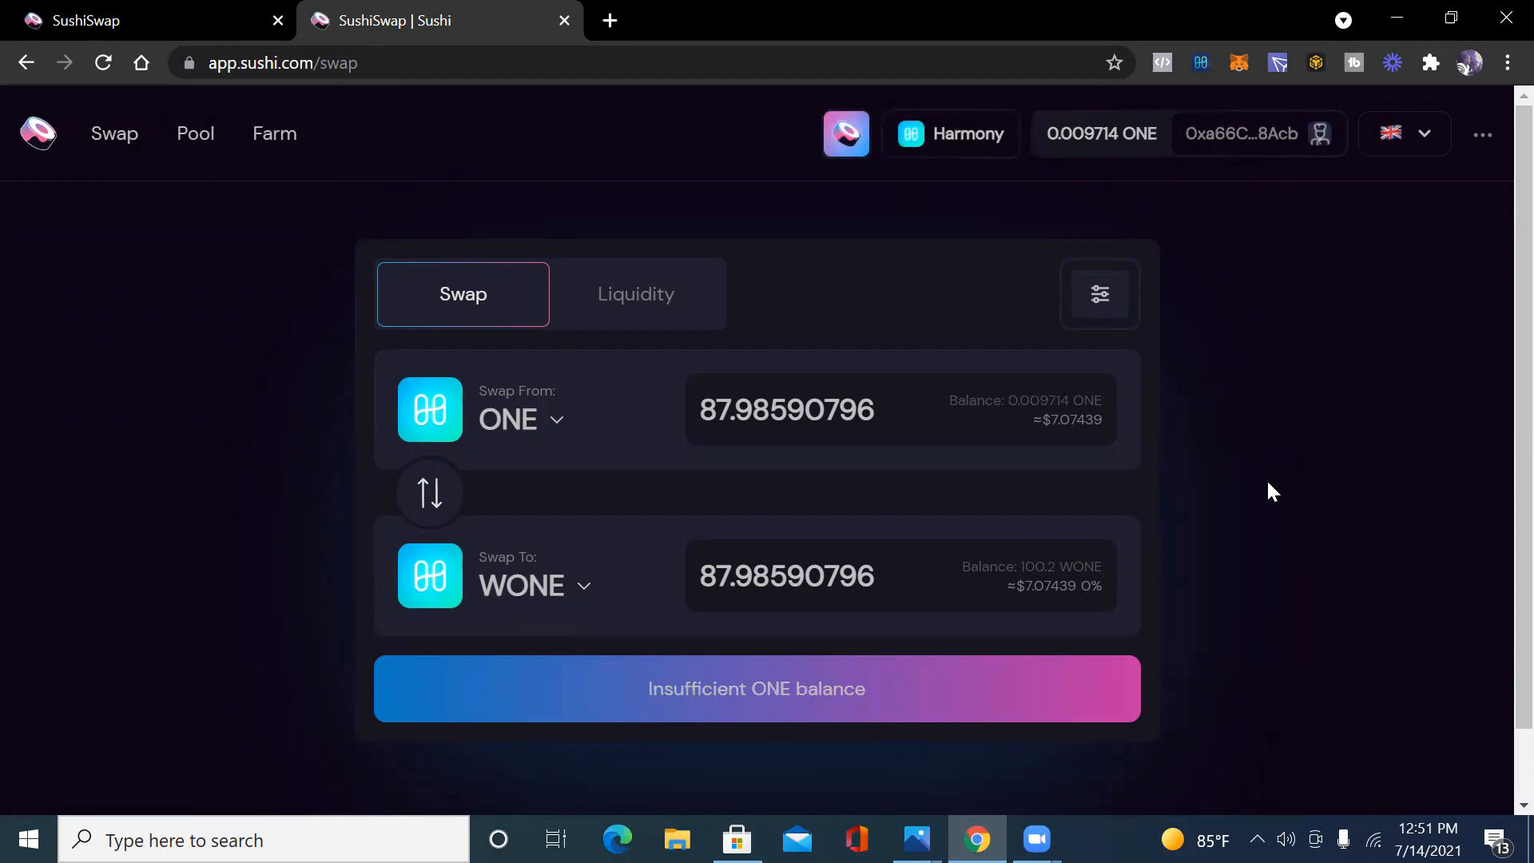
mouse_move(479, 475)
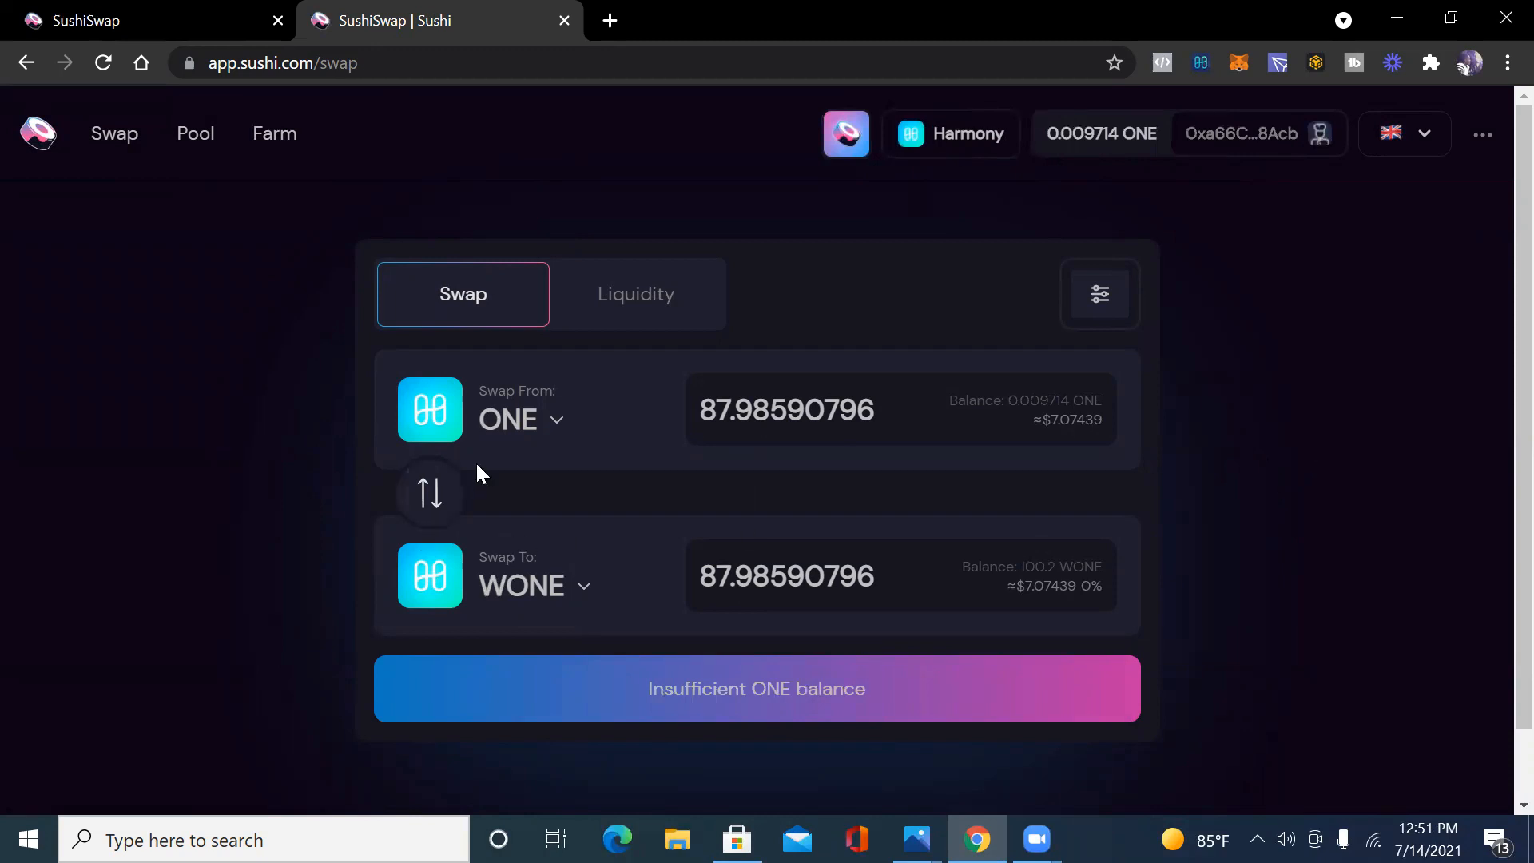
mouse_move(1014, 134)
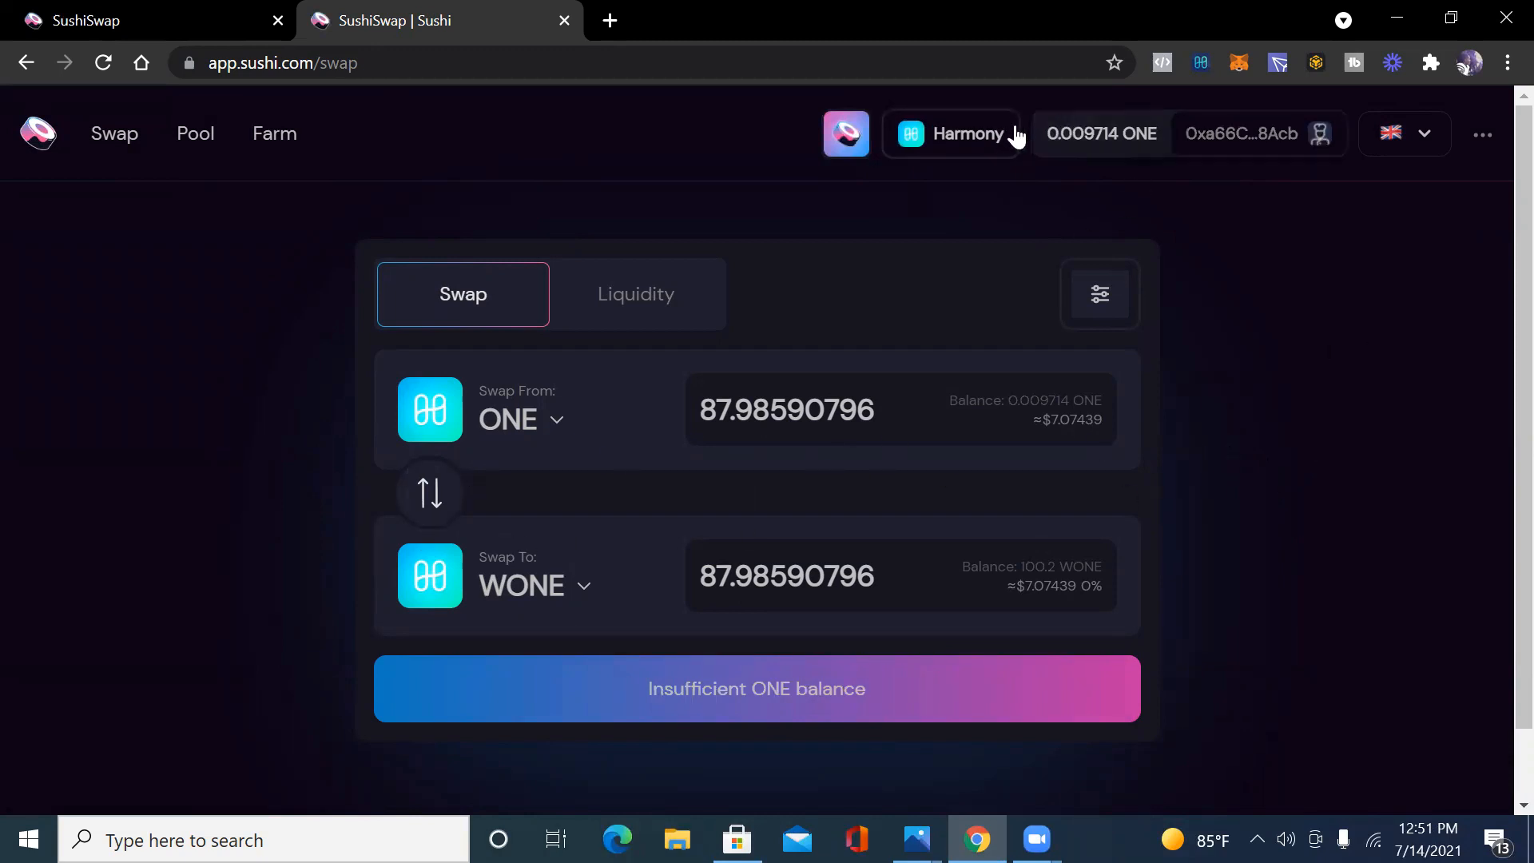
mouse_move(470, 424)
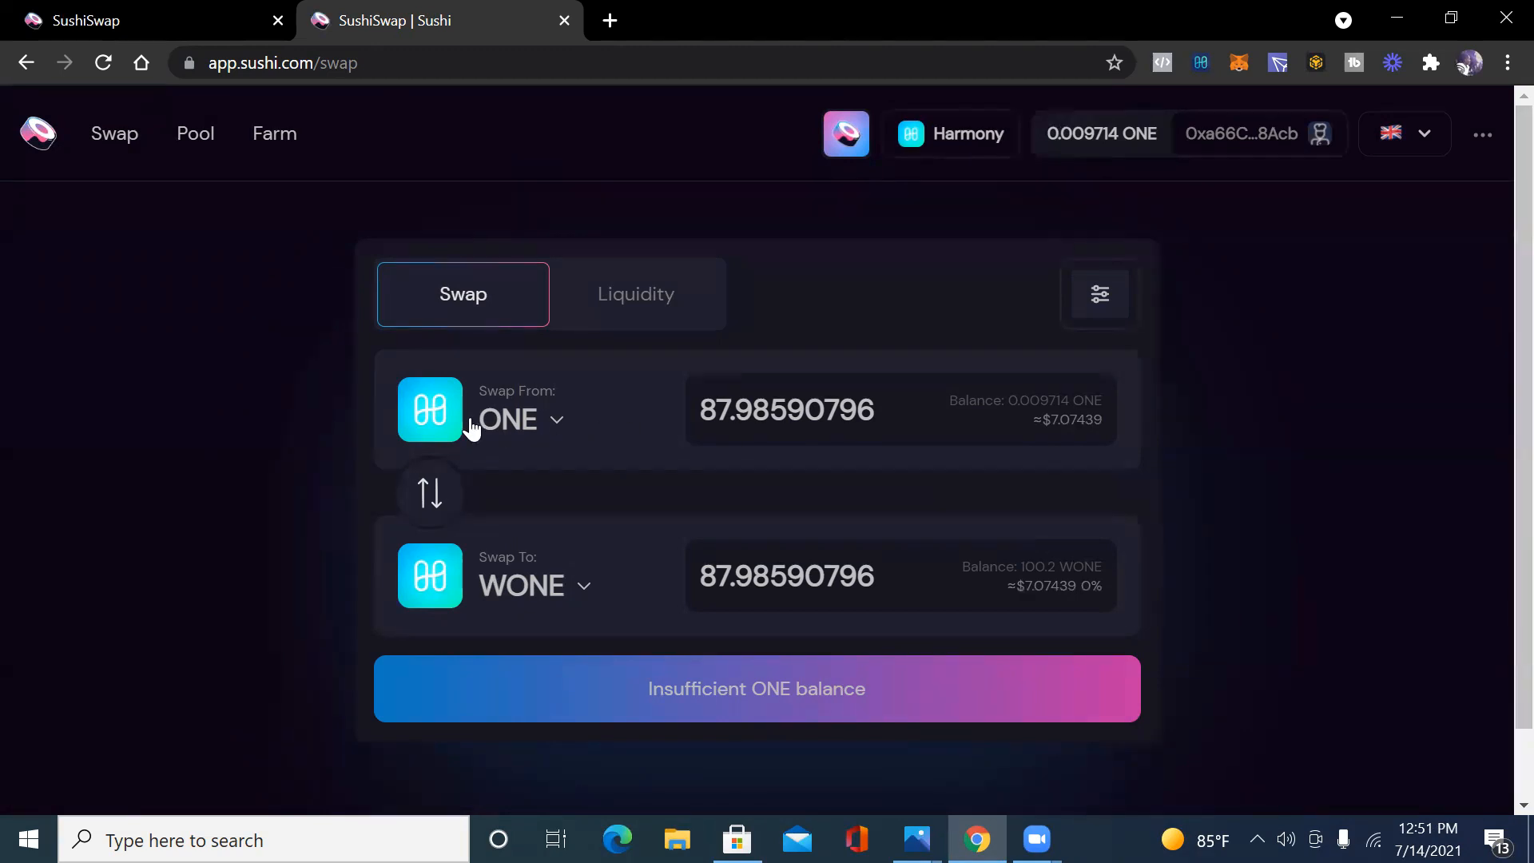
click(635, 293)
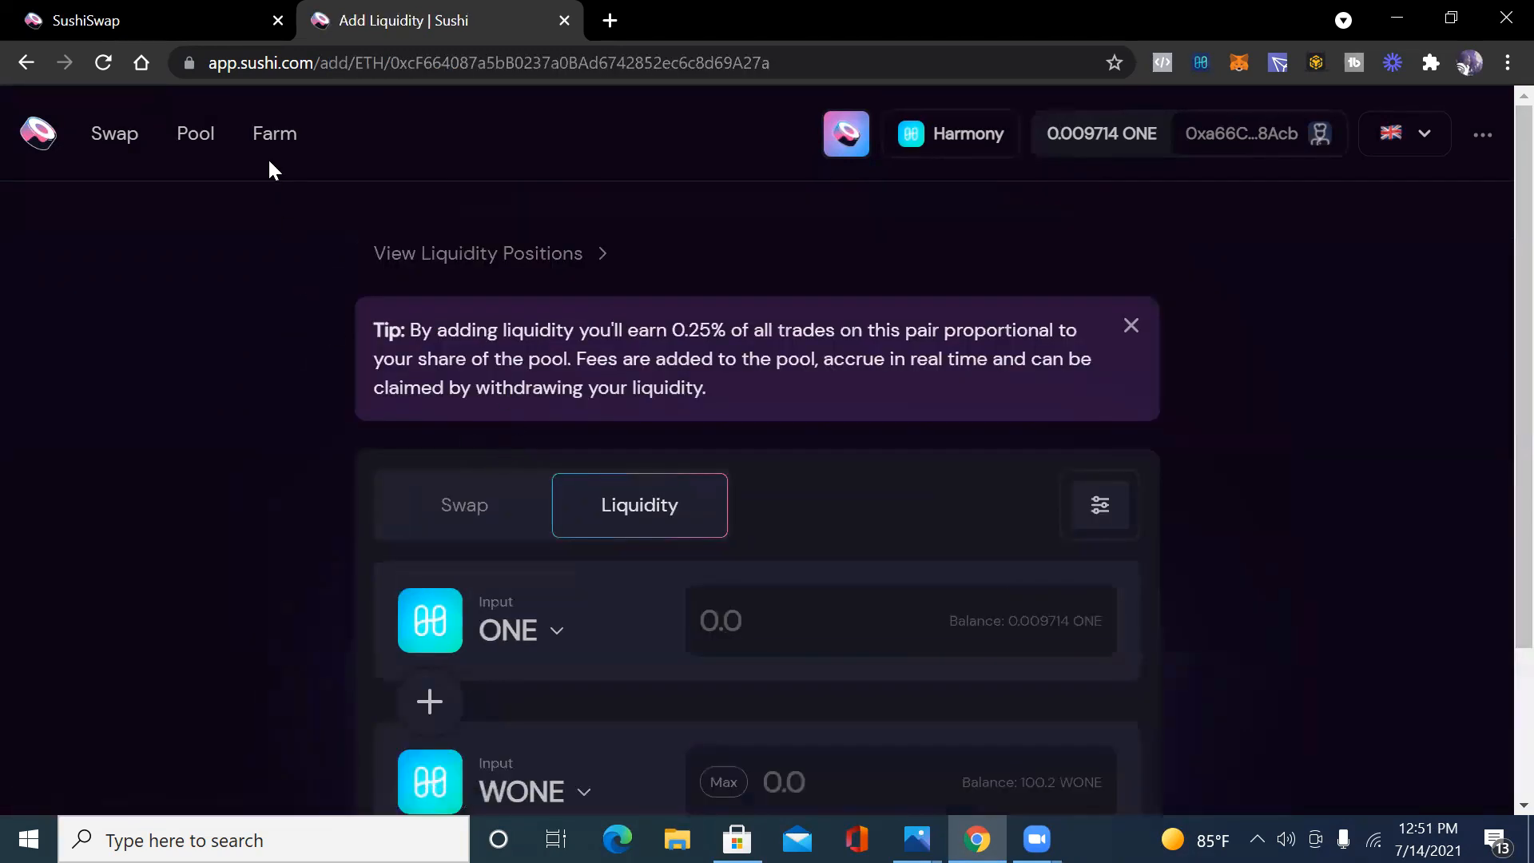
mouse_move(195, 157)
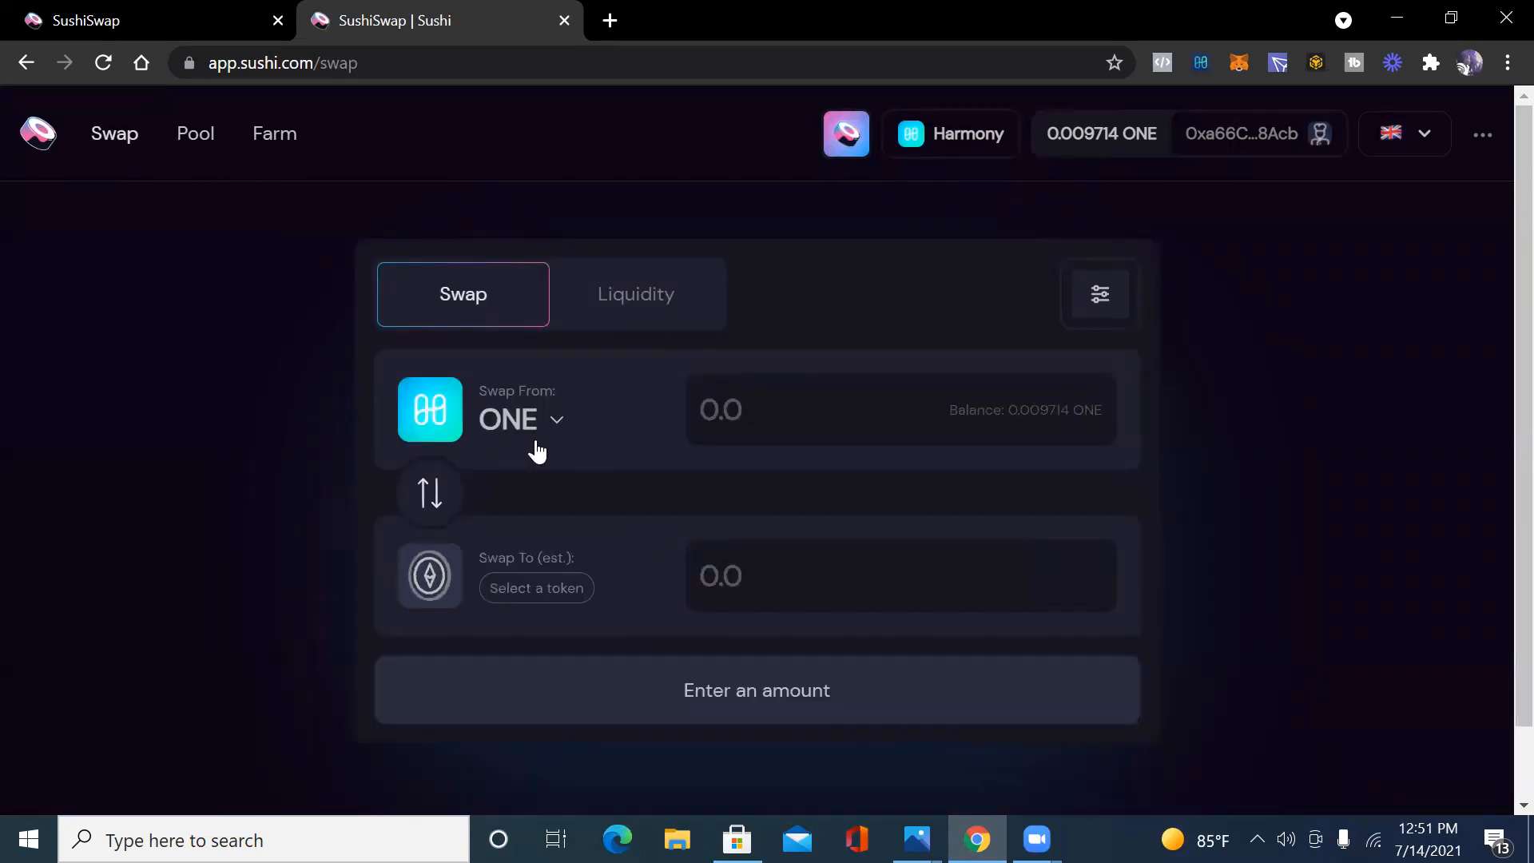
click(633, 293)
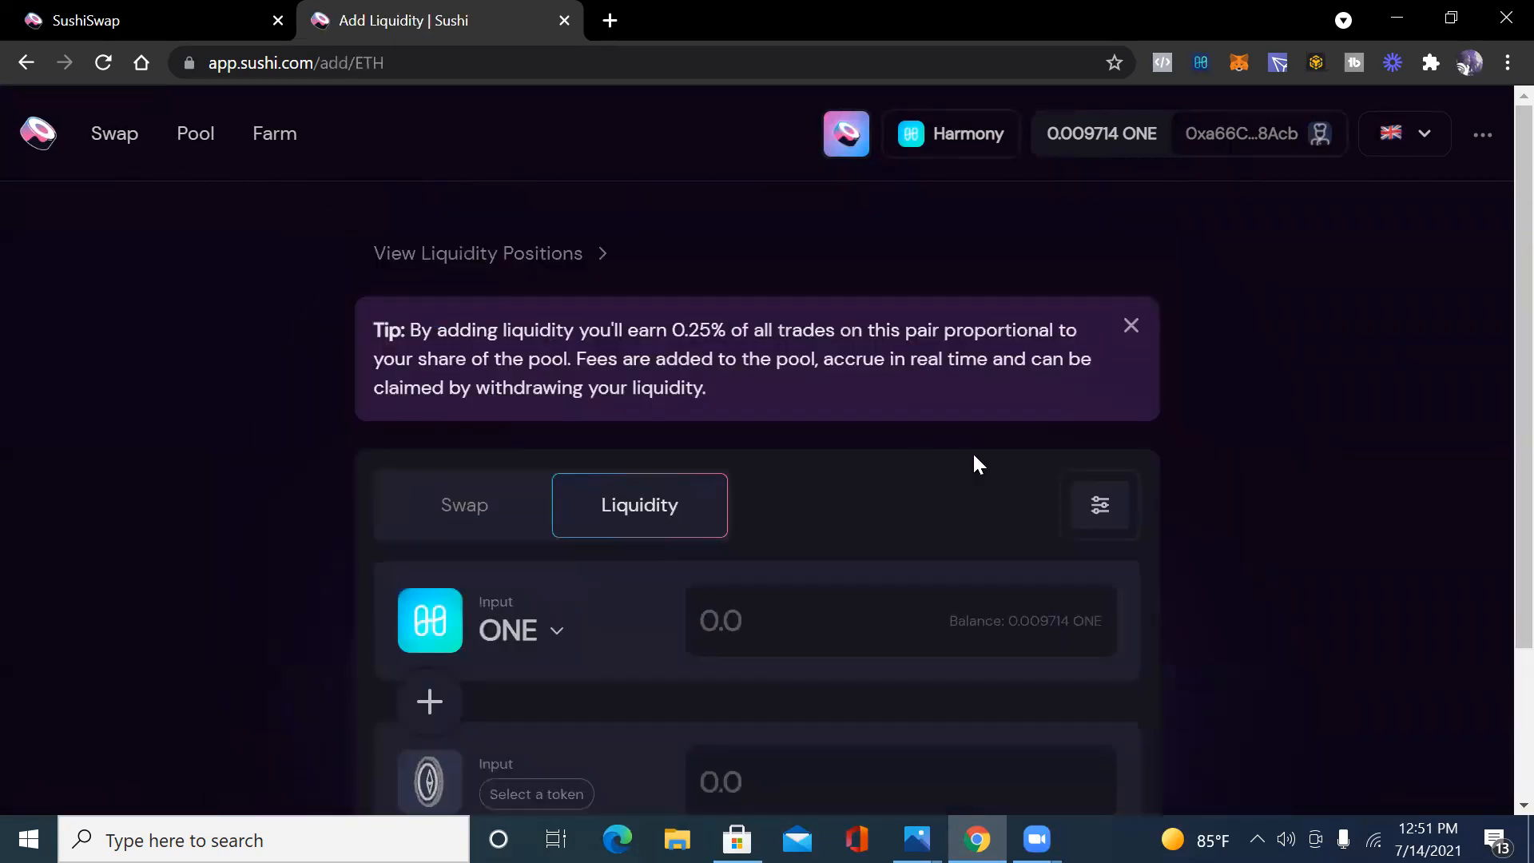
click(536, 794)
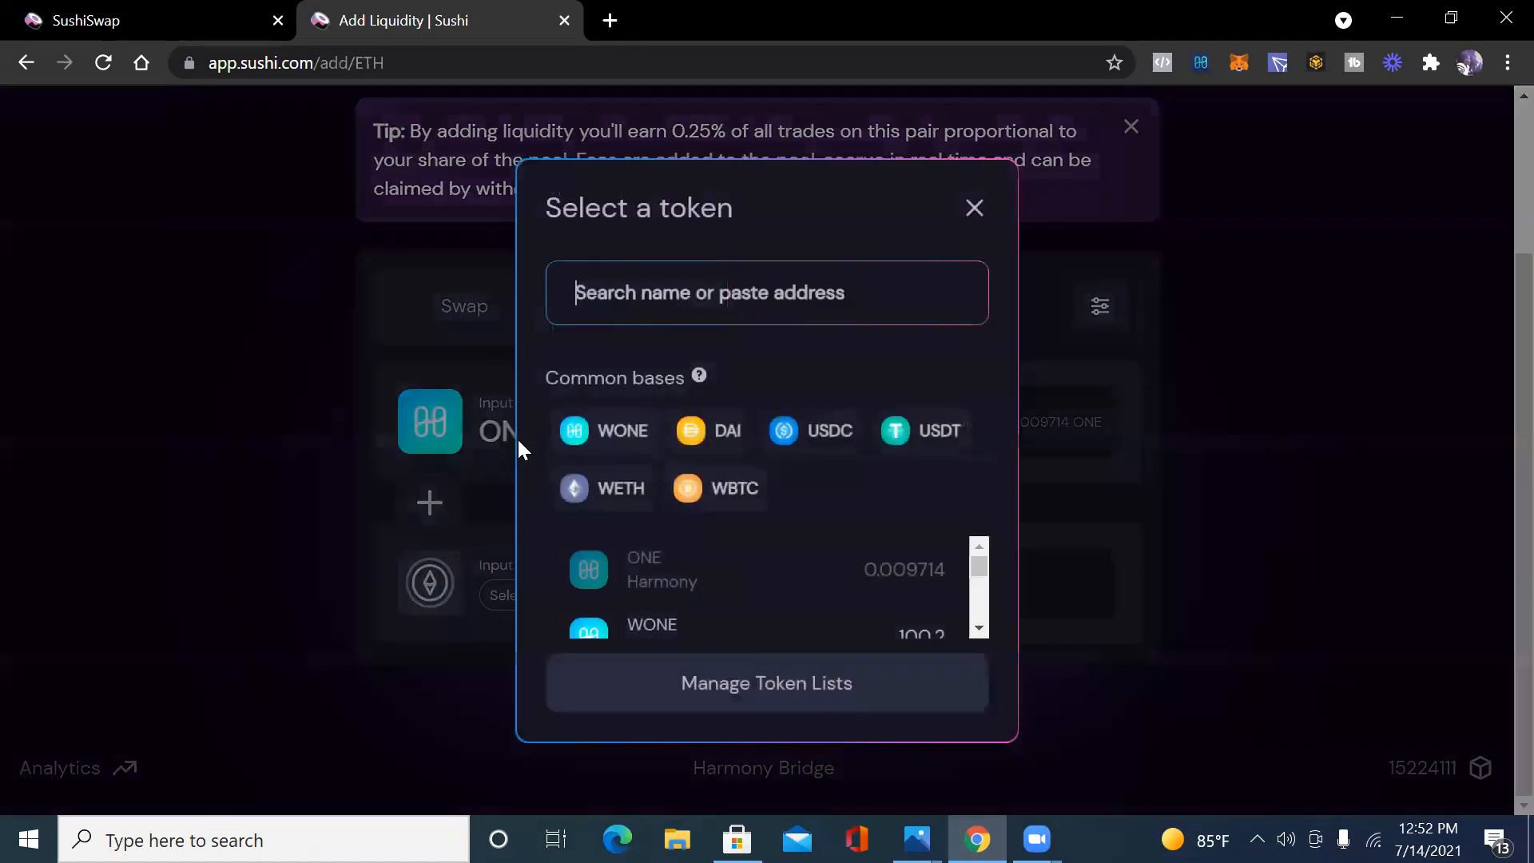
click(604, 431)
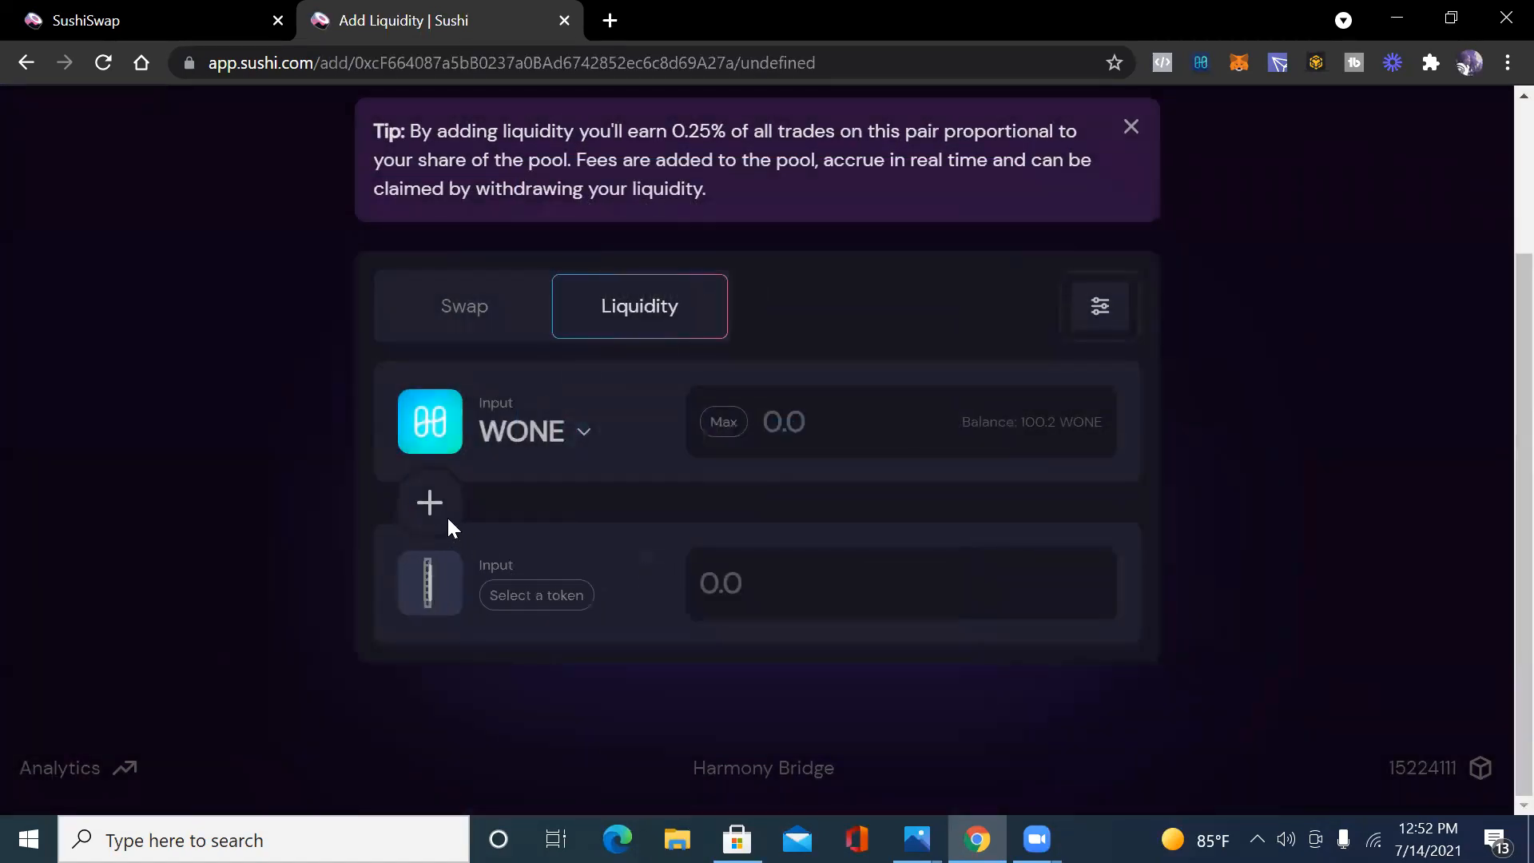
click(536, 594)
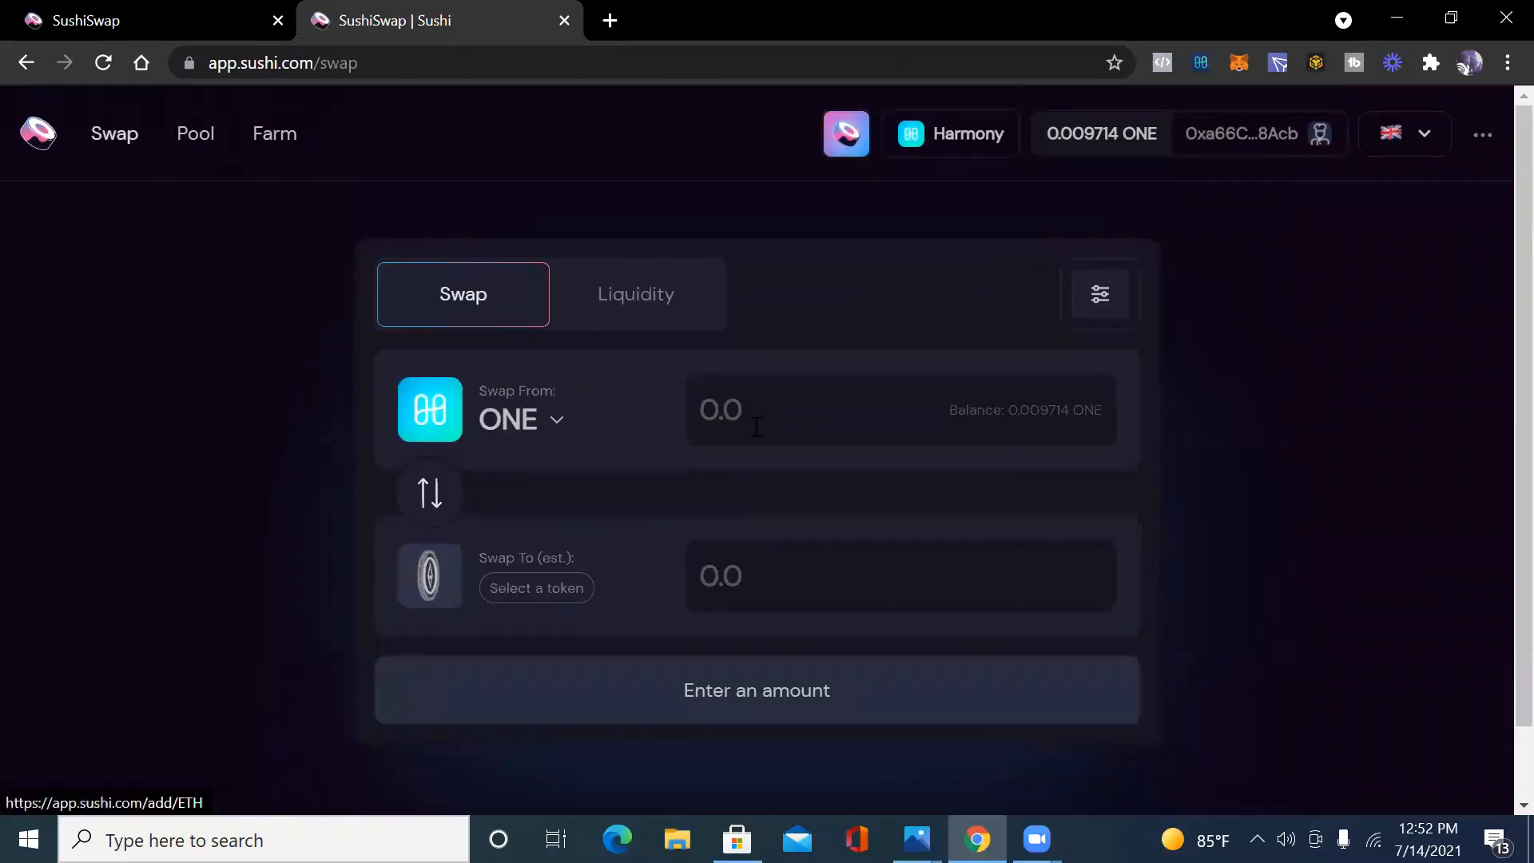
Set up a swap from WONE to SUSHI with an amount of 50 WONE.
click(536, 588)
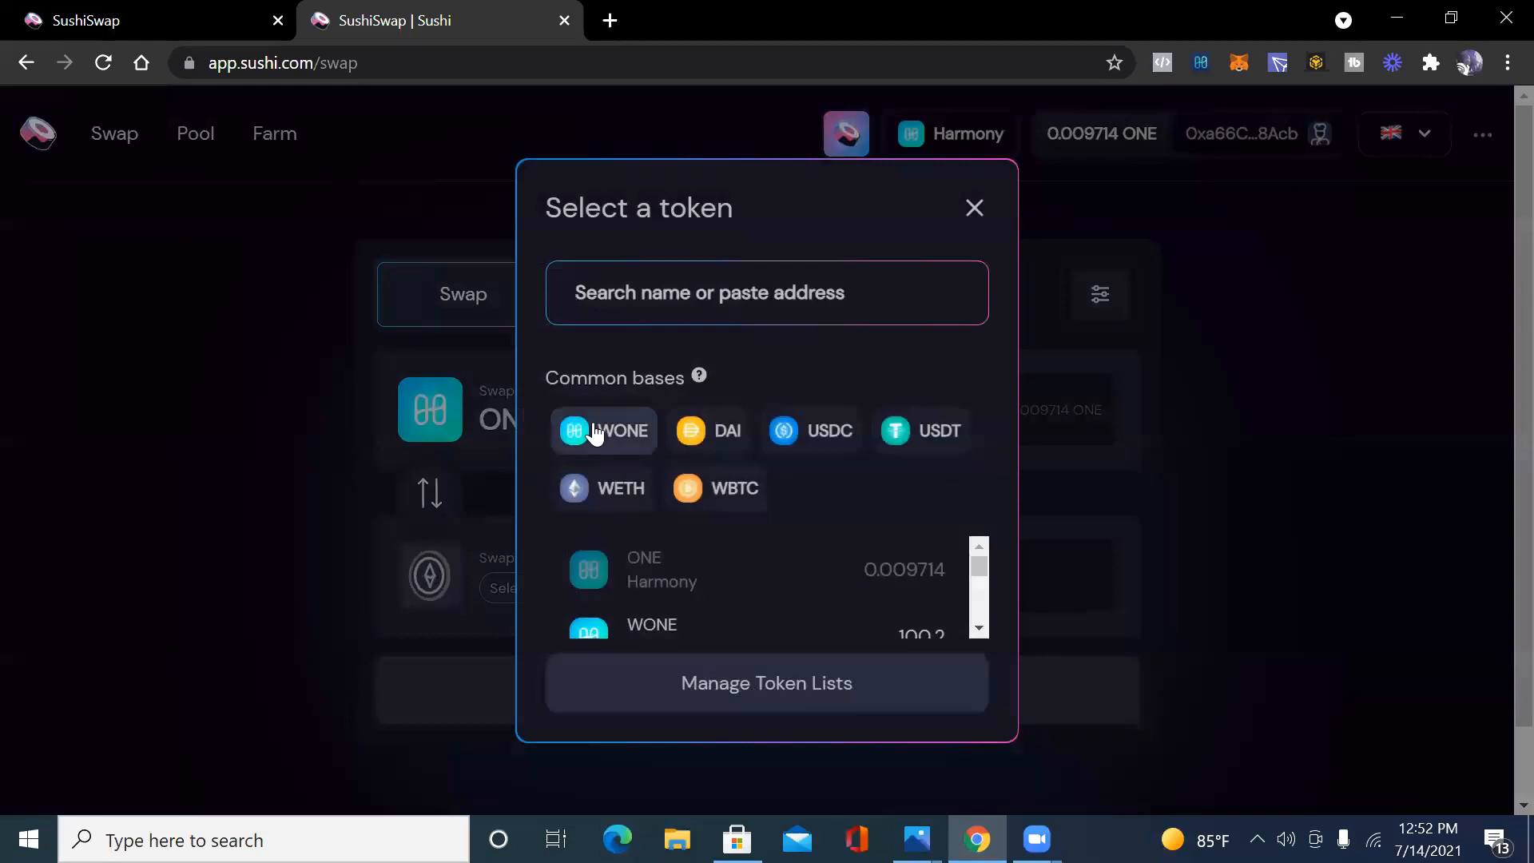
click(601, 431)
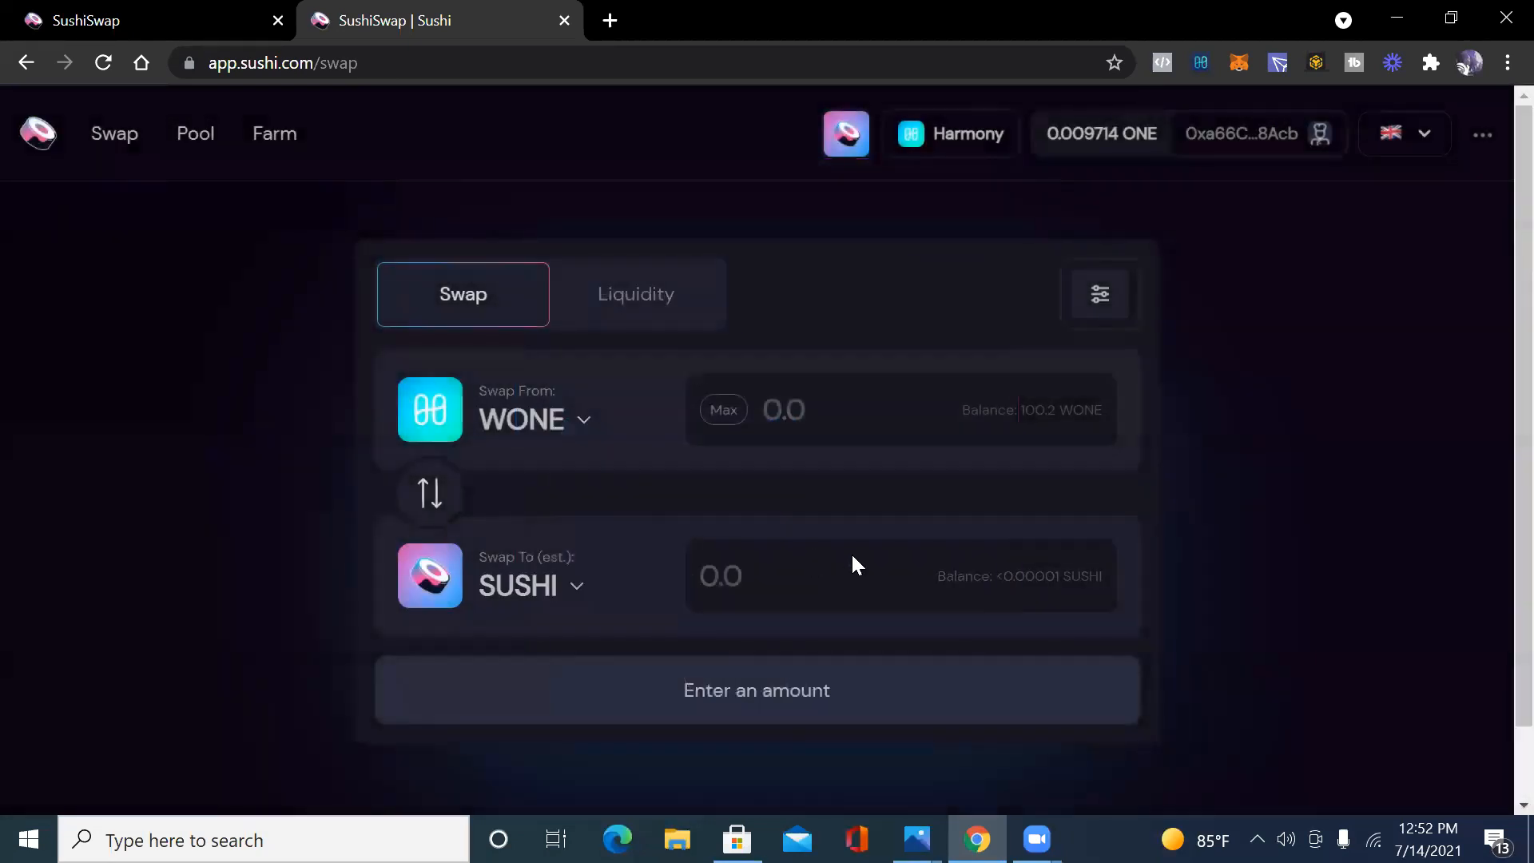
click(792, 409)
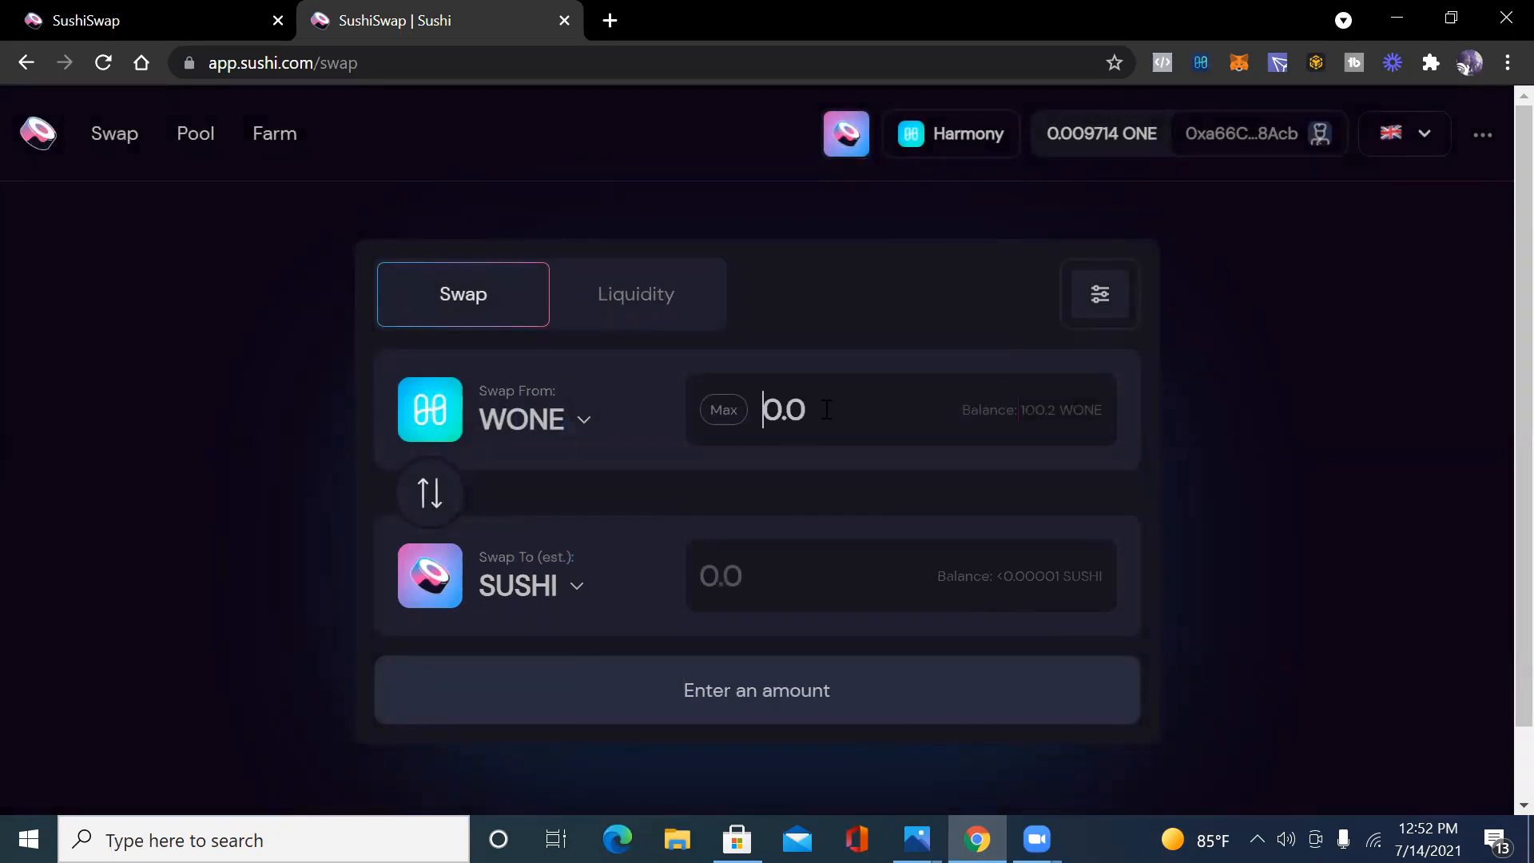
text(500)
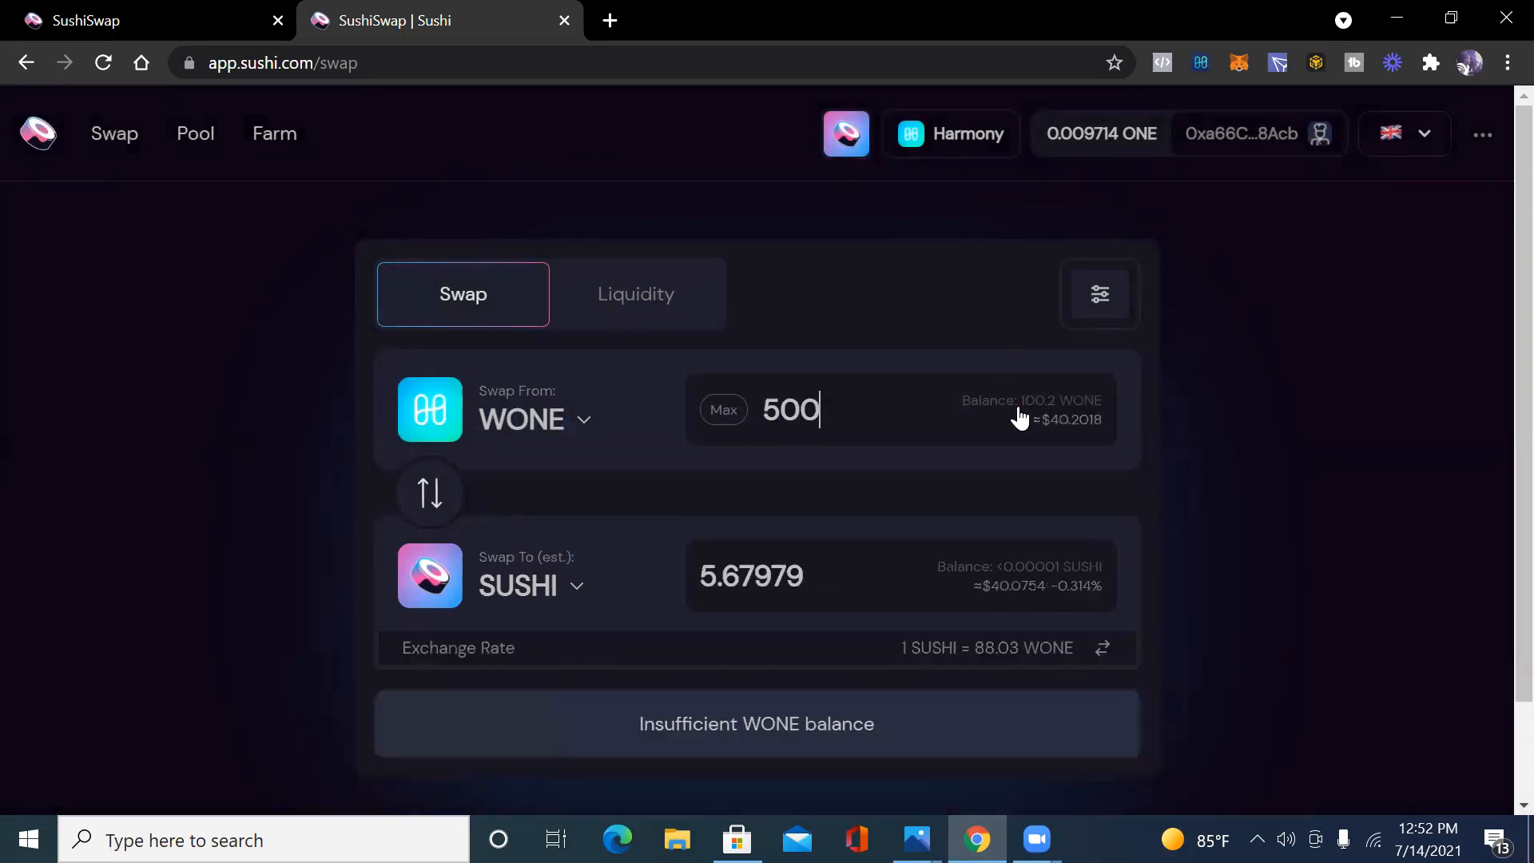
mouse_move(1171, 468)
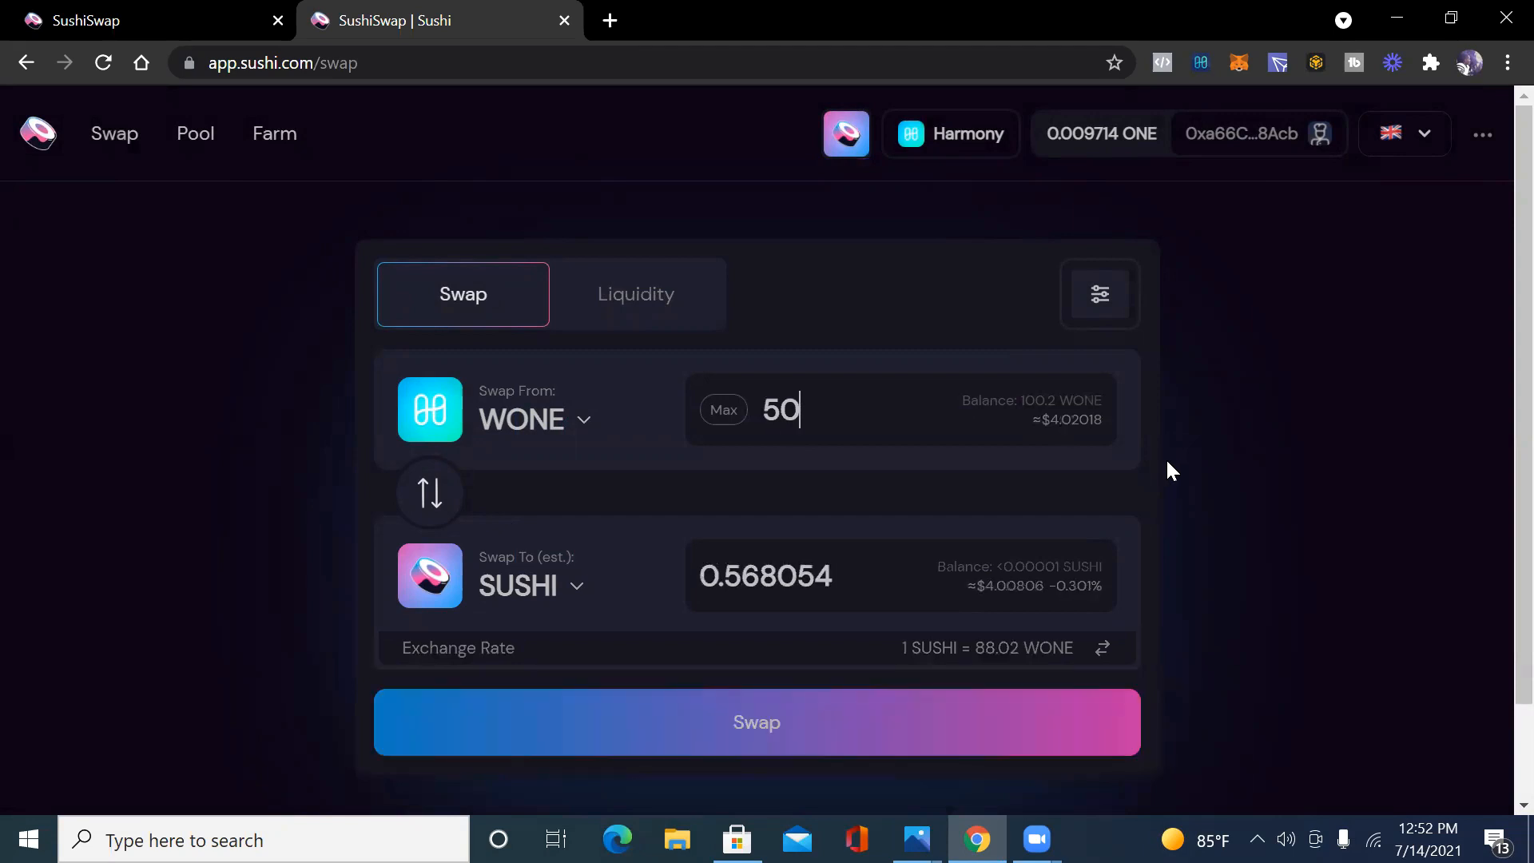
mouse_move(1215, 444)
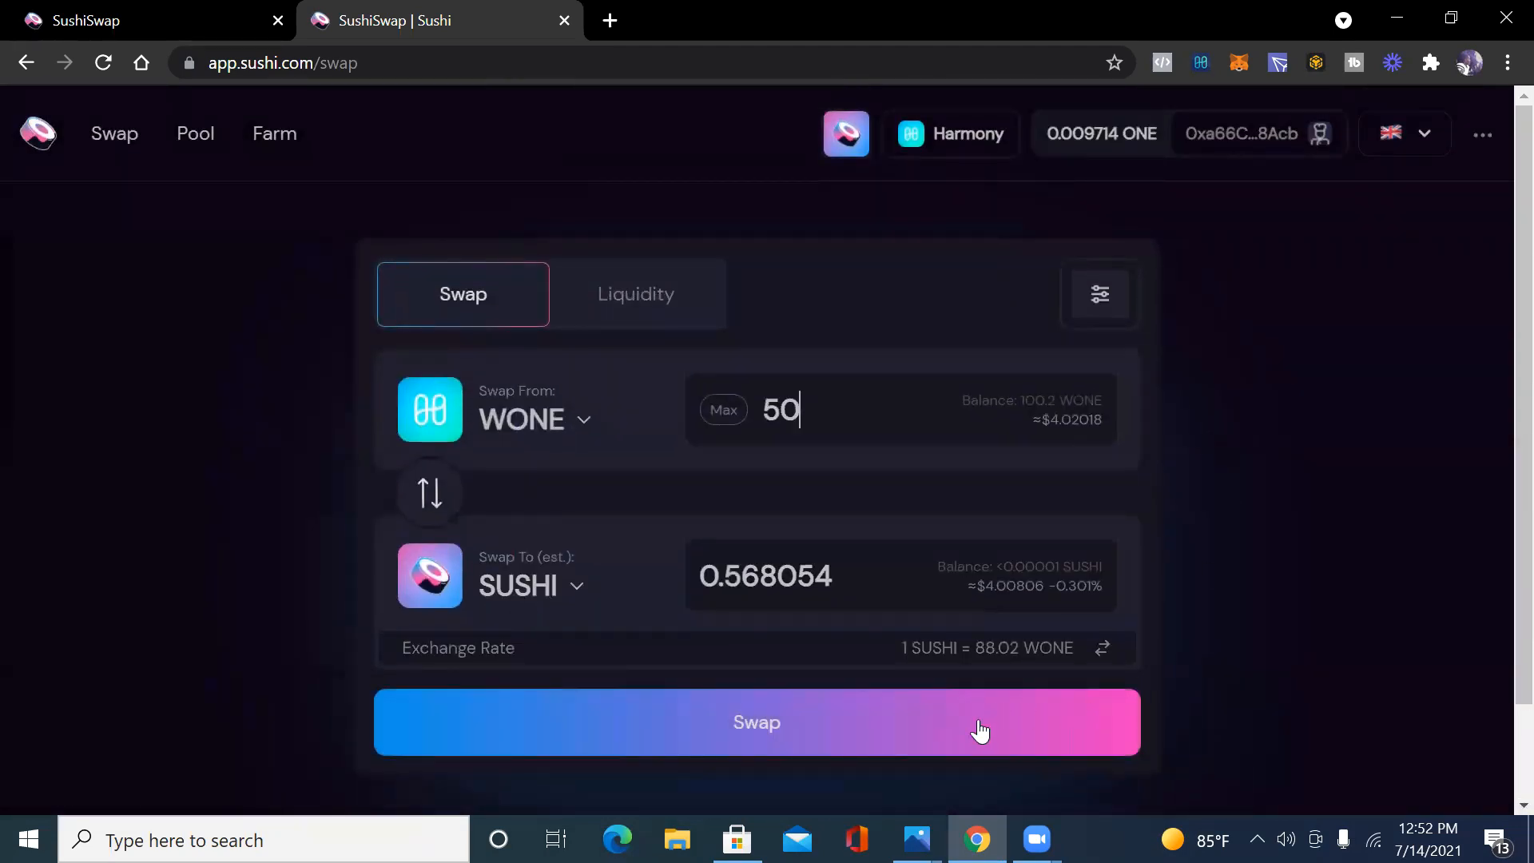
Confirm the 50 WONE to SUSHI swap in MetaMask and dismiss the notice.
click(754, 722)
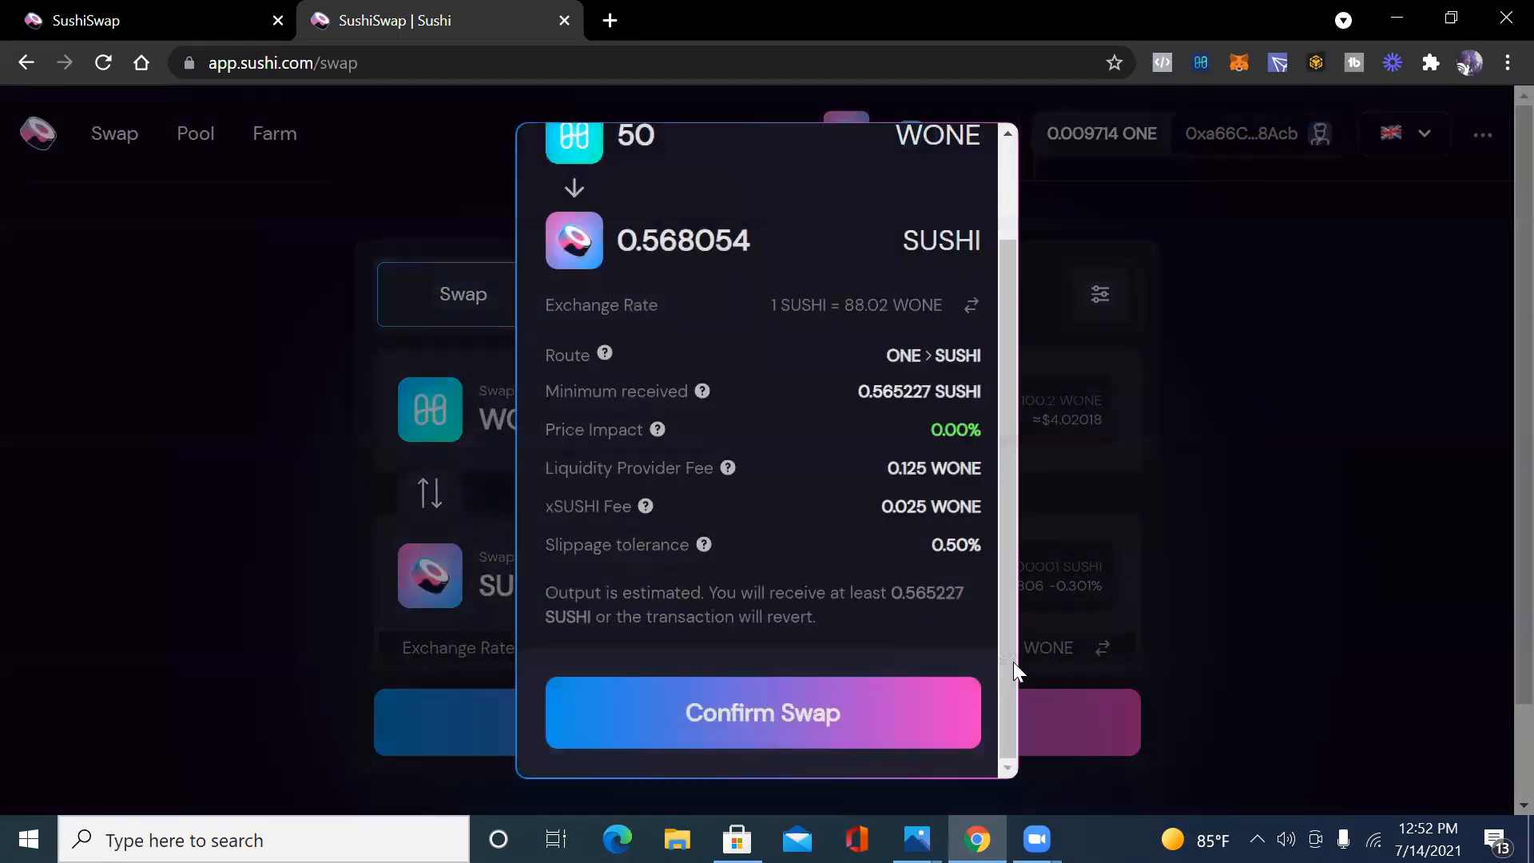
click(762, 712)
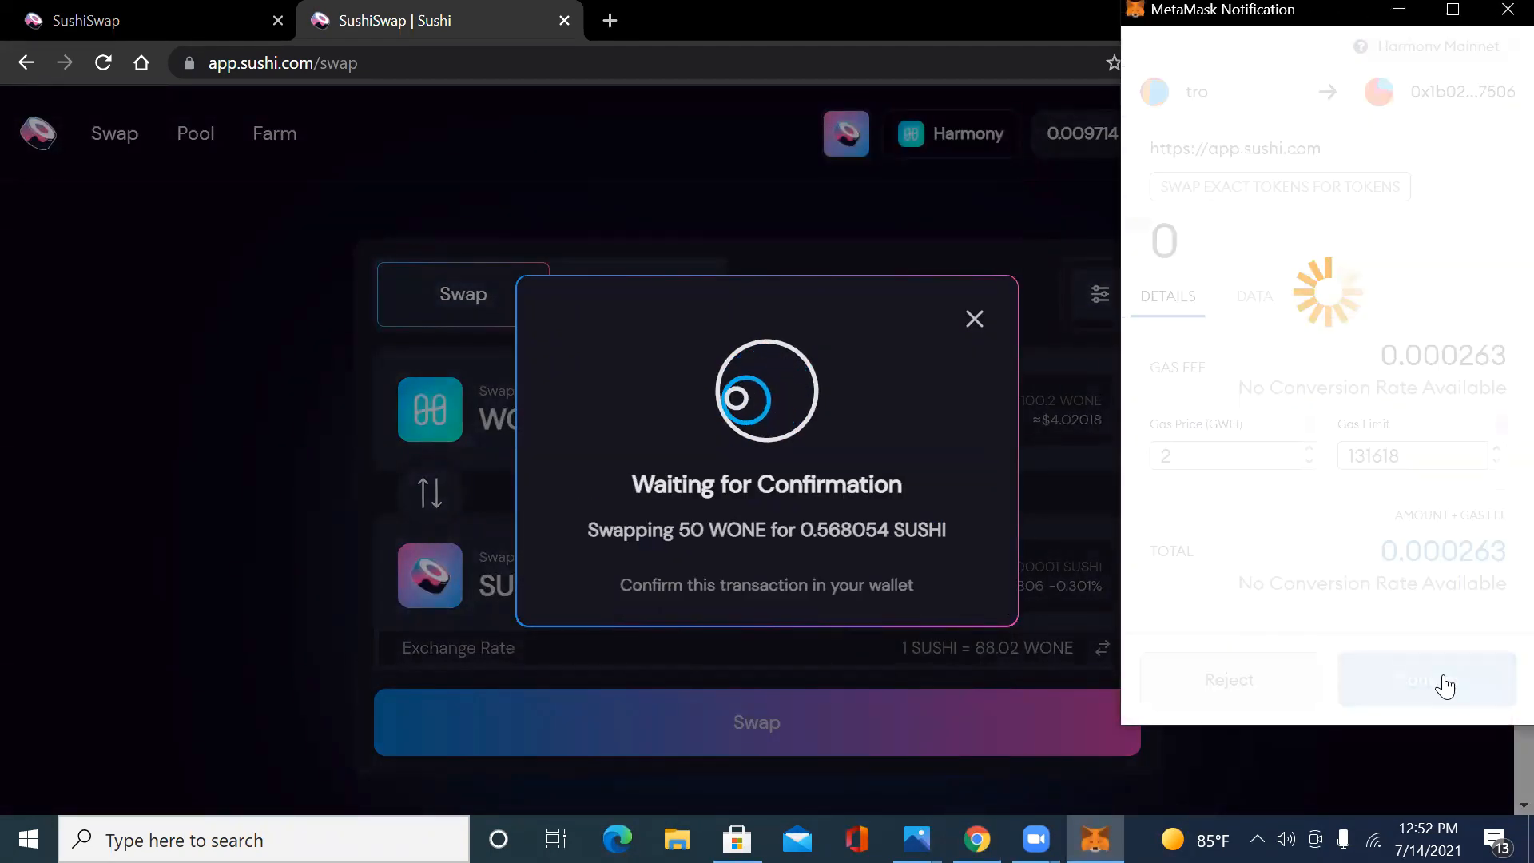
click(1424, 680)
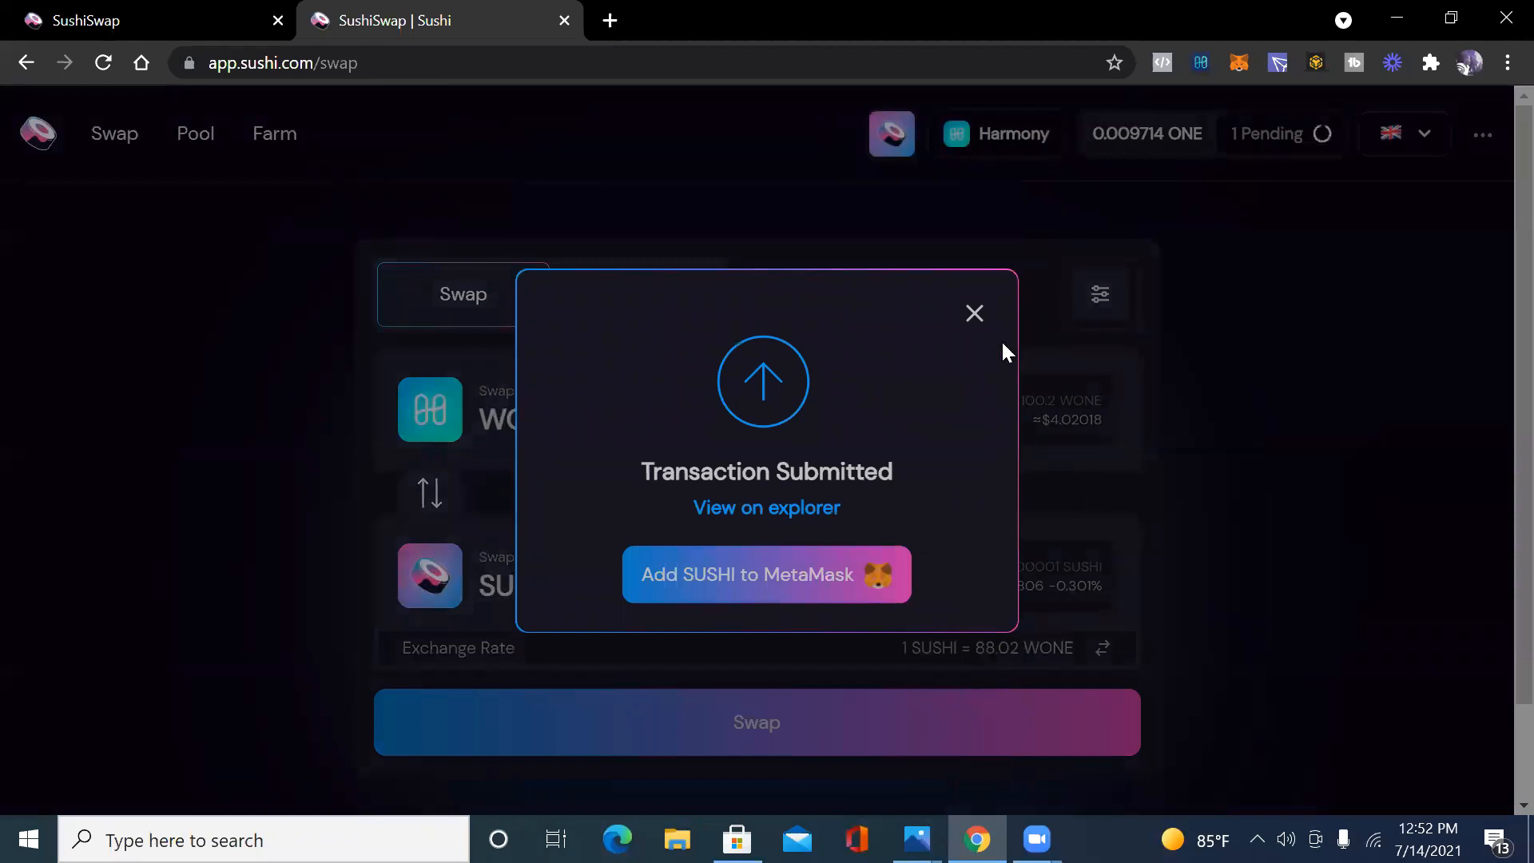
mouse_move(975, 313)
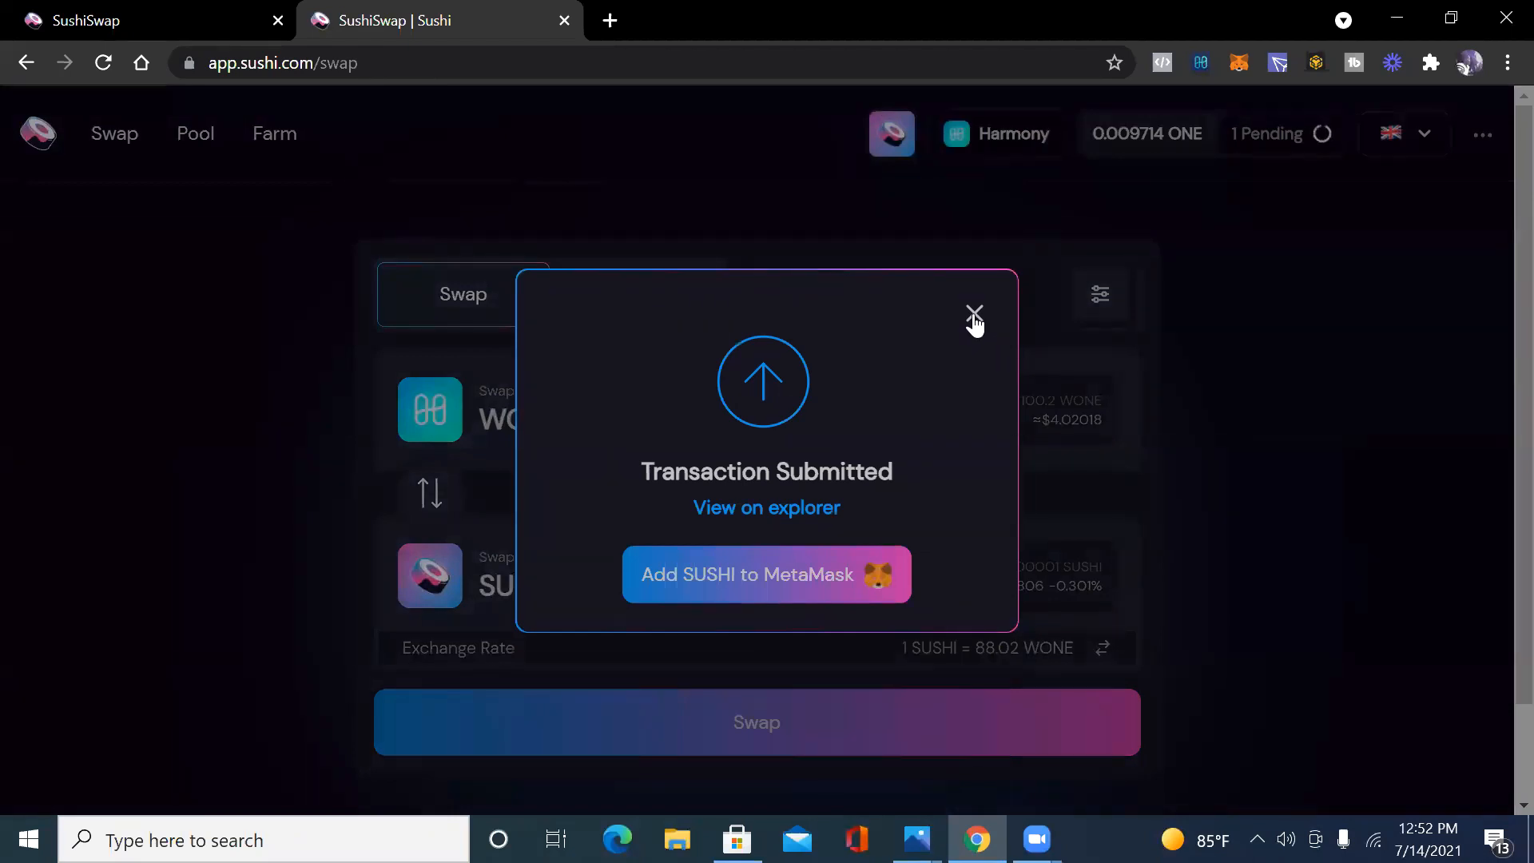
click(975, 313)
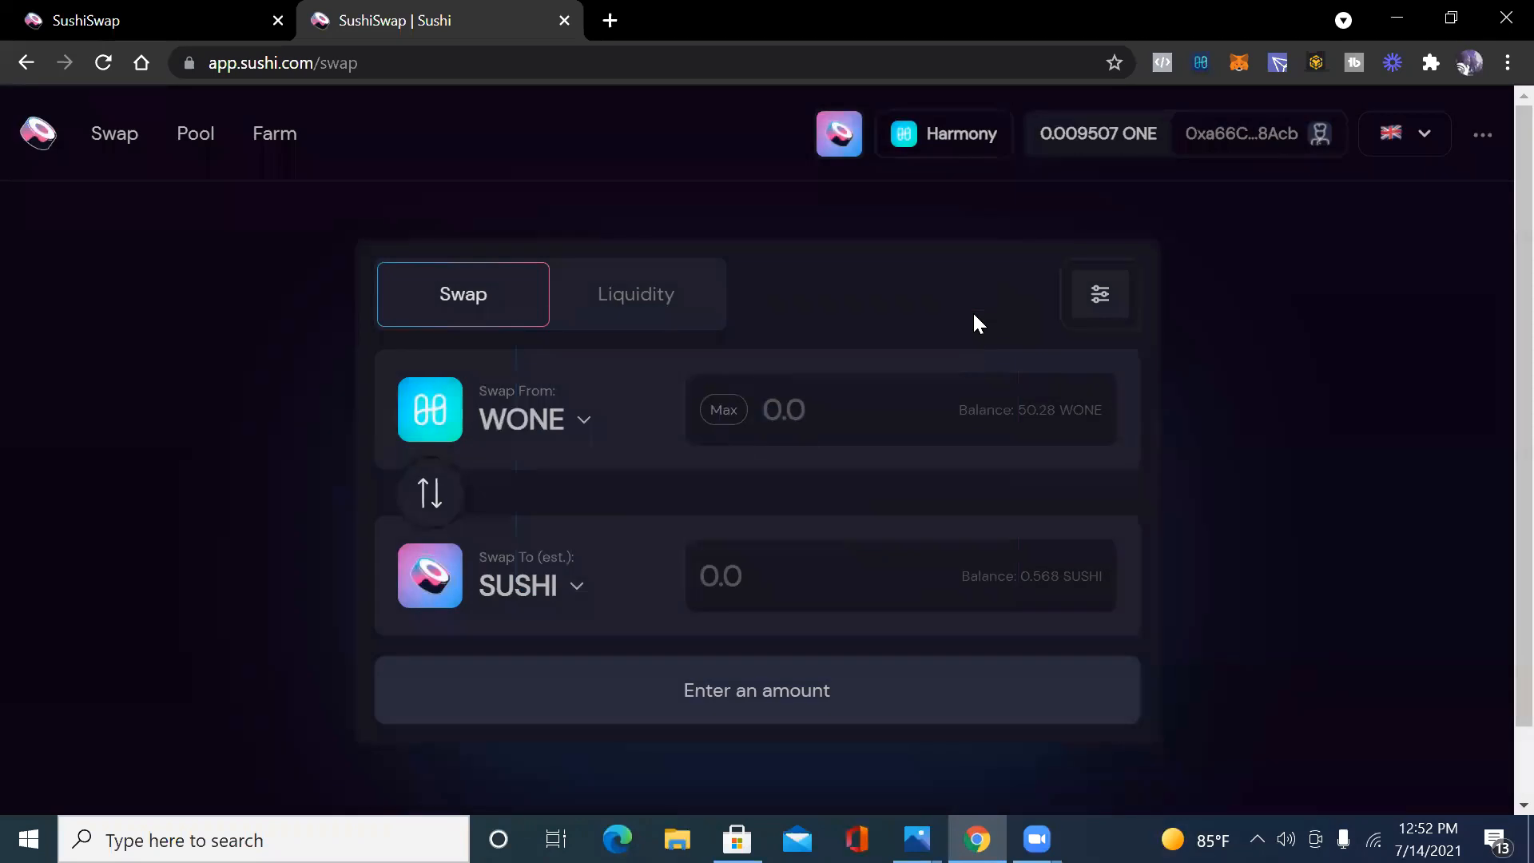
mouse_move(1355, 441)
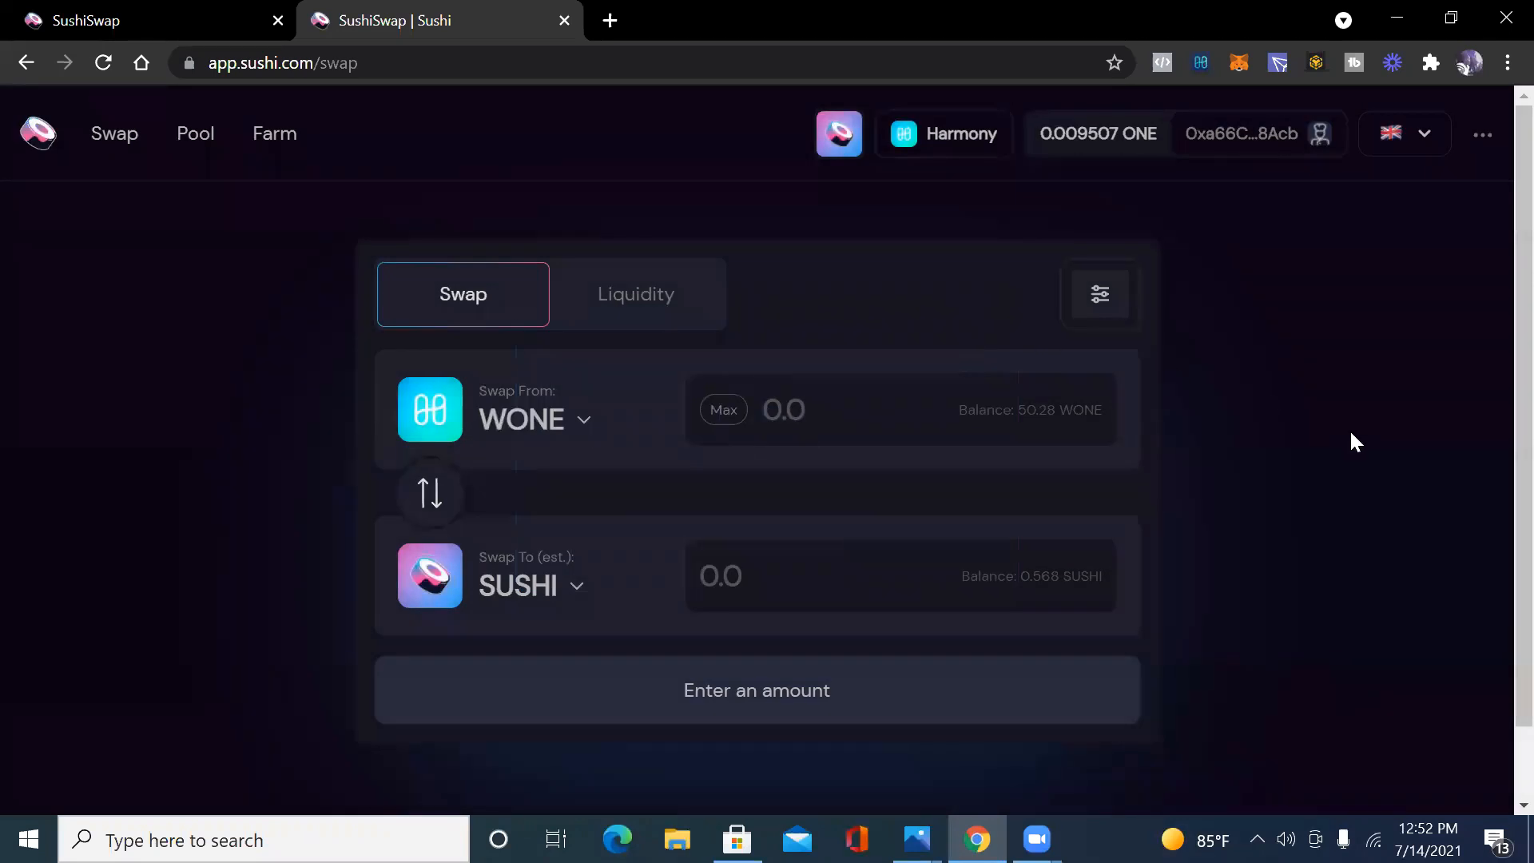
mouse_move(470, 294)
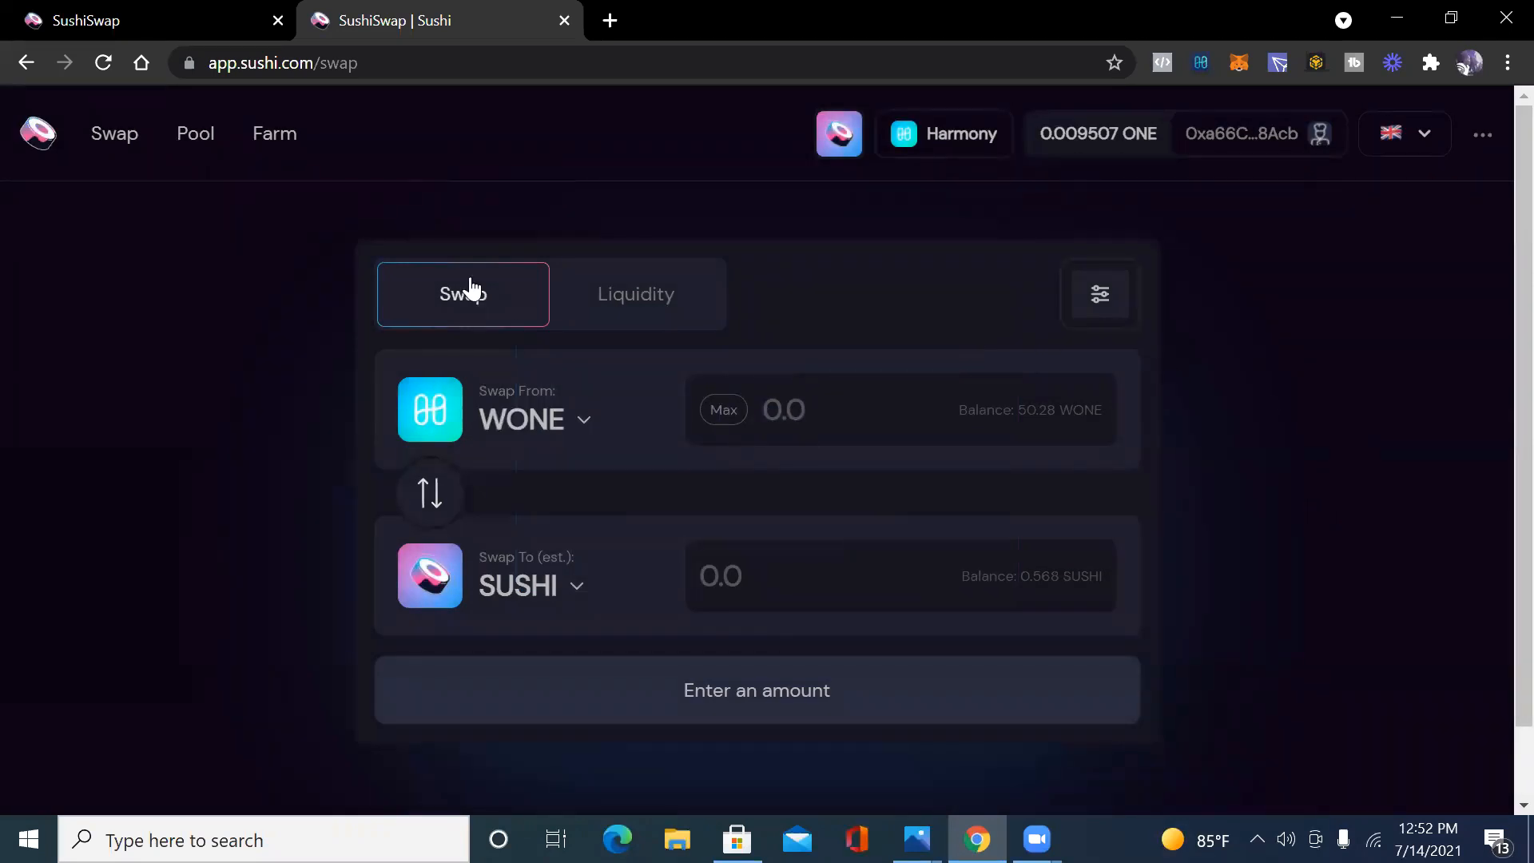
Open SUSHI/WONE add-liquidity and max the SUSHI input, pairing 0.568 SUSHI with 49.85 WONE.
click(635, 293)
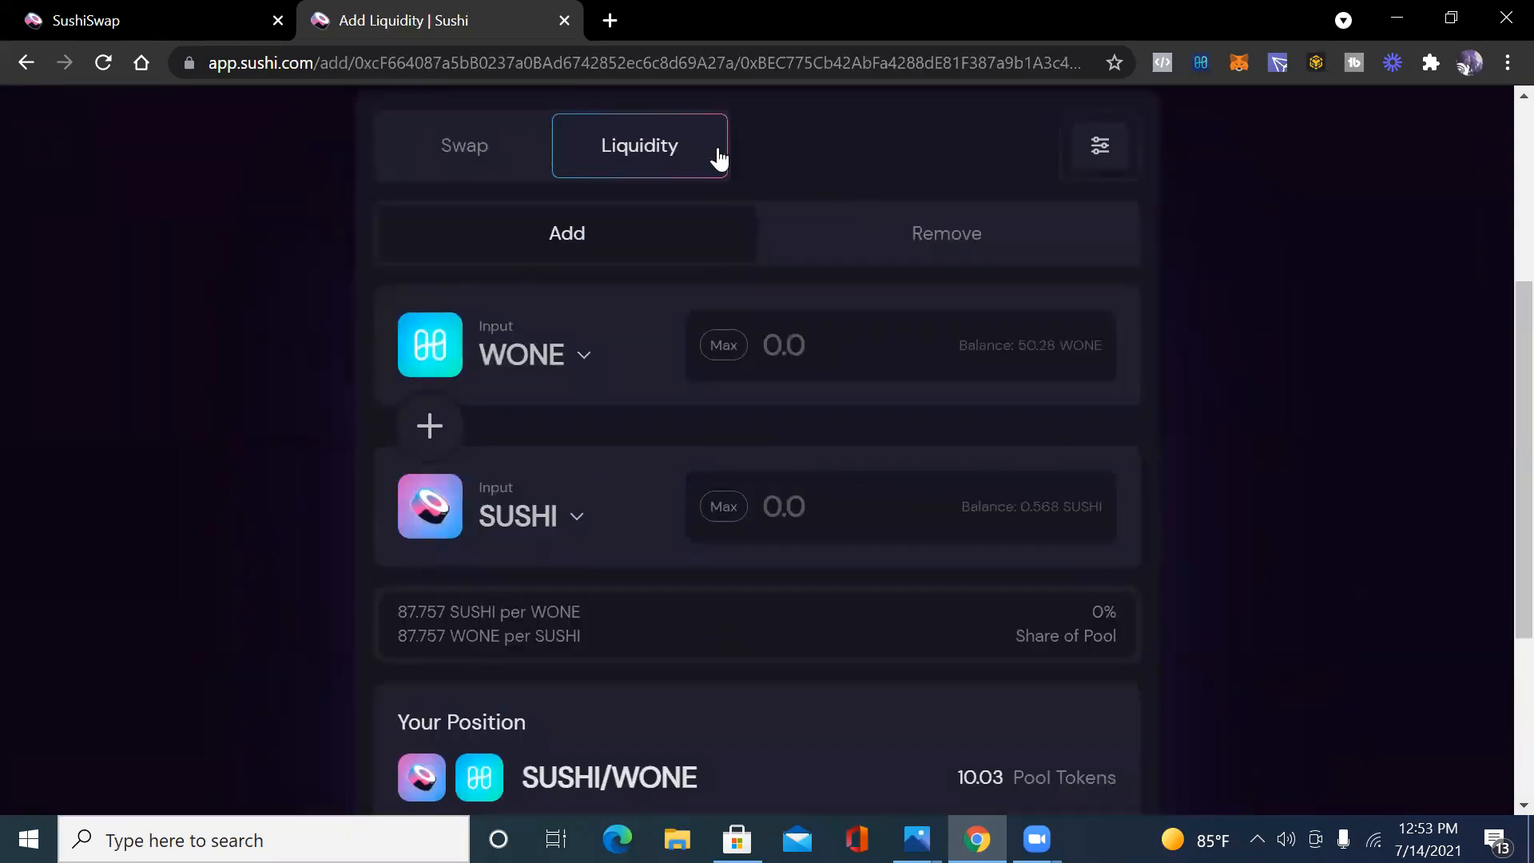
mouse_move(728, 515)
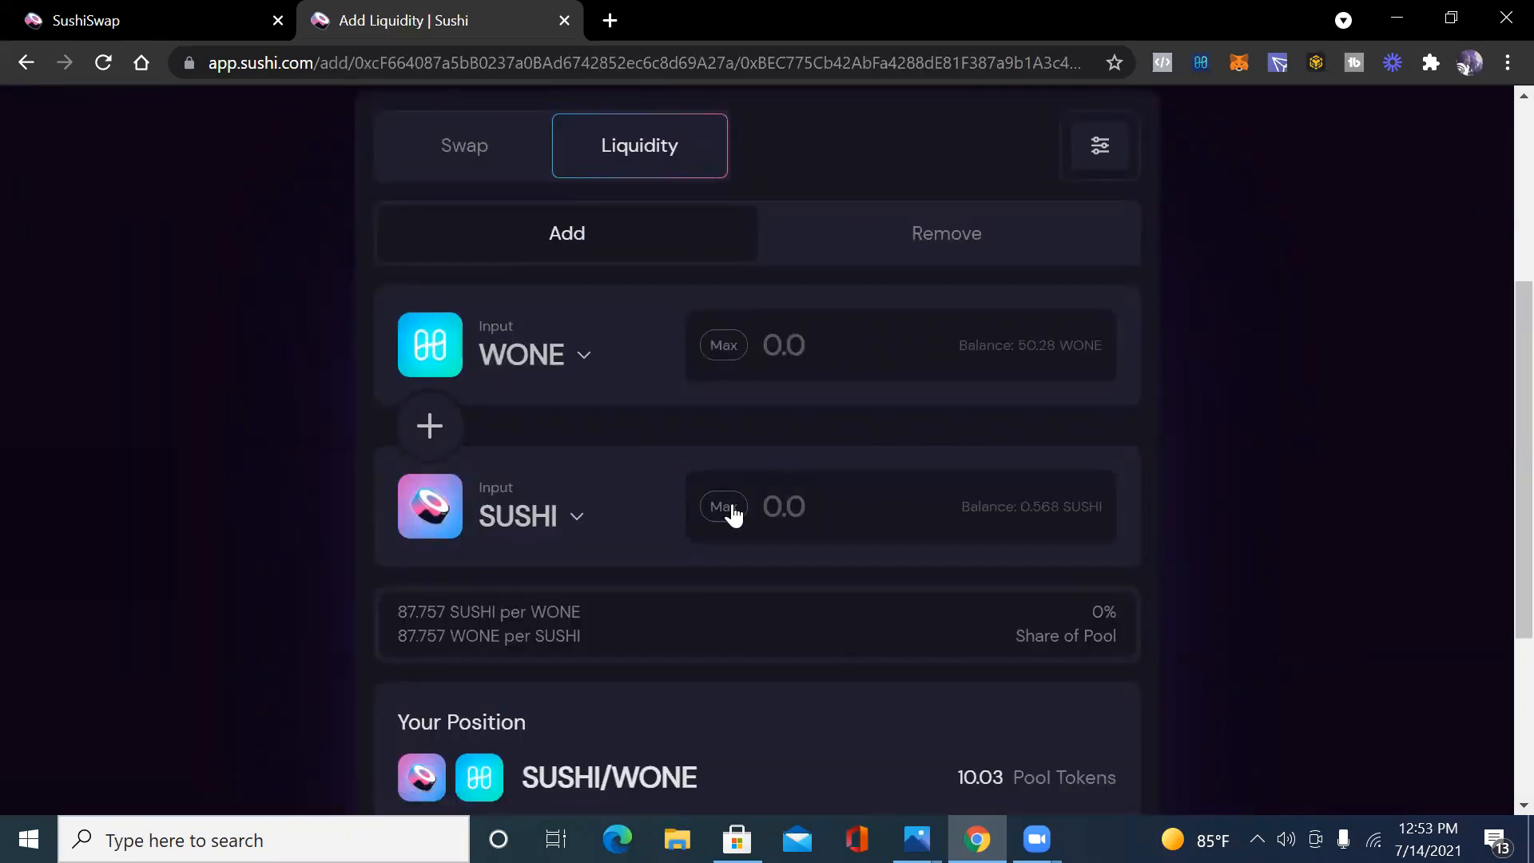
click(723, 506)
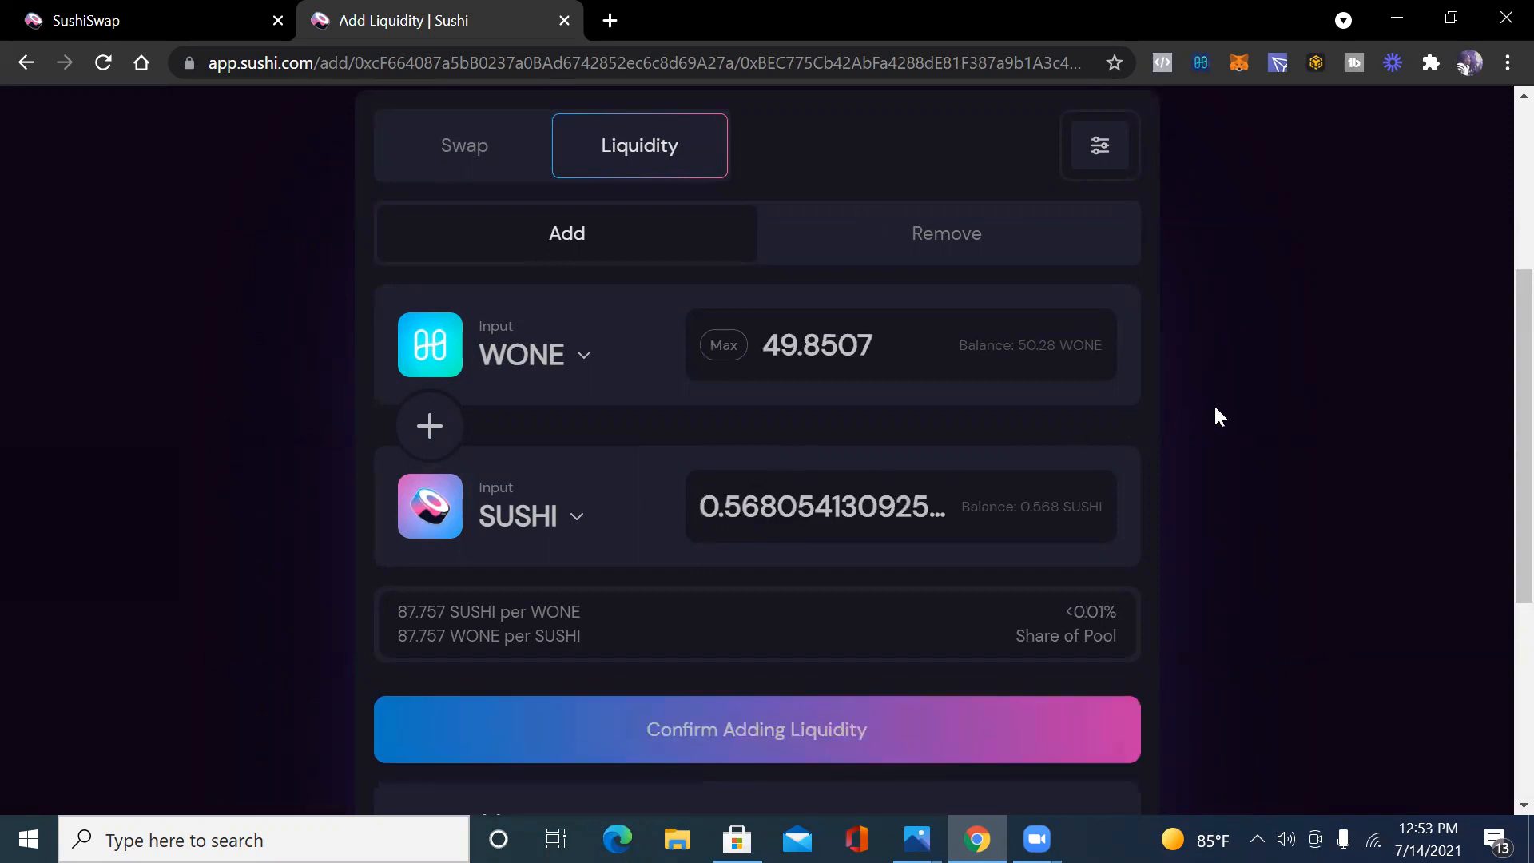
mouse_move(1229, 403)
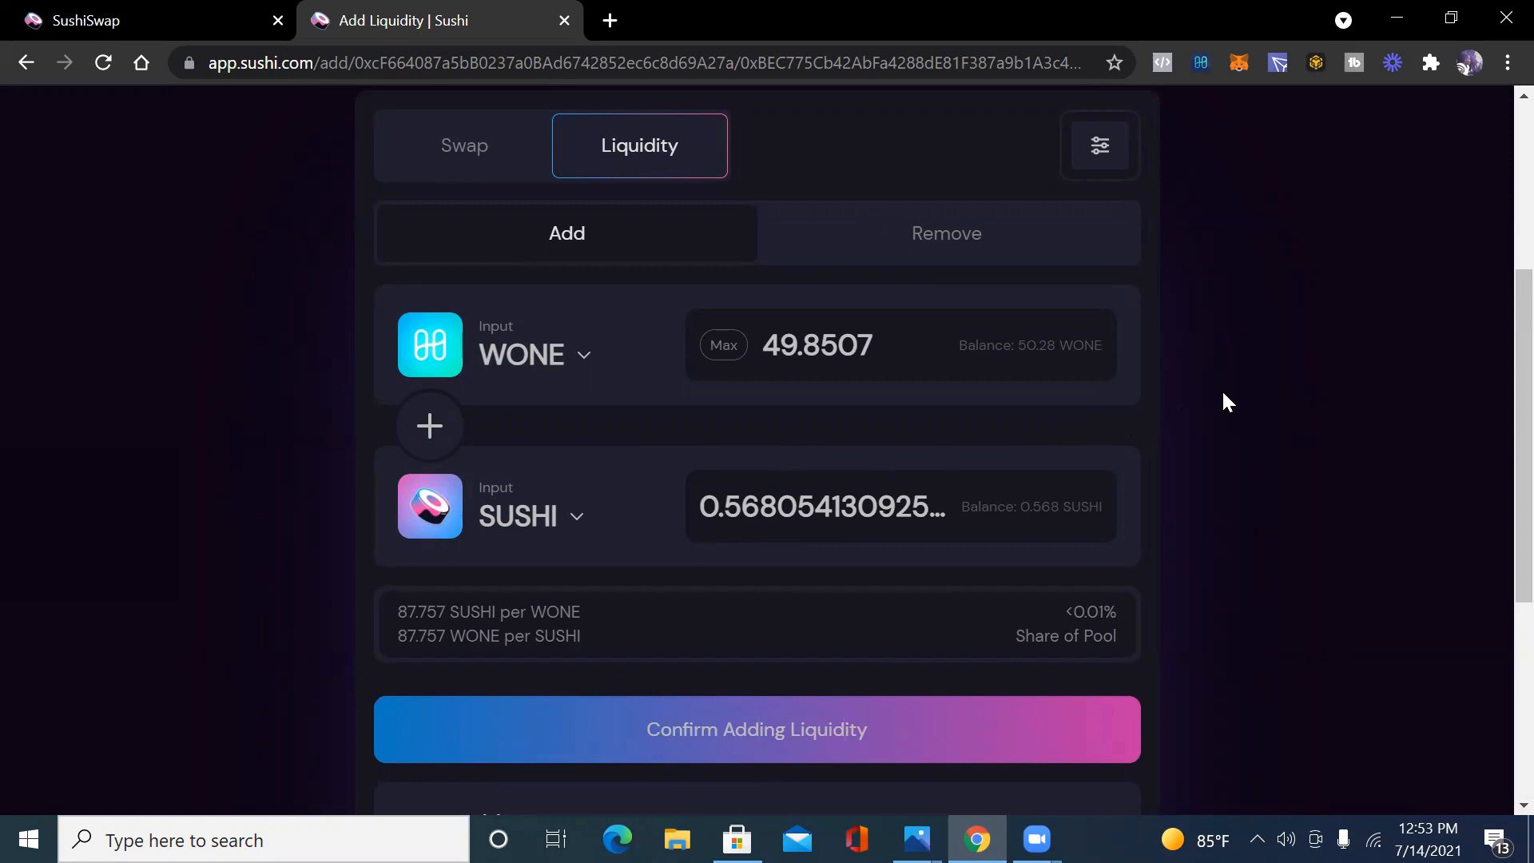
mouse_move(1234, 400)
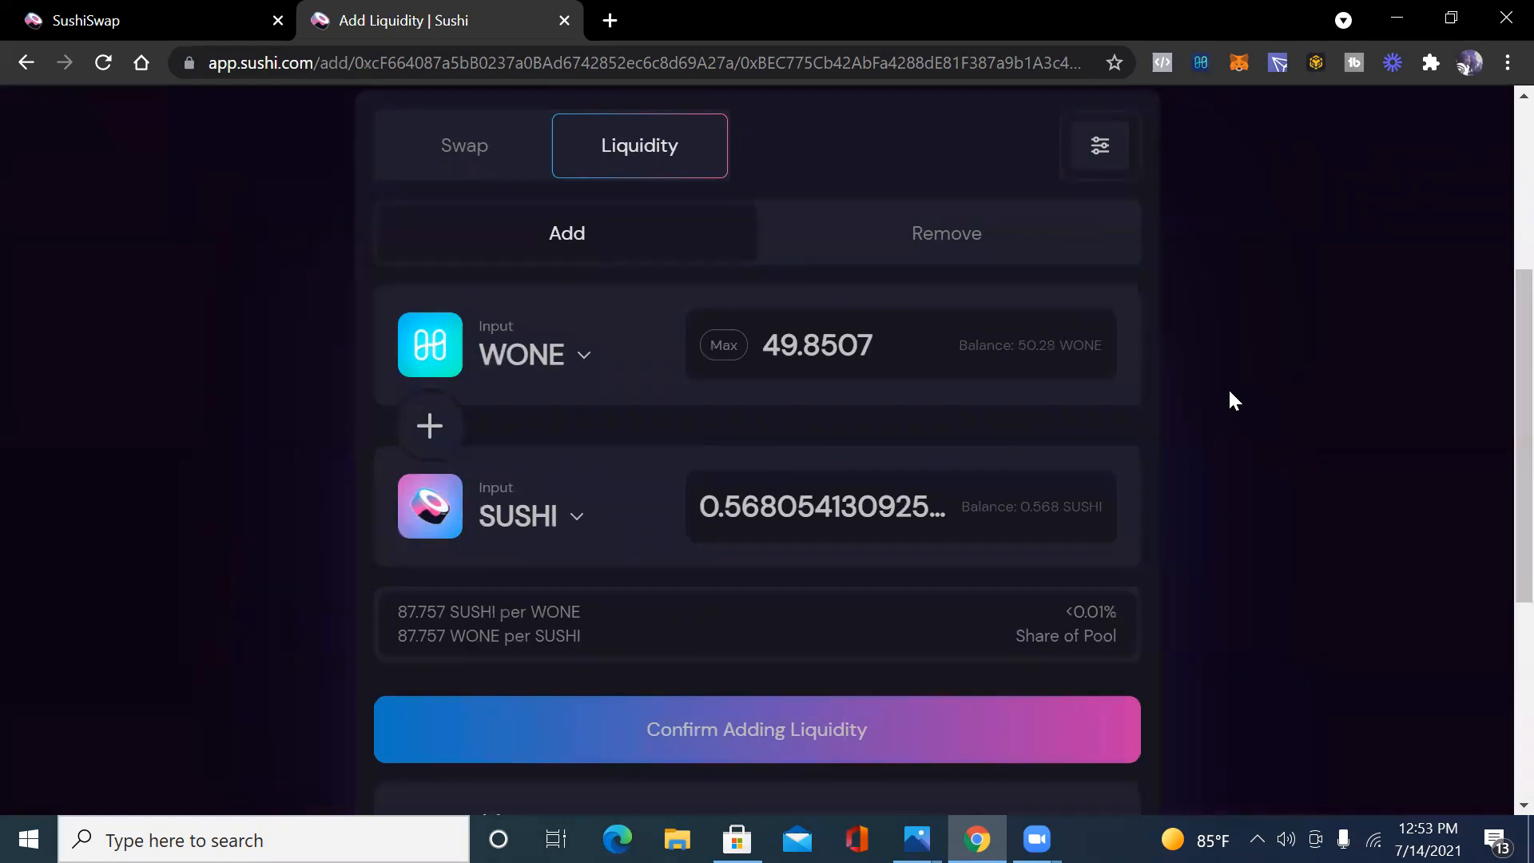
Confirm supplying SUSHI and WONE, approve in MetaMask, and view the 15.06-token position.
click(757, 728)
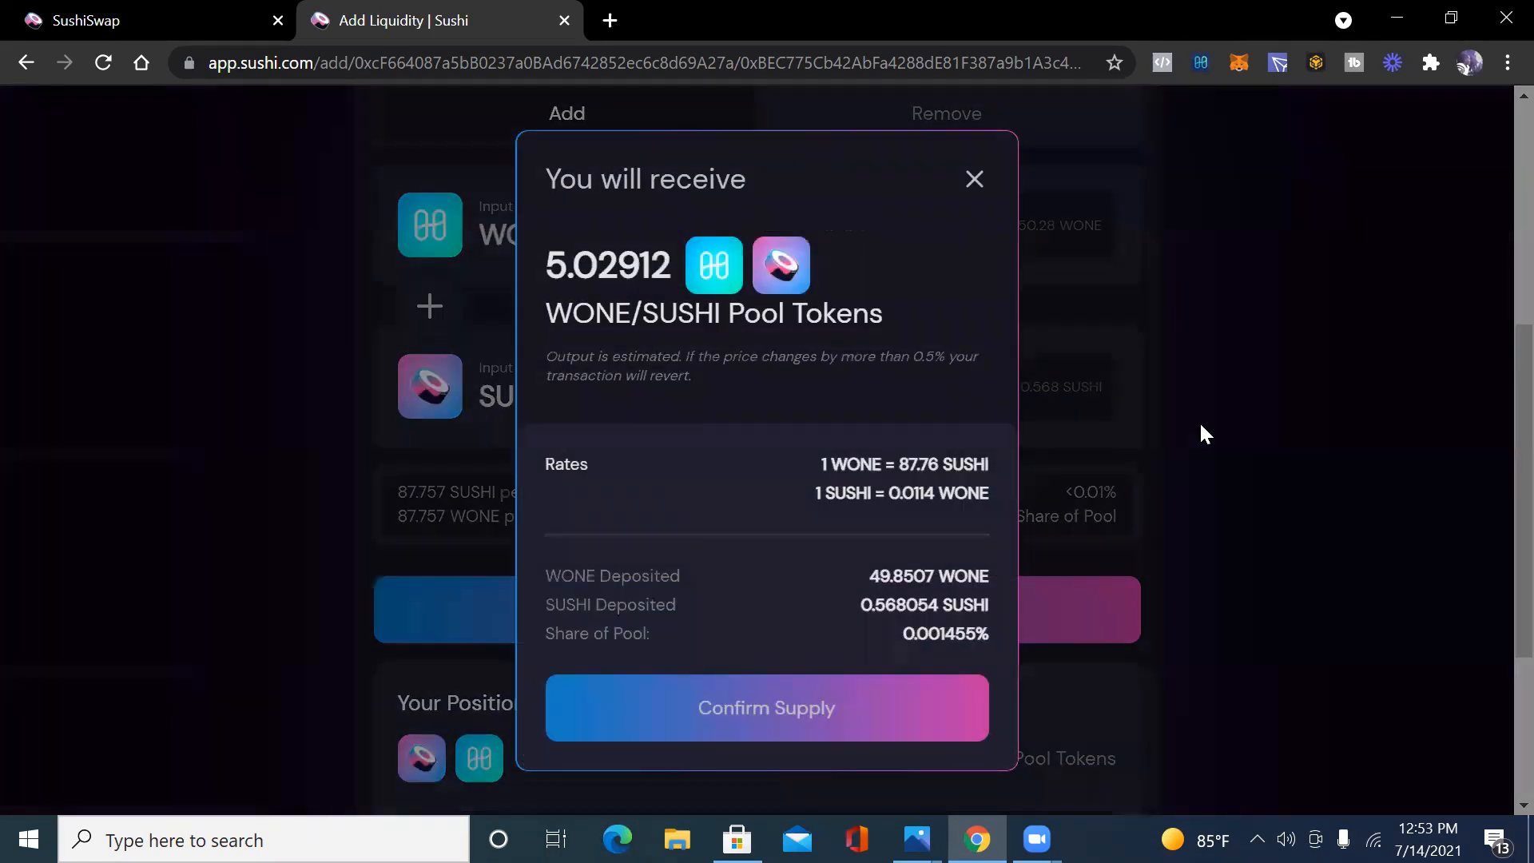
click(766, 707)
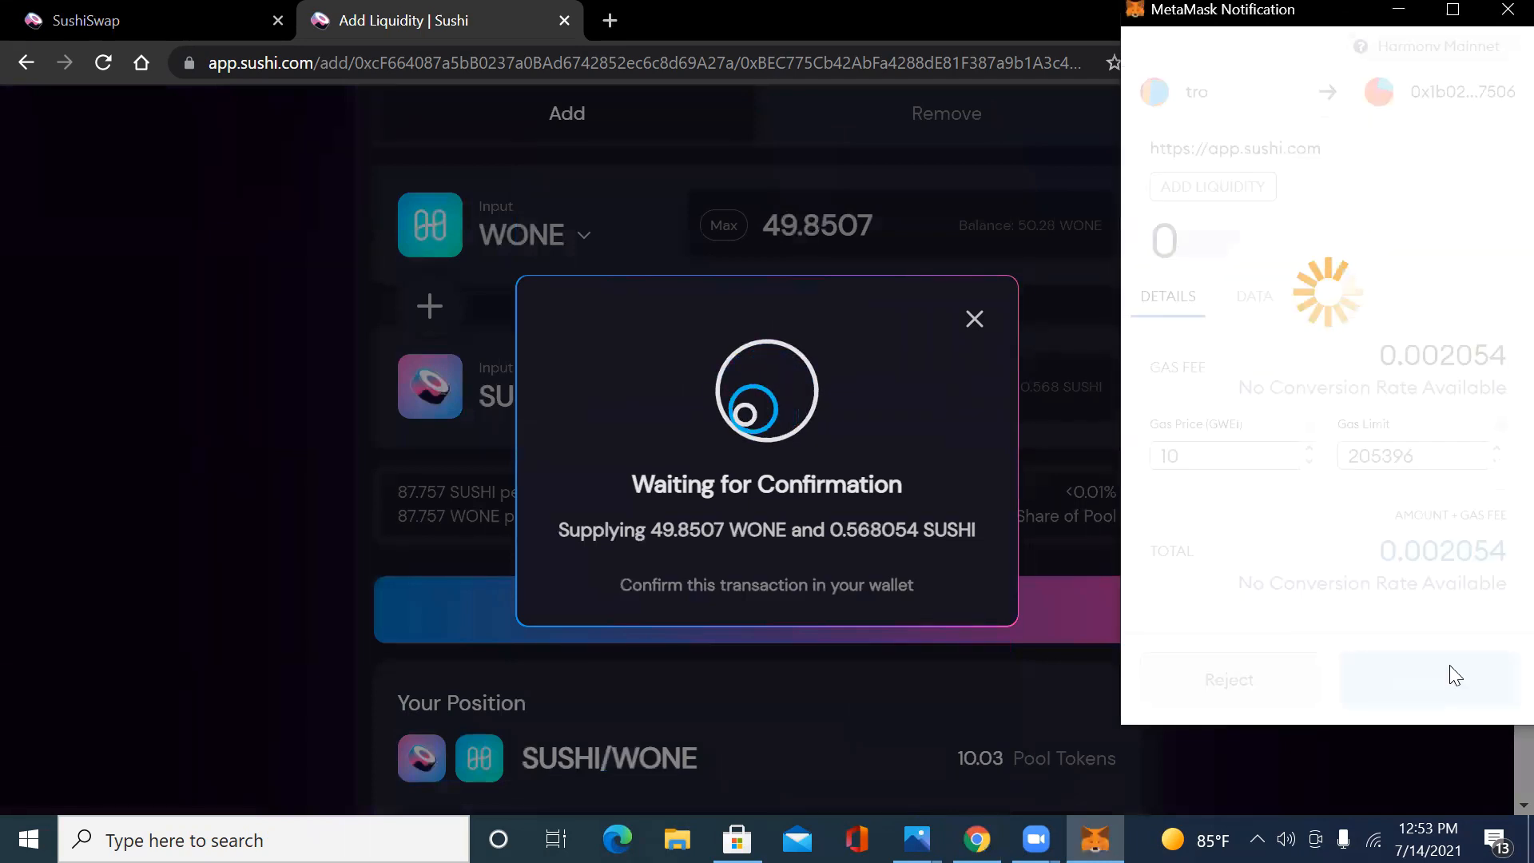
click(1429, 679)
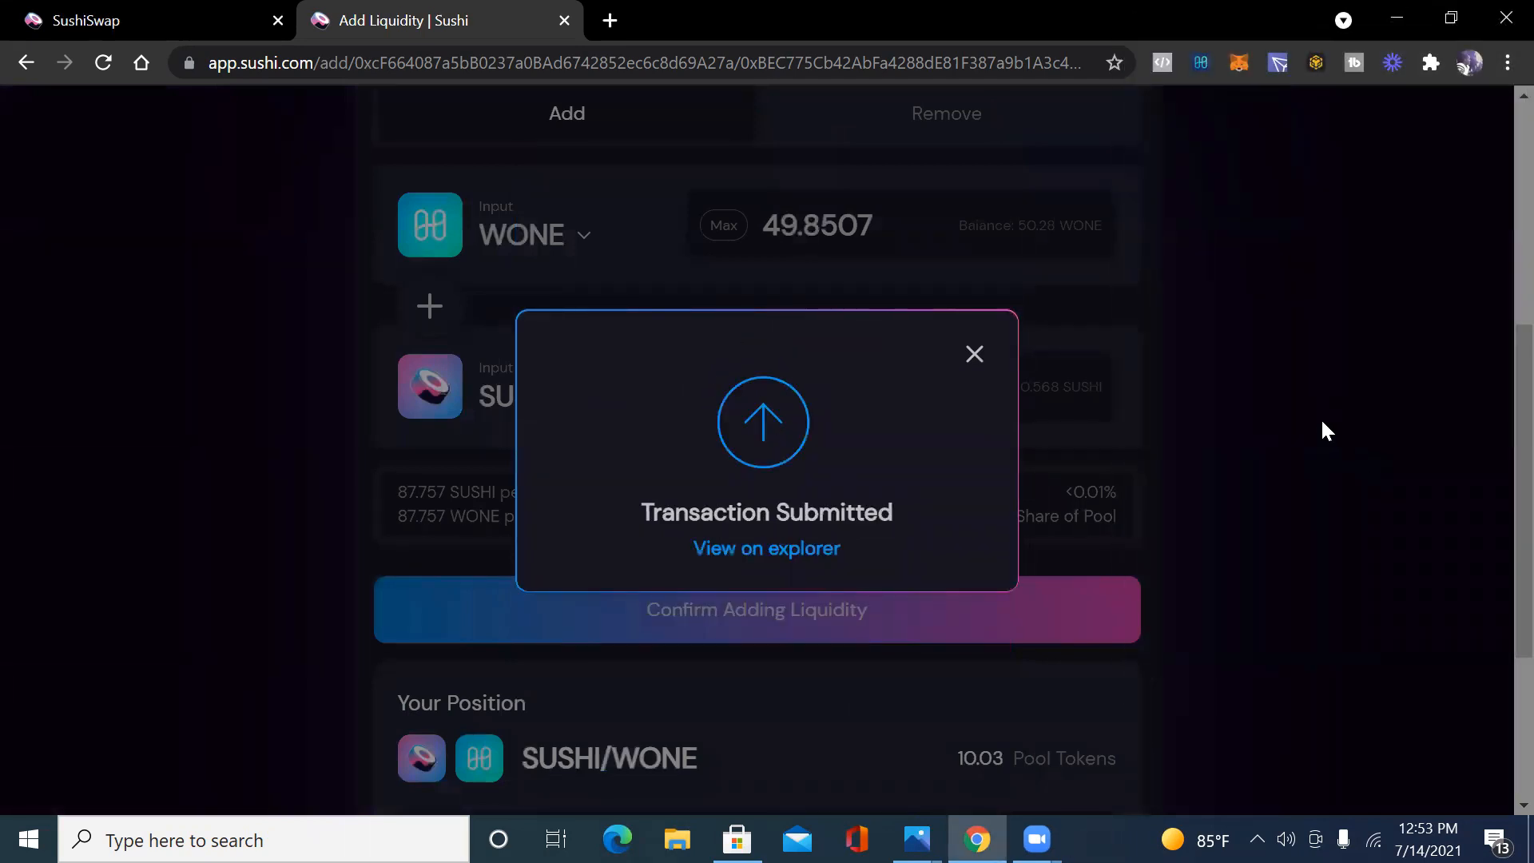
mouse_move(975, 353)
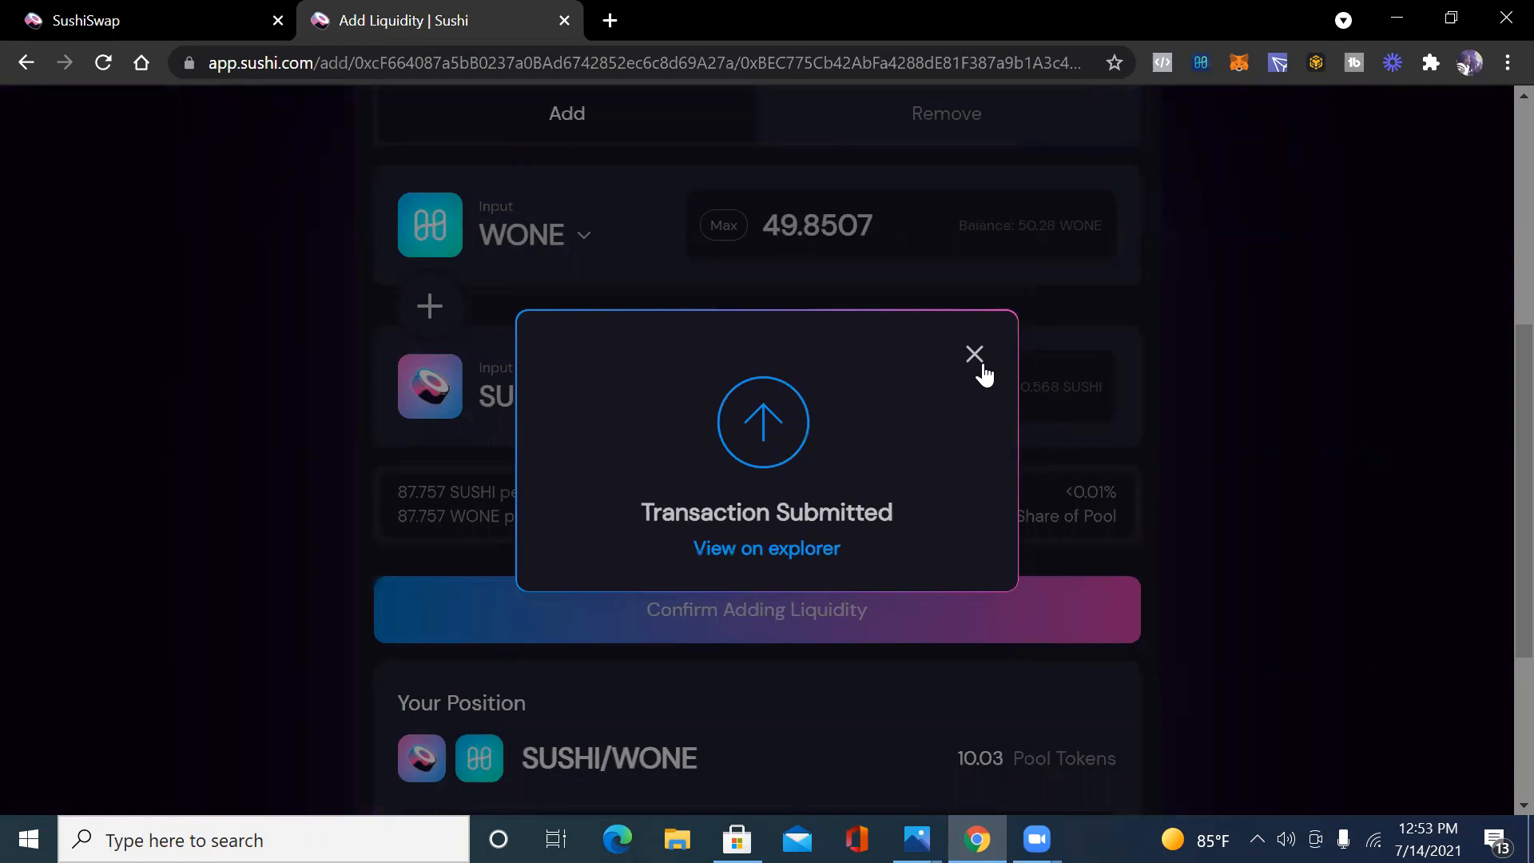
click(973, 353)
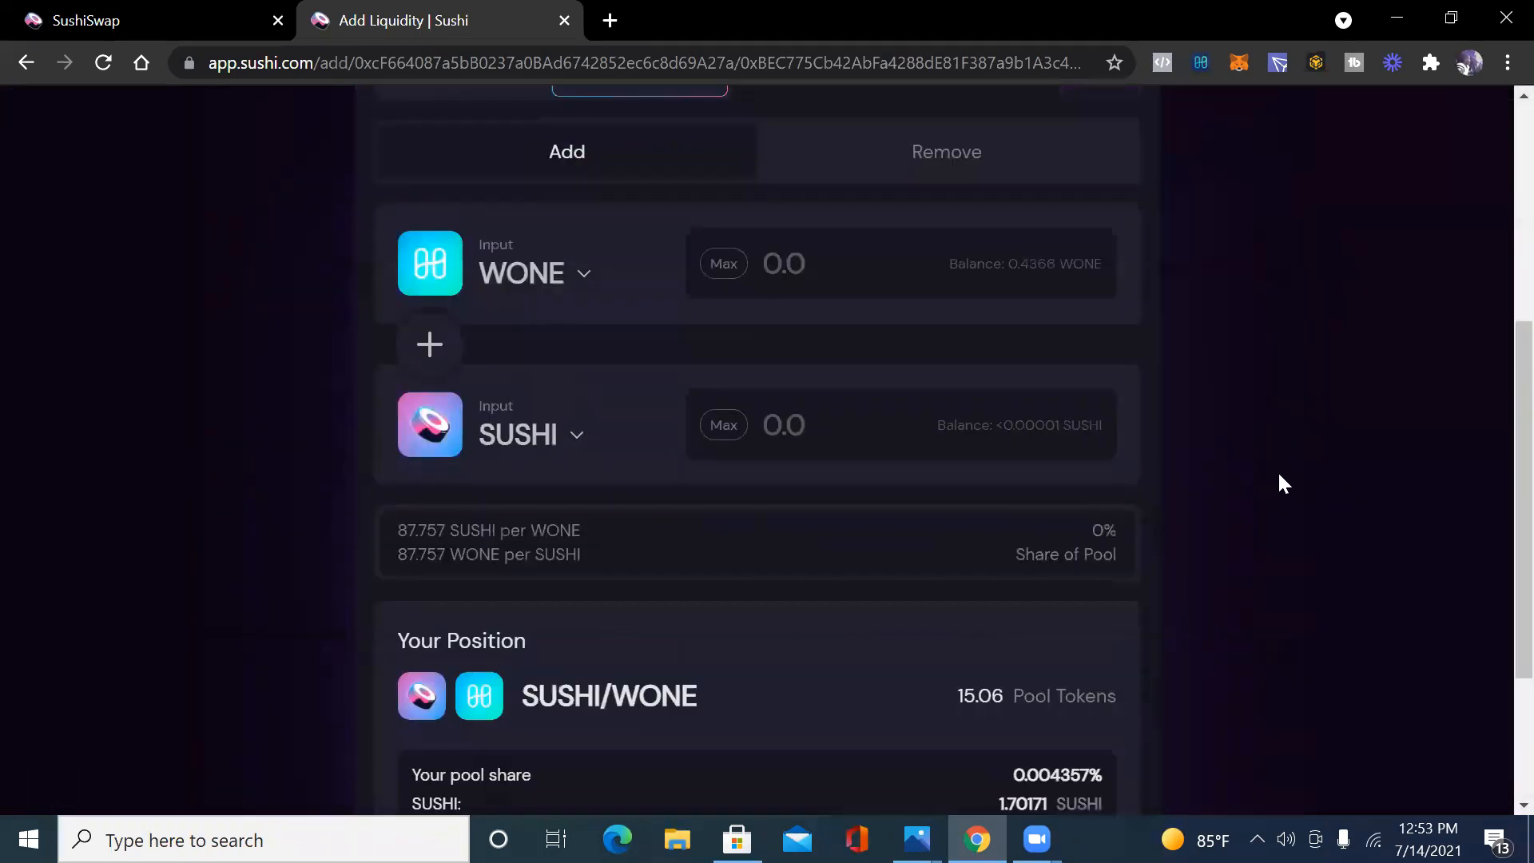
scroll(down, 3)
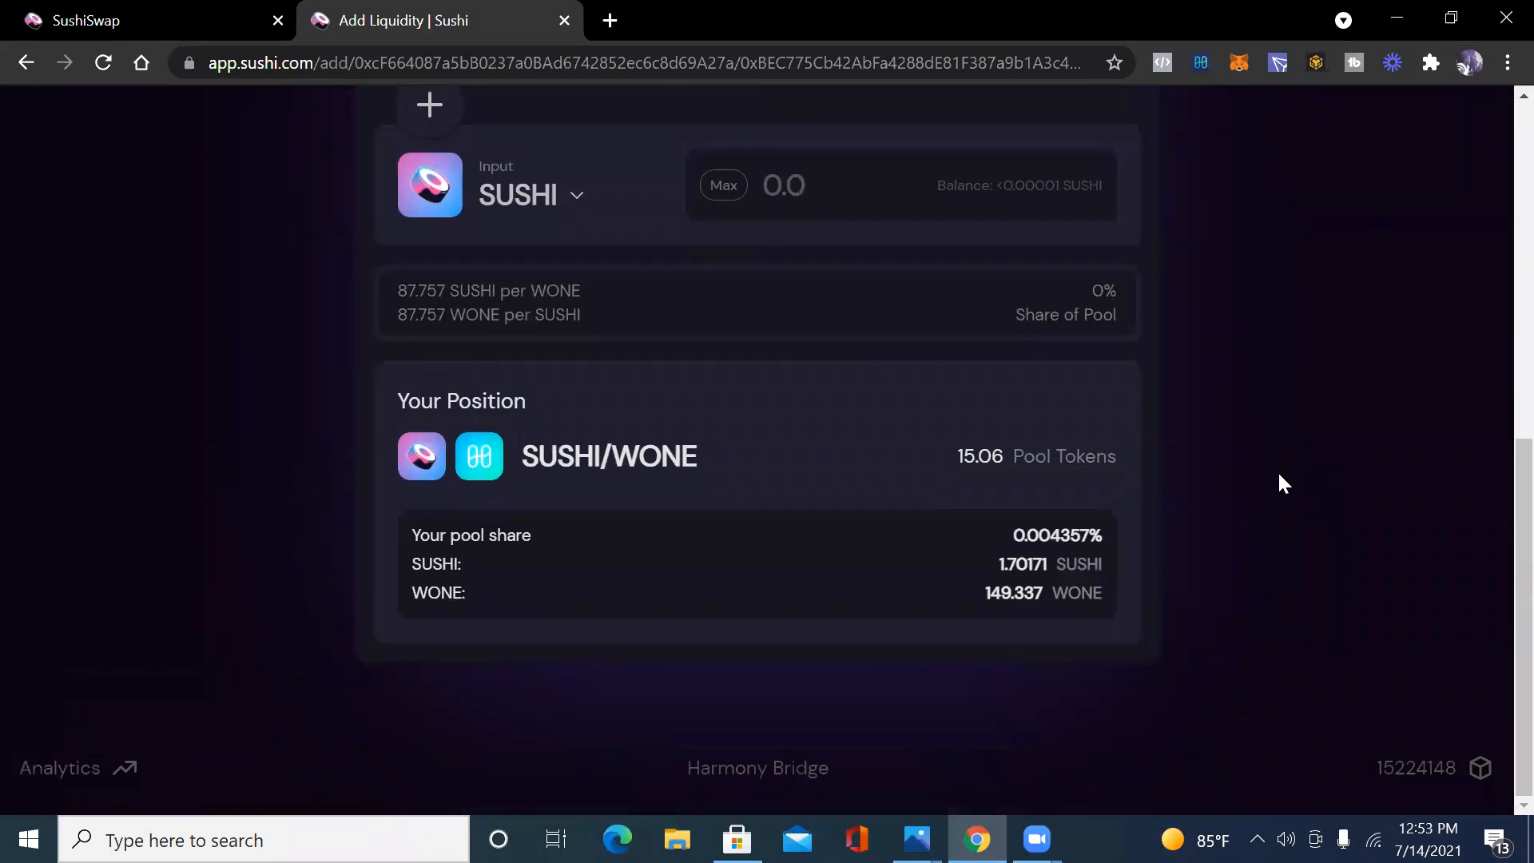
mouse_move(1290, 470)
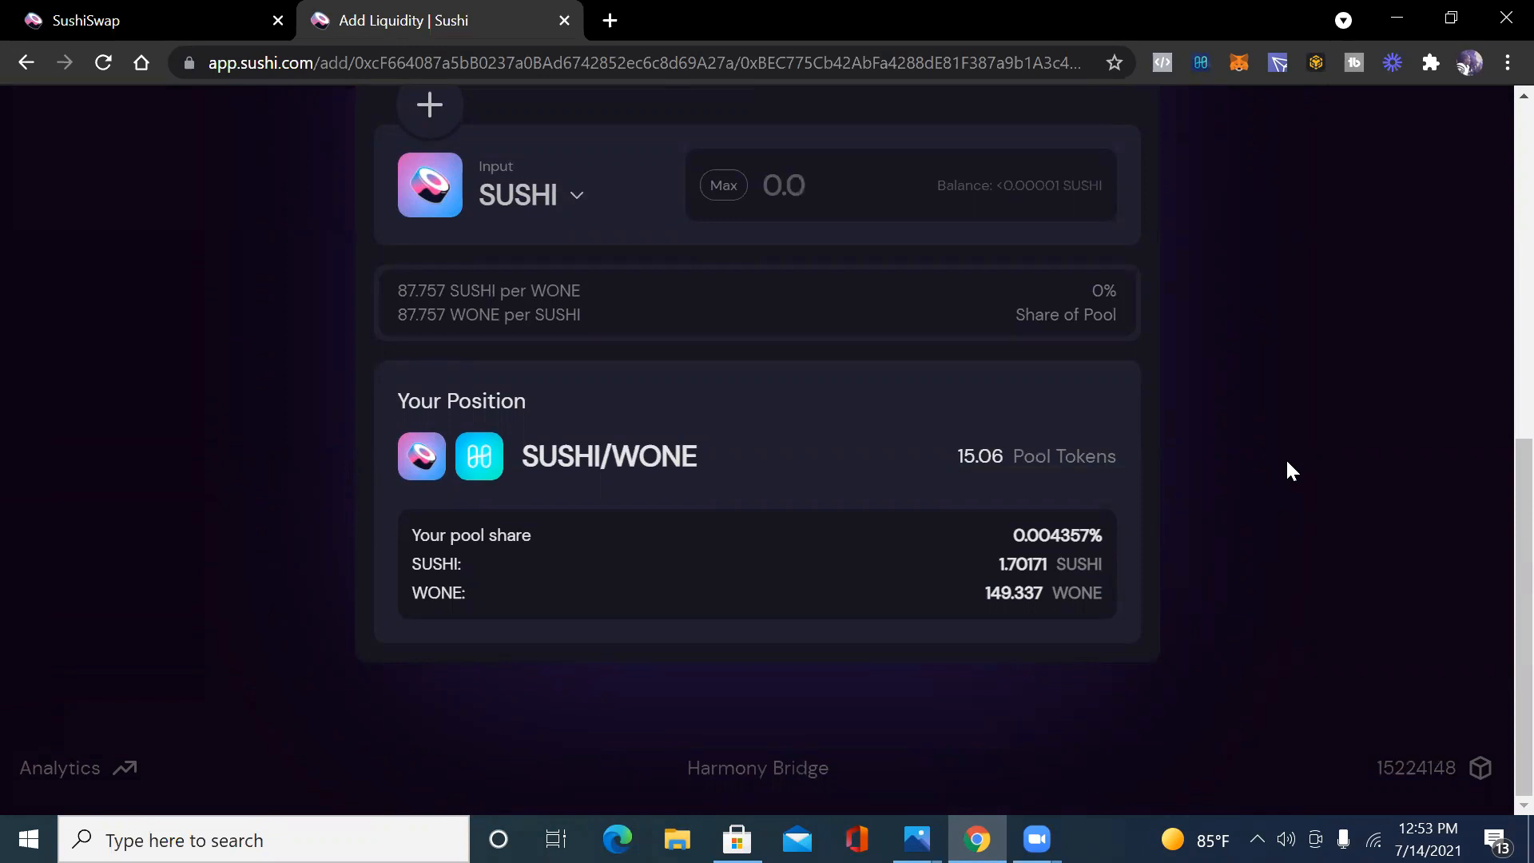